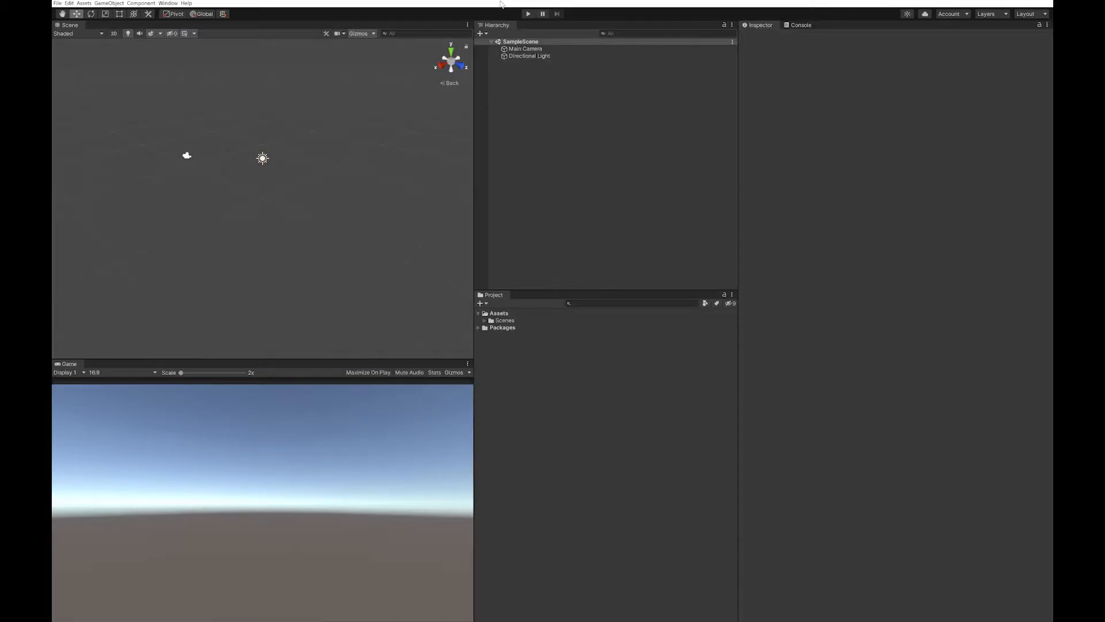
Turn on the OuterFramePower and PowerBar layers in PowerupMaster.psd
left_click(527, 13)
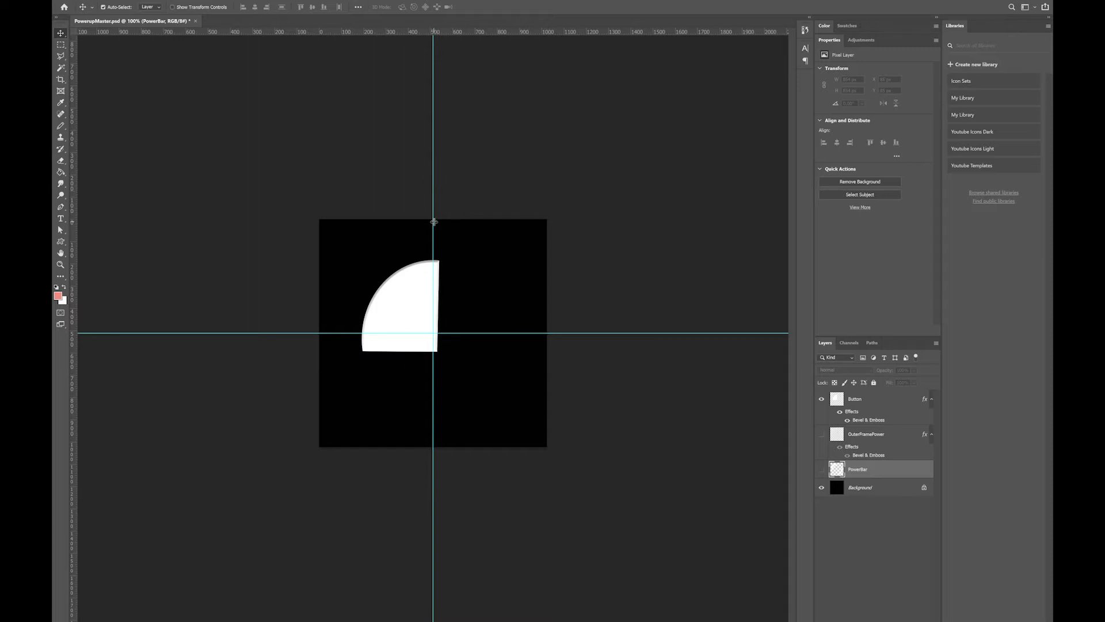
mouse_move(493, 314)
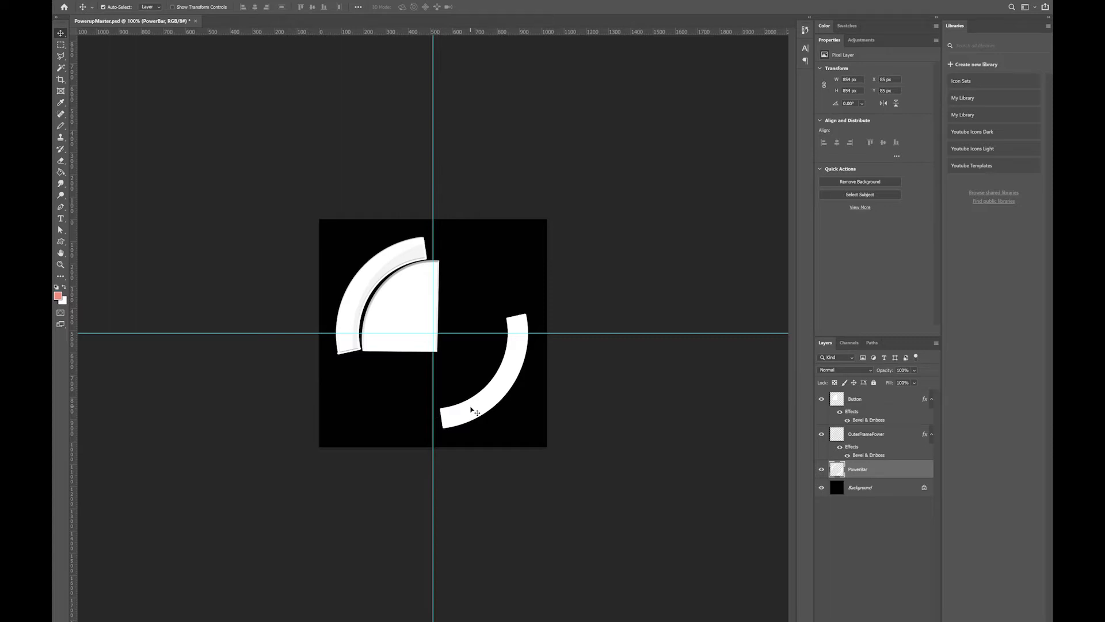
mouse_move(464, 344)
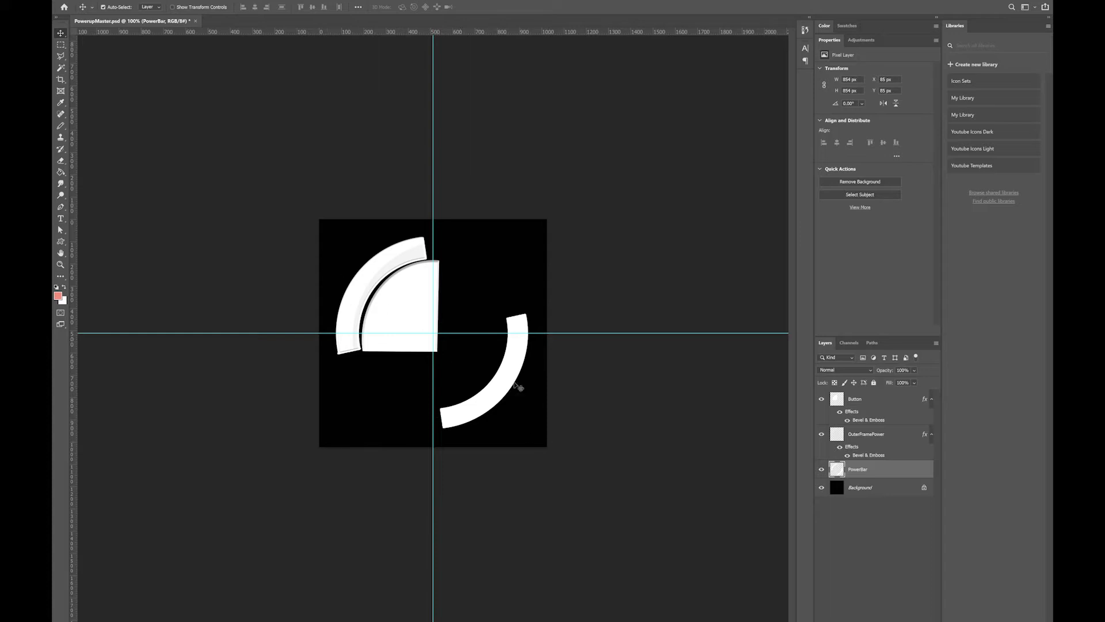
mouse_move(550, 406)
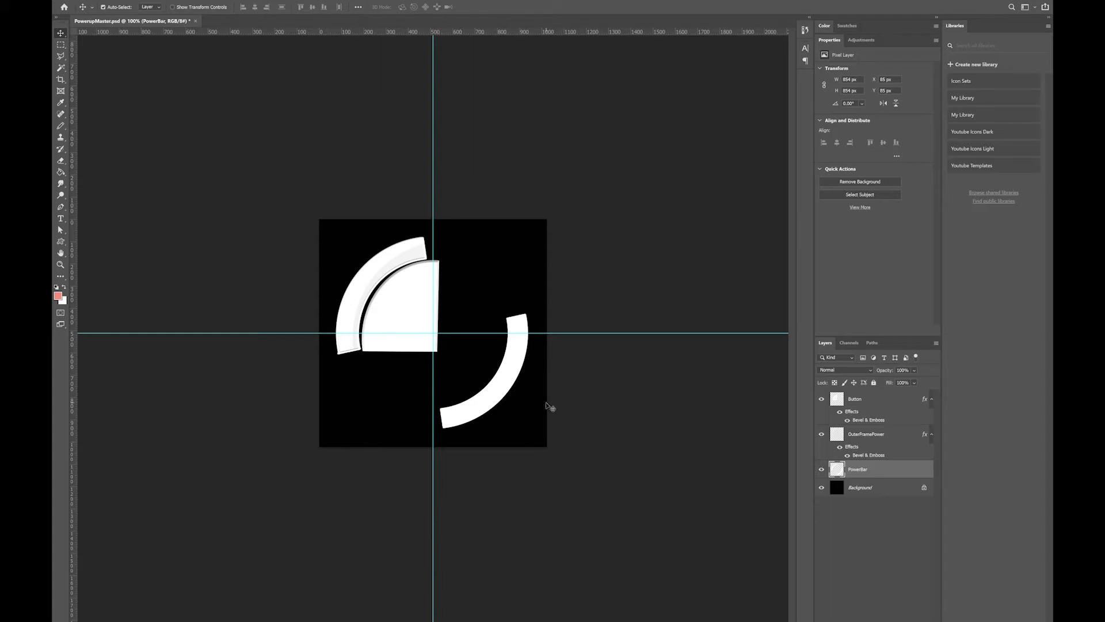
mouse_move(406, 309)
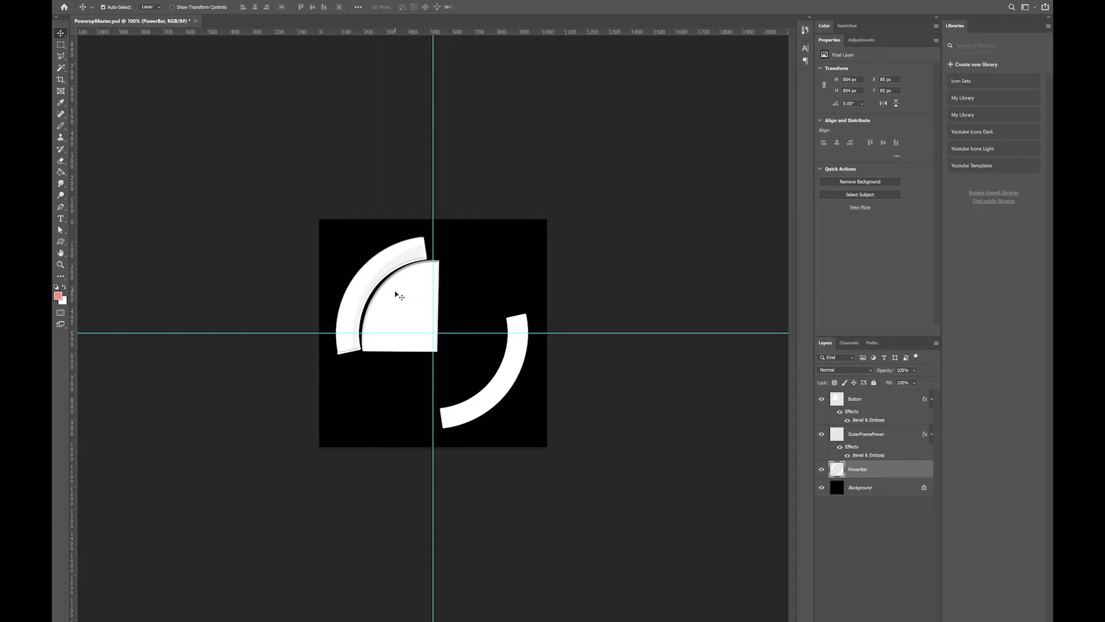
mouse_move(441, 351)
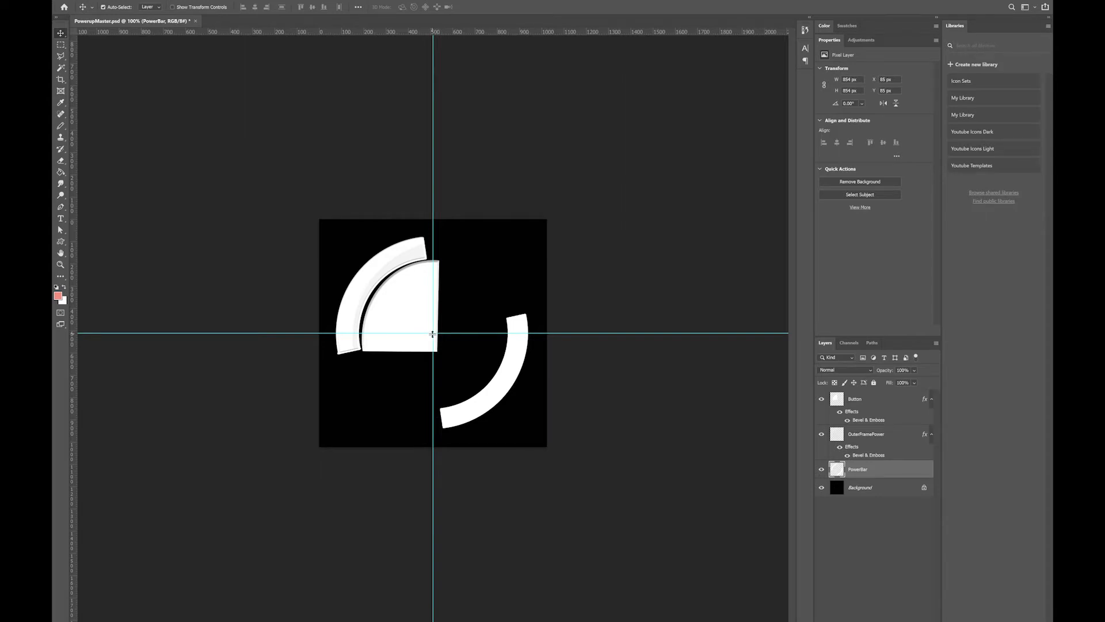
mouse_move(518, 284)
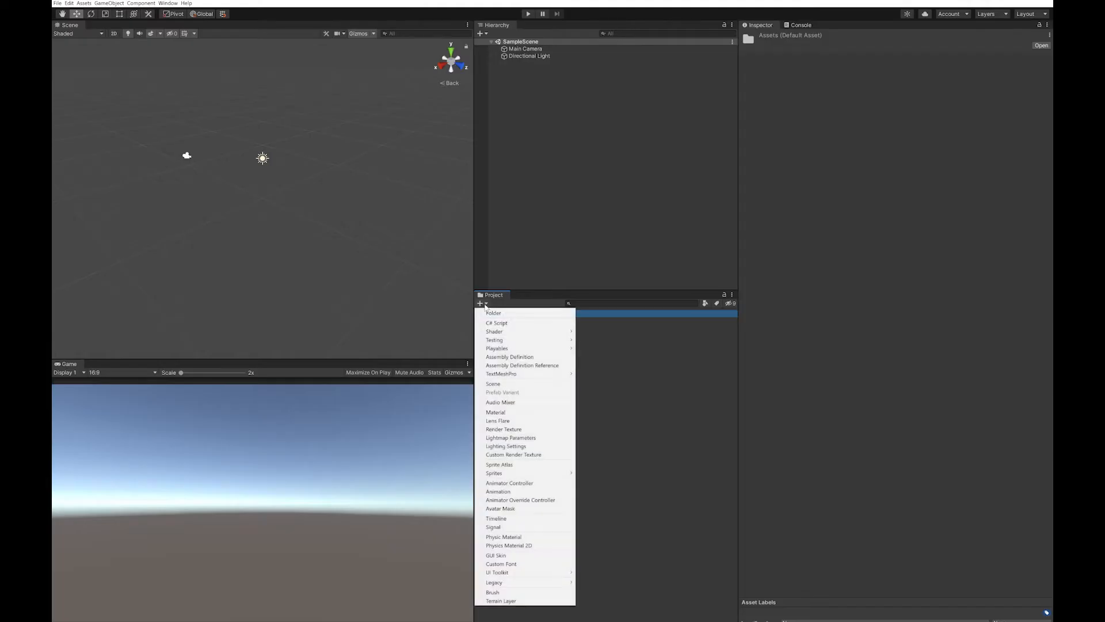
Create a Sprites folder holding the PowerupBar, PowerupBtn and PowerupFrame images, and expand it
left_click(494, 313)
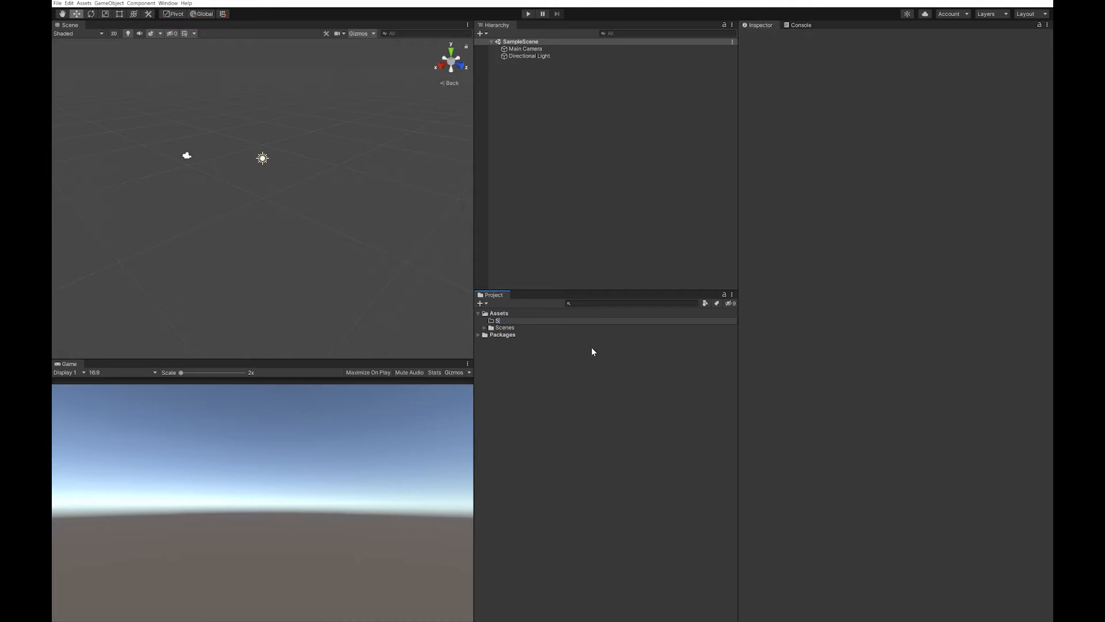
left_click(505, 327)
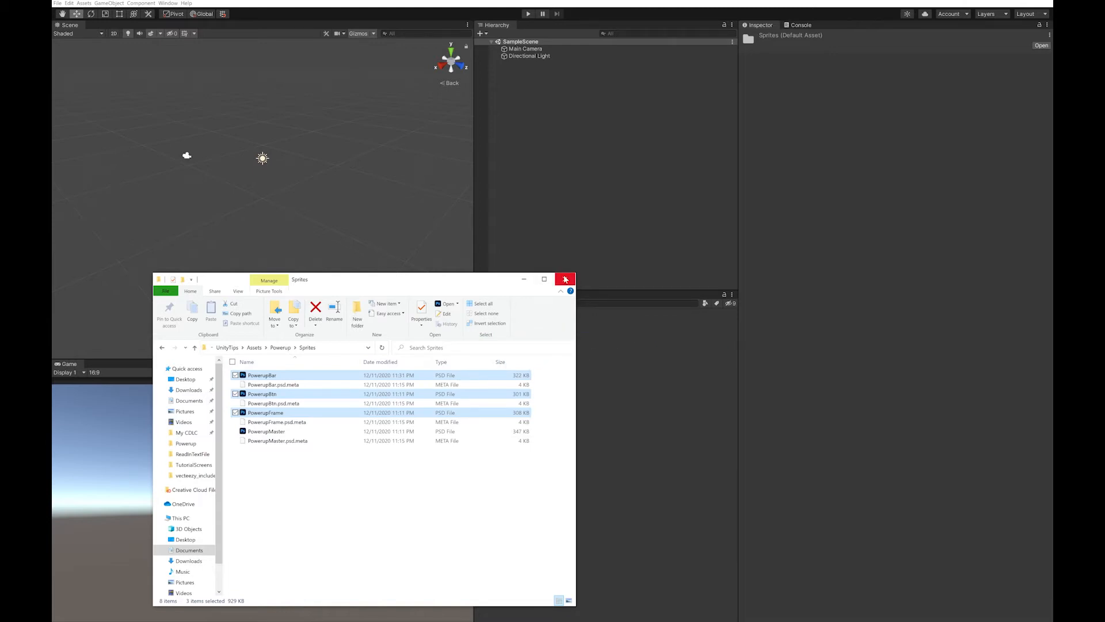
left_click(565, 280)
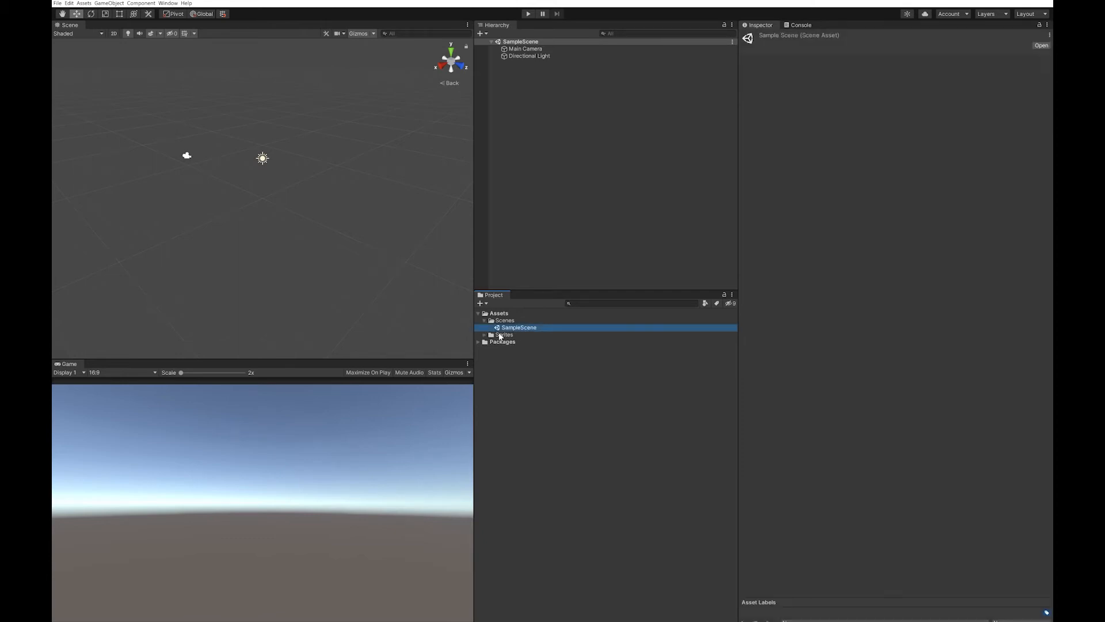
left_click(958, 62)
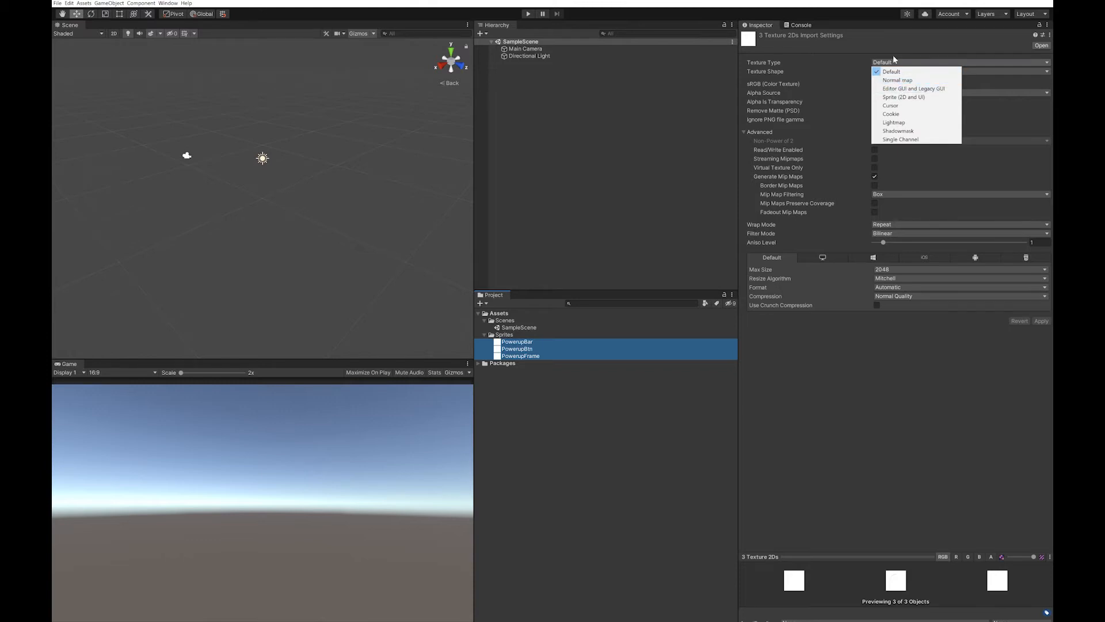
Import the three textures as Sprite (2D and UI) and set Main Camera Clear Flags to Solid Color
left_click(903, 97)
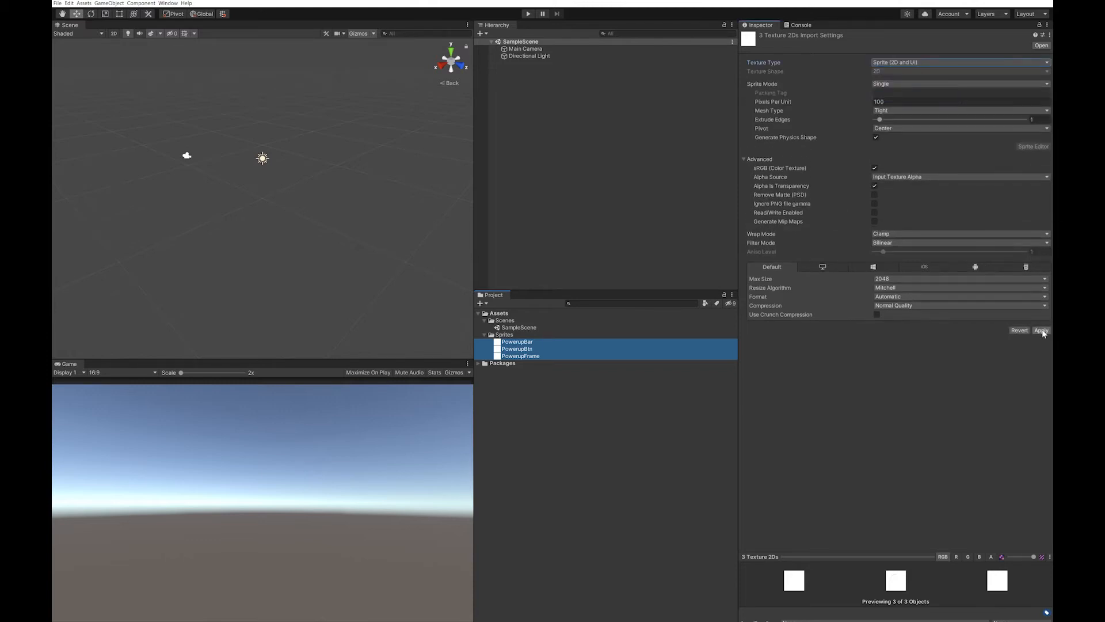
left_click(1041, 330)
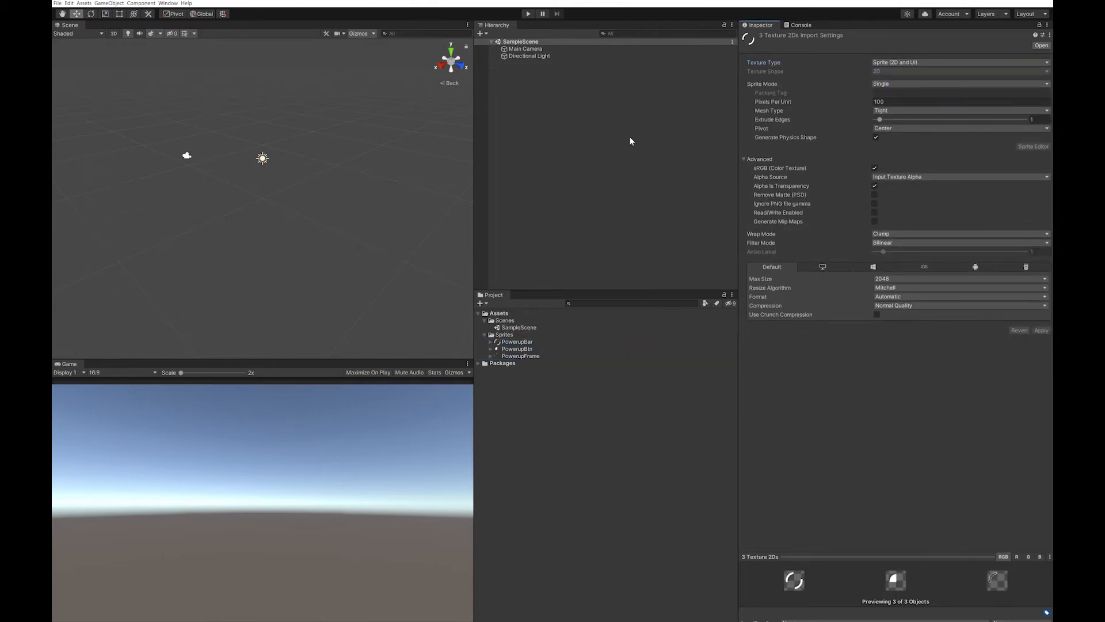
left_click(525, 48)
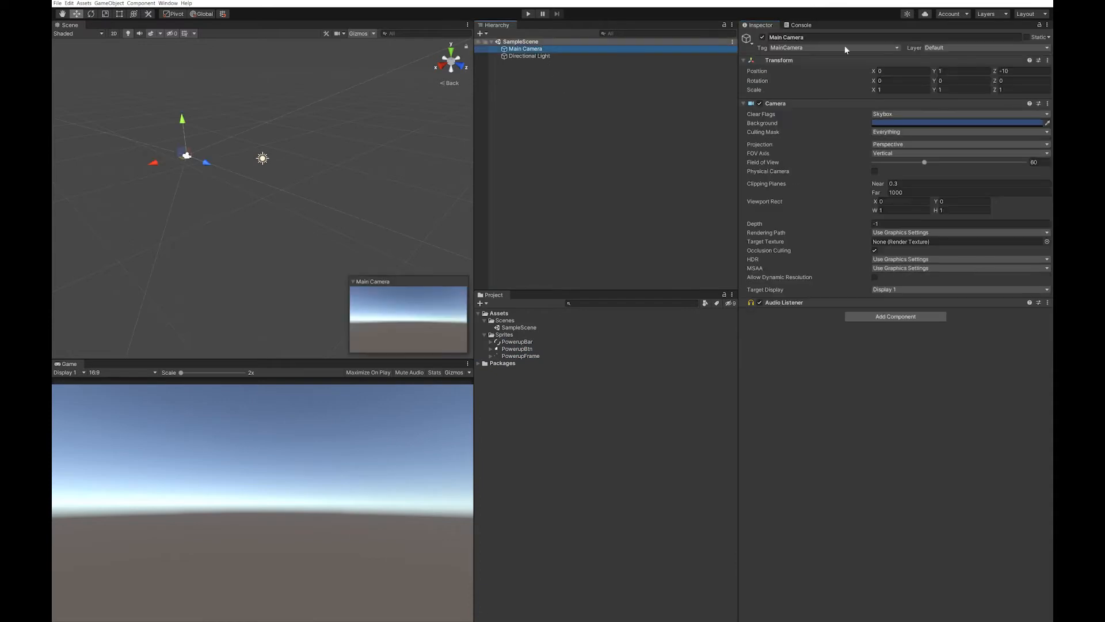
left_click(959, 114)
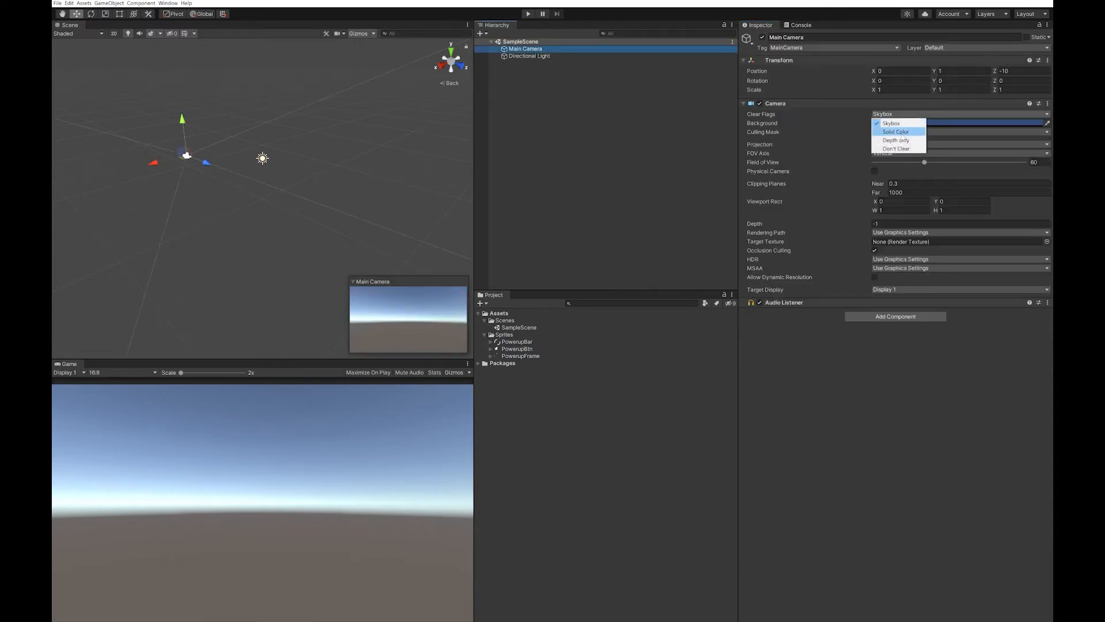
left_click(896, 132)
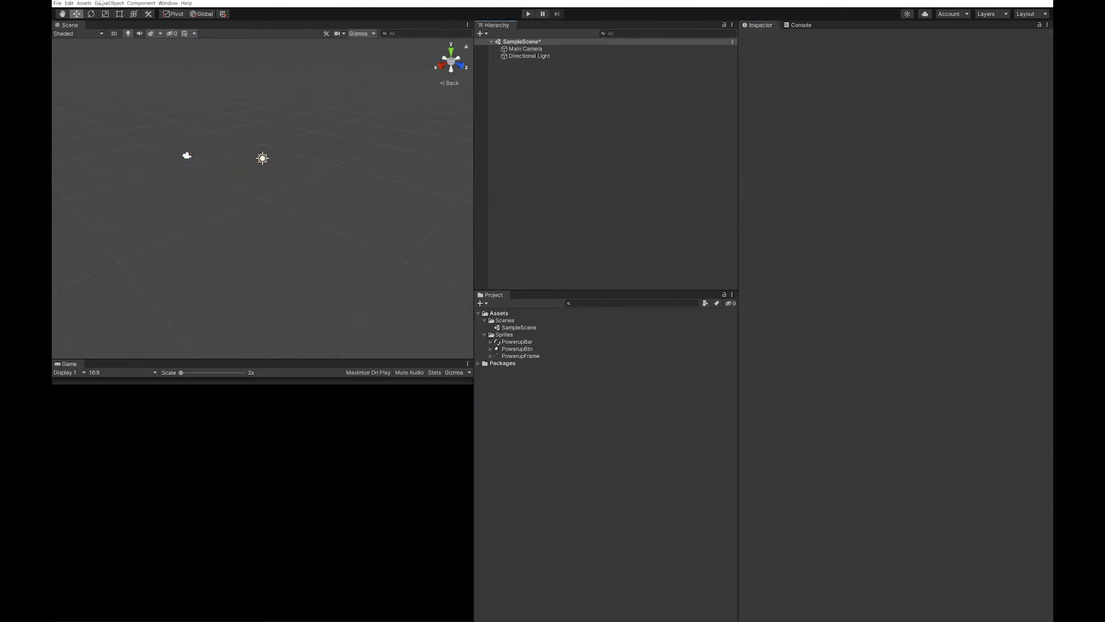
Add a Button - TextMeshPro inside a new Canvas and import the TMP Essentials
left_click(110, 3)
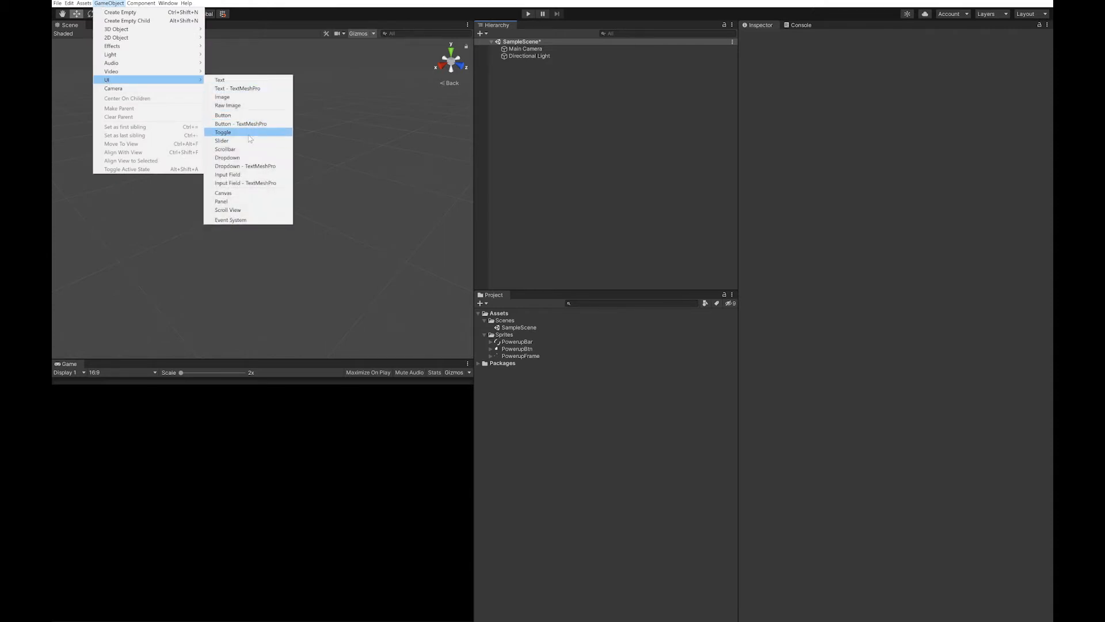
mouse_move(248, 125)
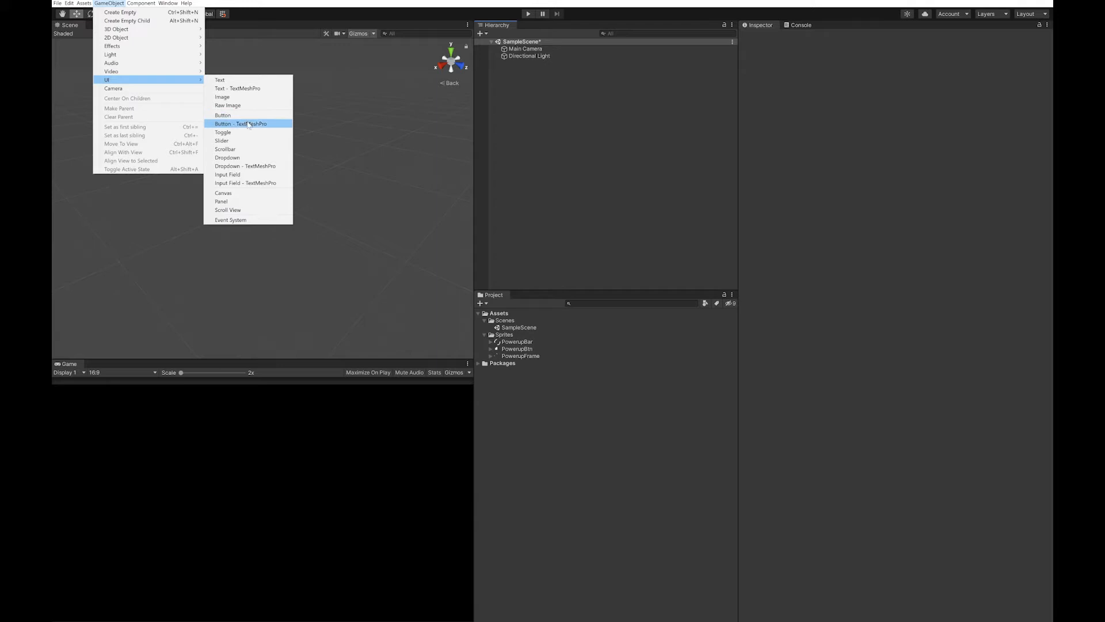
left_click(240, 123)
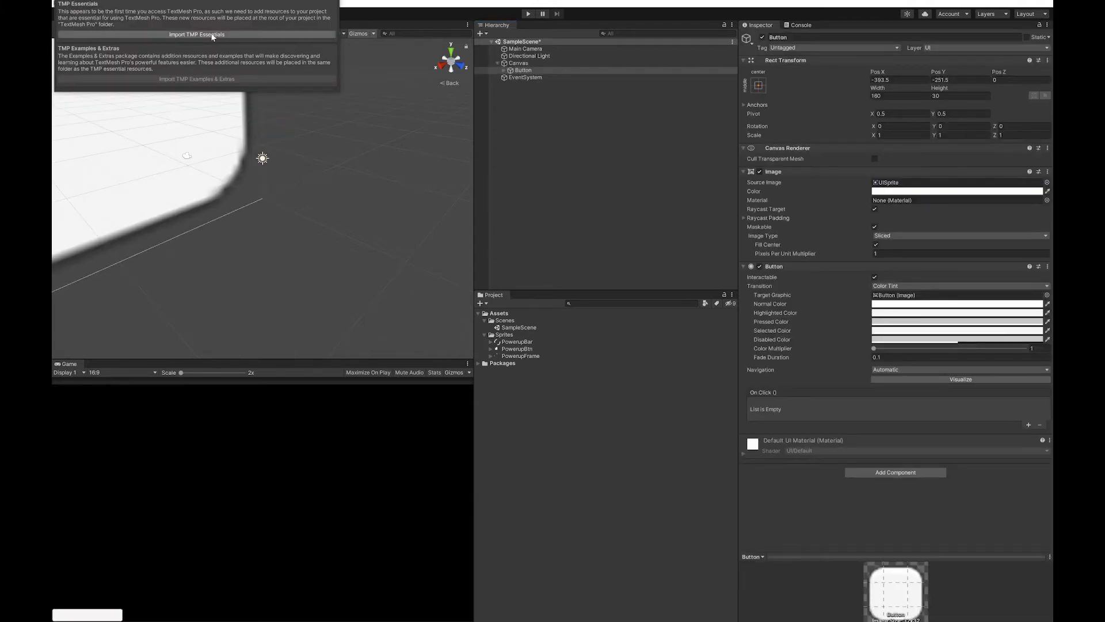
left_click(196, 34)
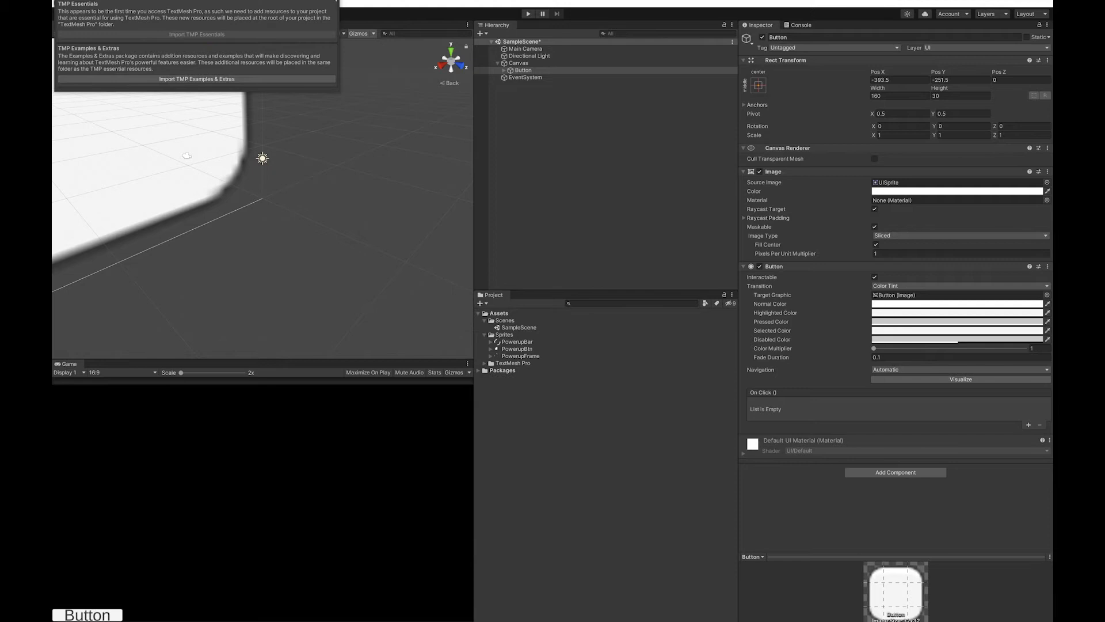
left_click(518, 62)
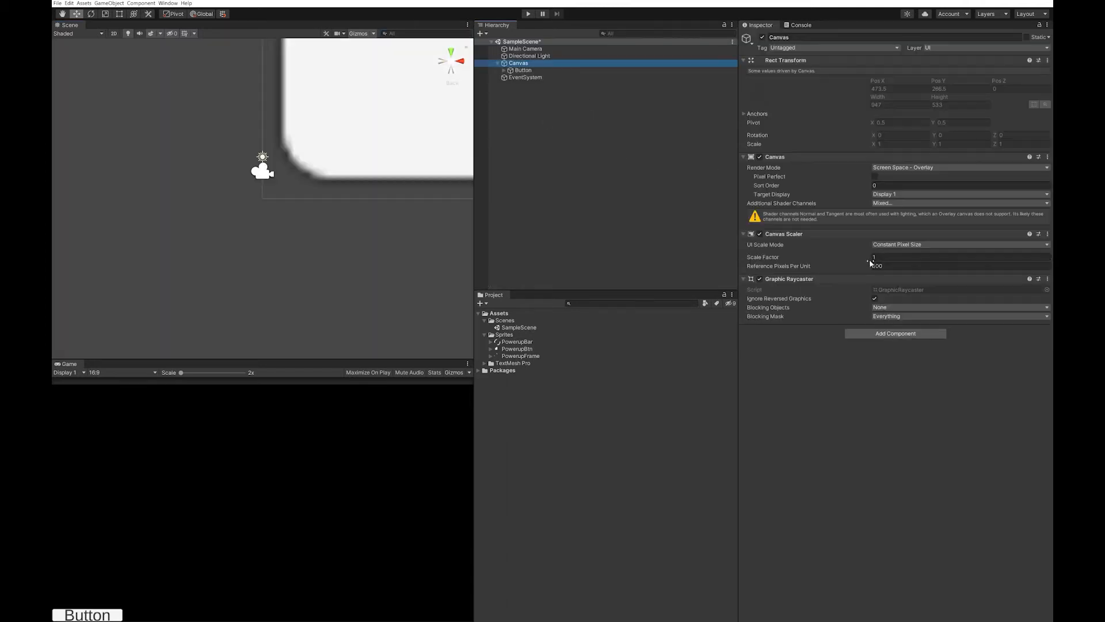
Switch the Canvas Render Mode to Screen Space - Camera
left_click(959, 167)
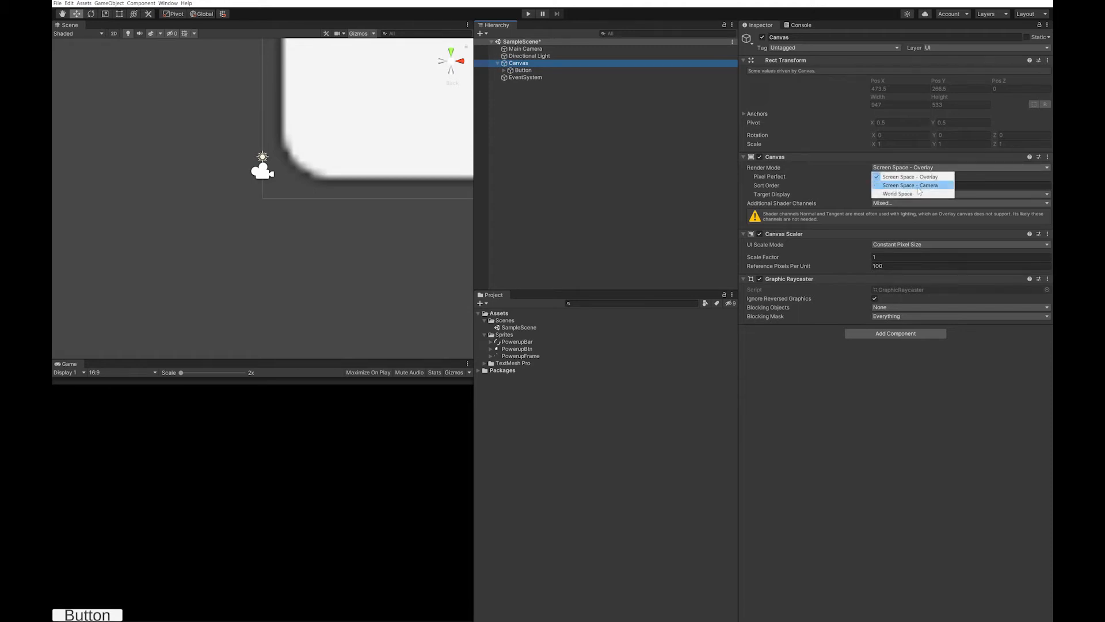
left_click(910, 184)
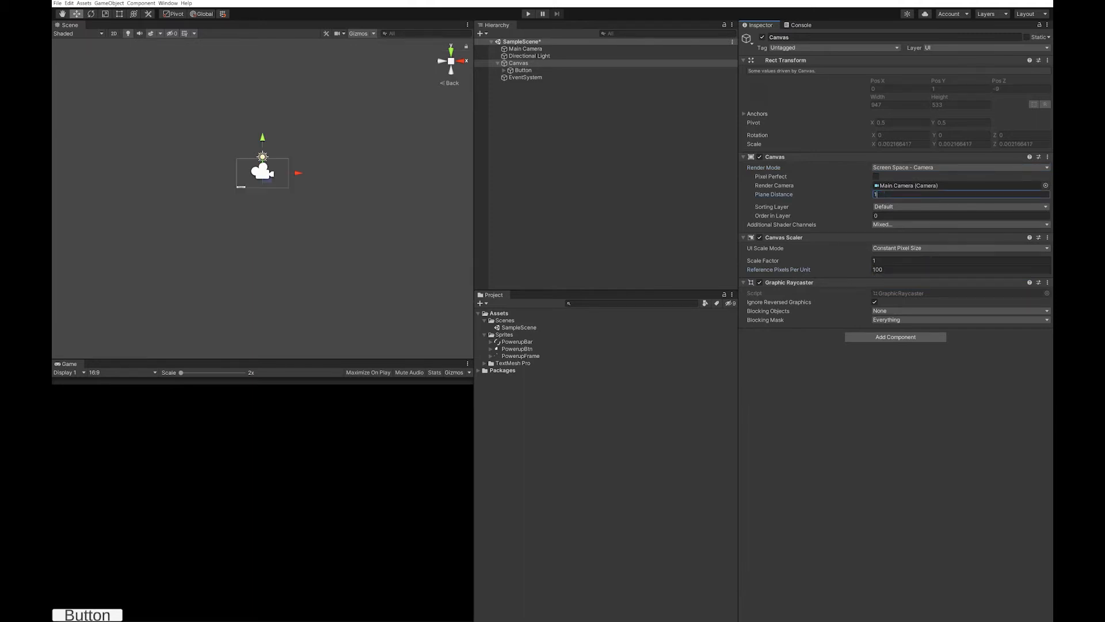
mouse_move(396, 210)
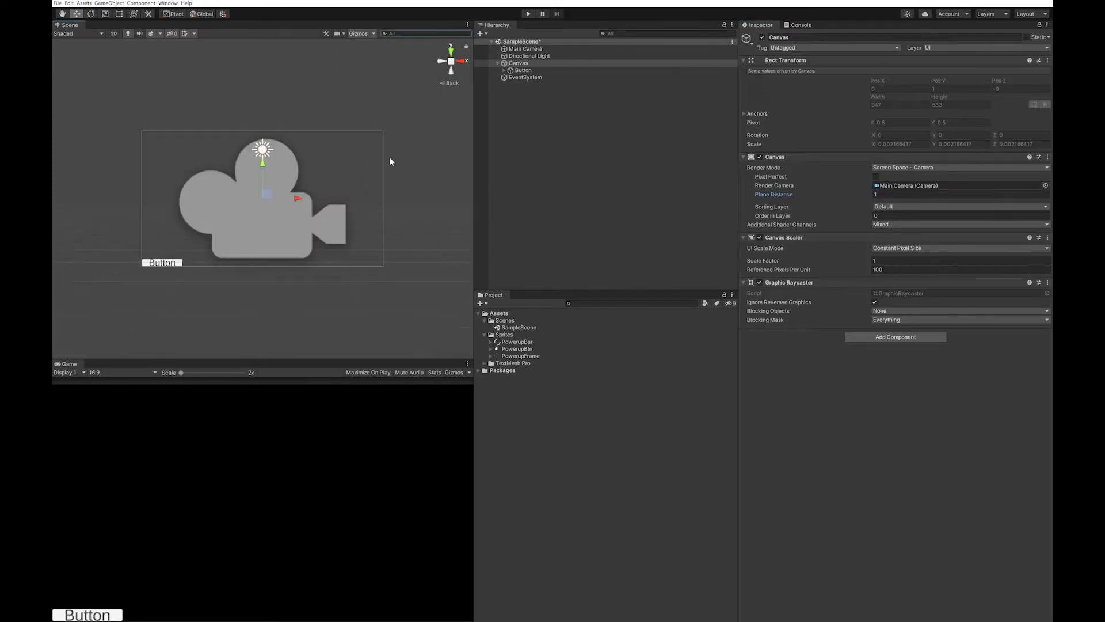
Set the Button height to 160, drag it to the canvas centre and enlarge it slightly
left_click(523, 70)
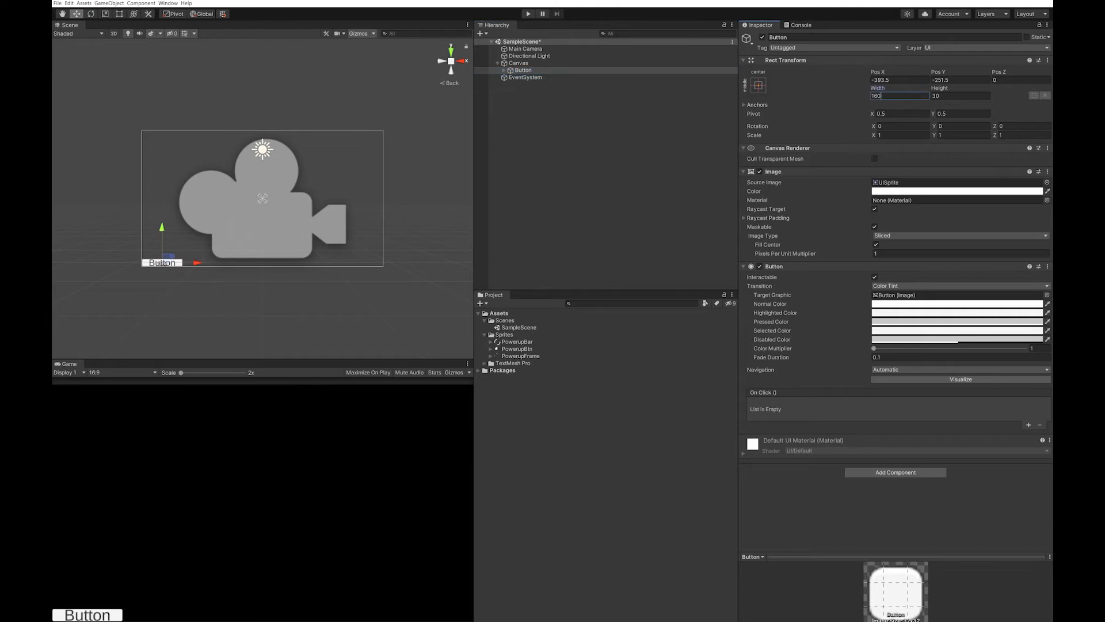
left_click(960, 95)
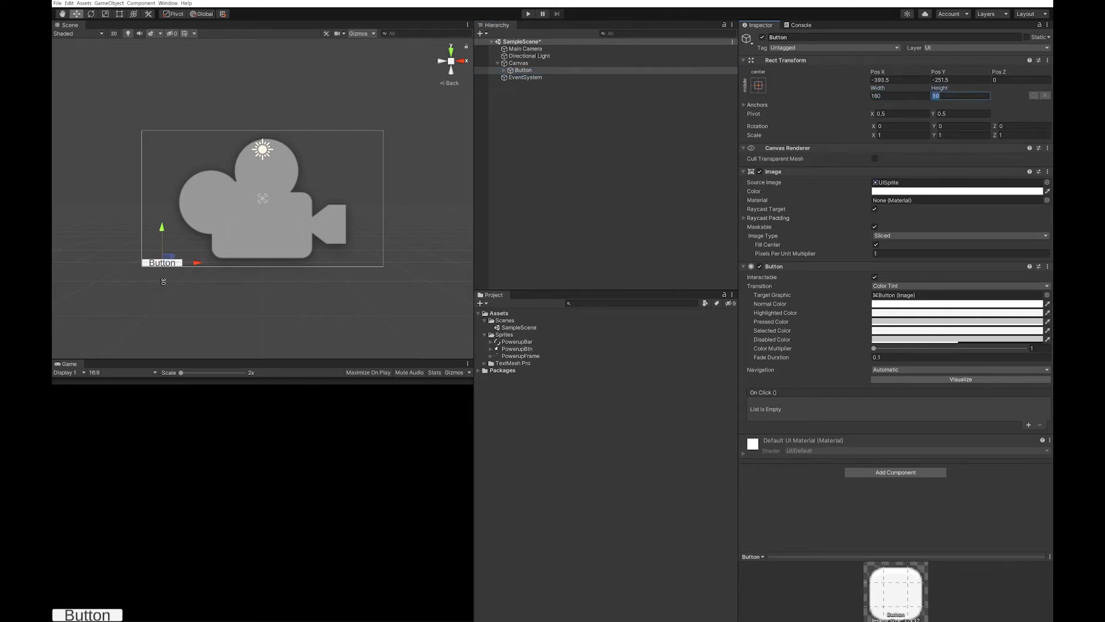
type("160")
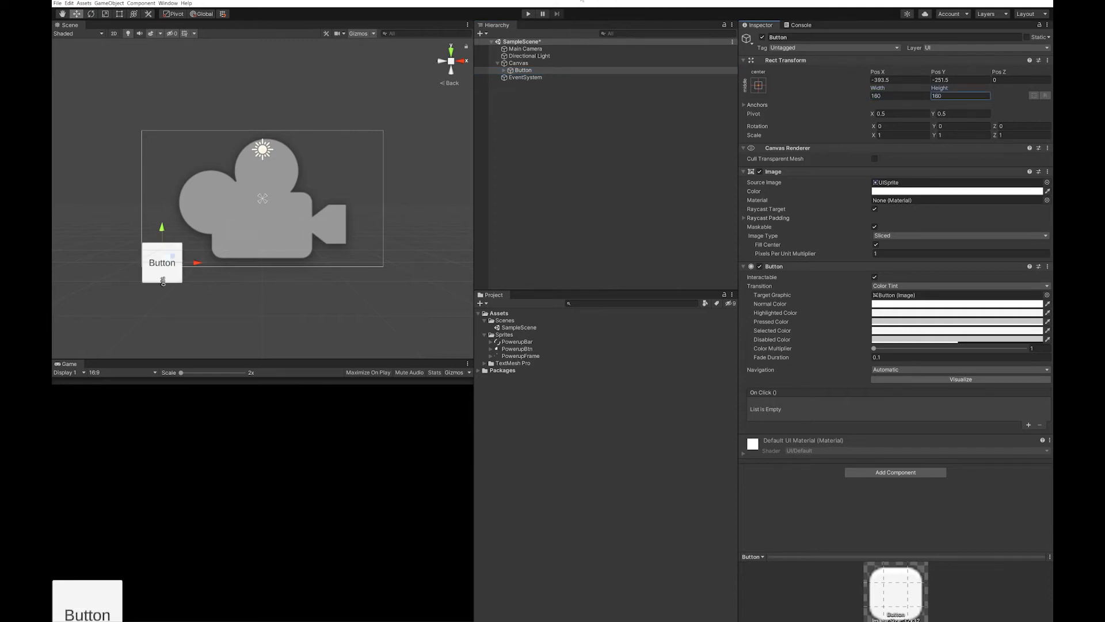
left_click_drag(161, 263, 233, 222)
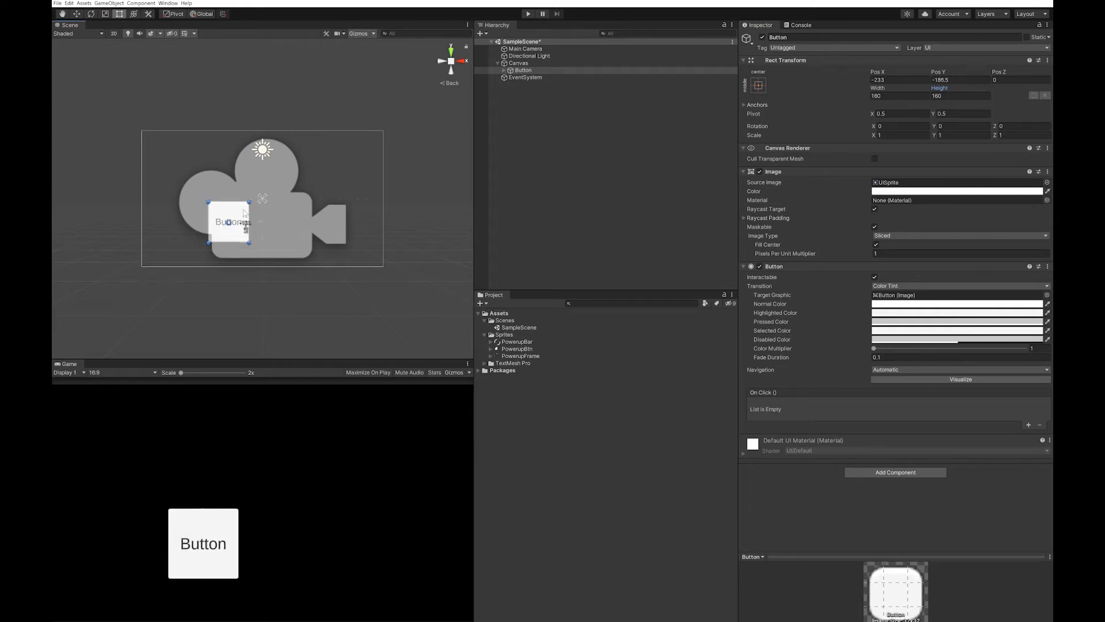
left_click_drag(251, 204, 310, 165)
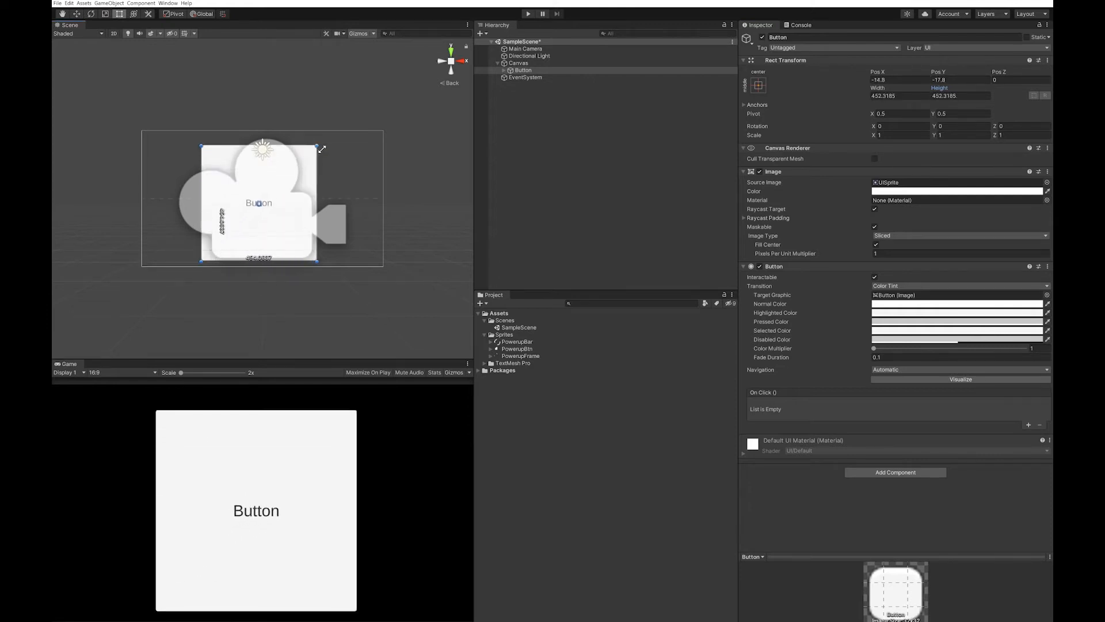
left_click_drag(321, 148, 326, 148)
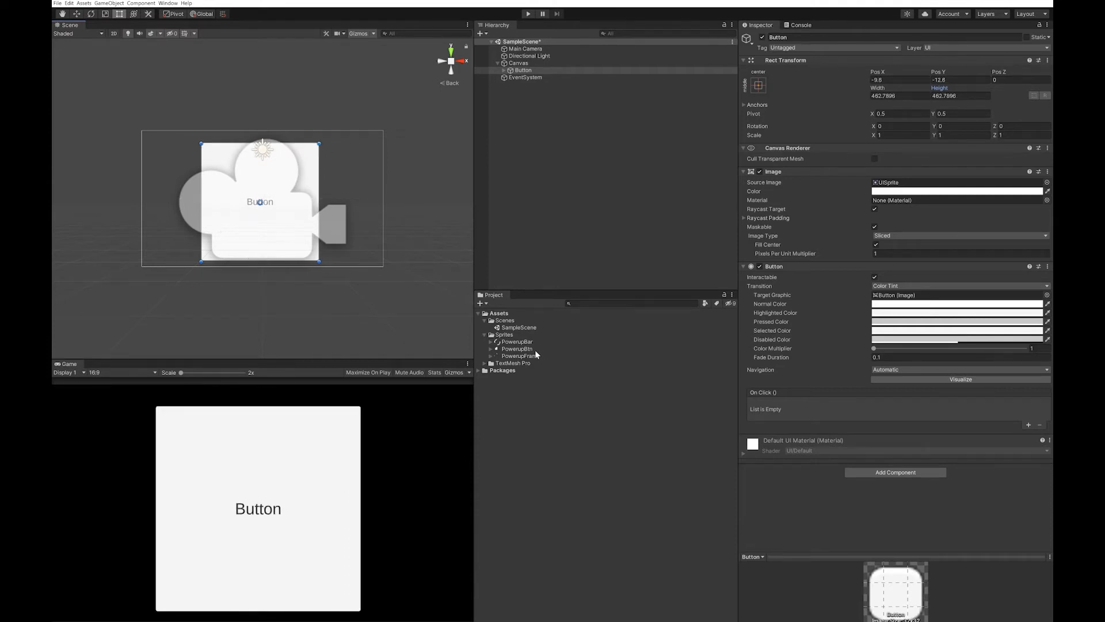
left_click(521, 355)
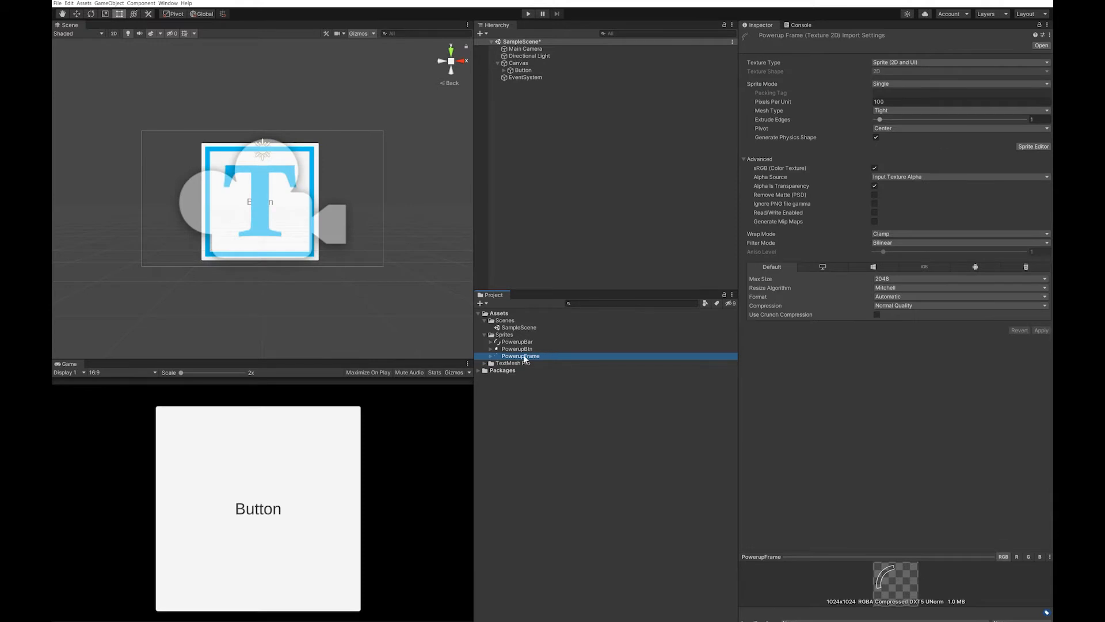
left_click(523, 69)
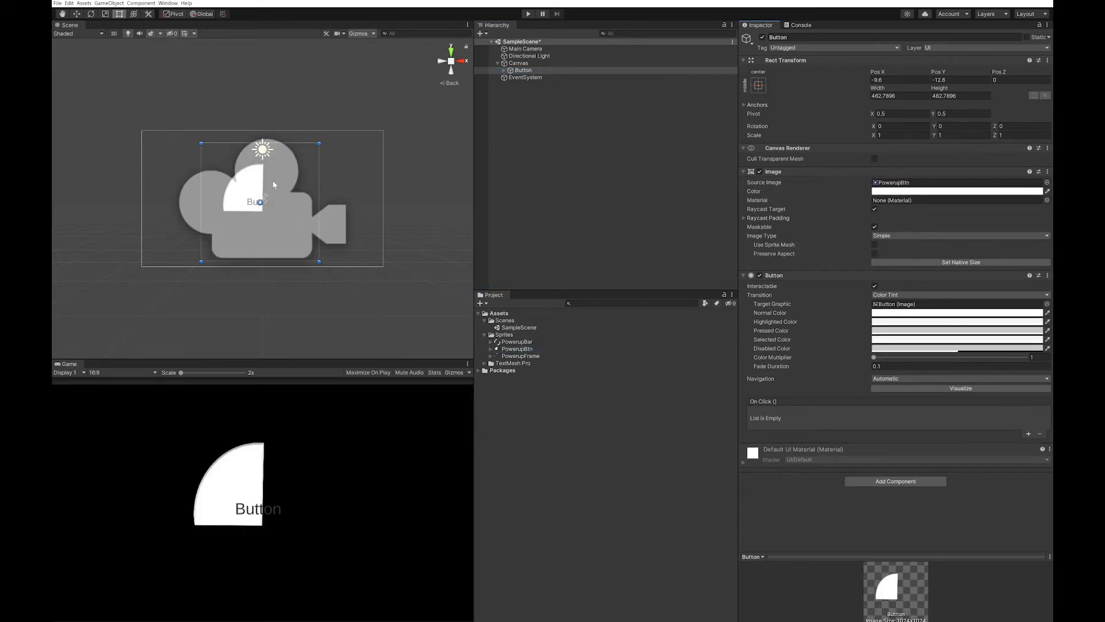
Nudge the Button up and right, then add a child UI Image inside it
left_click_drag(262, 199, 271, 190)
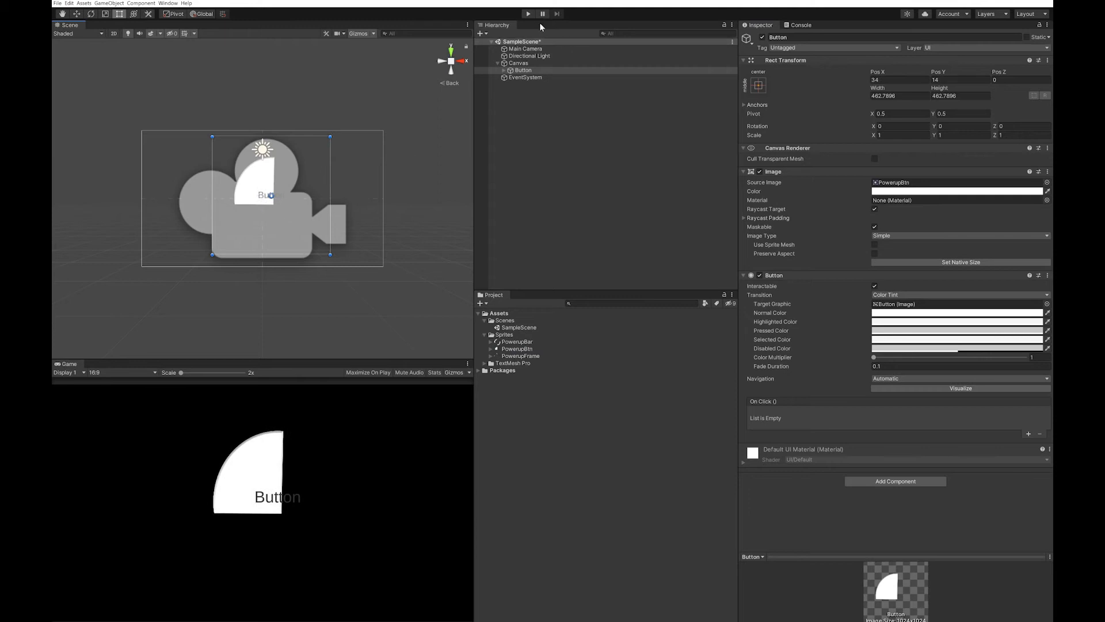
left_click(510, 70)
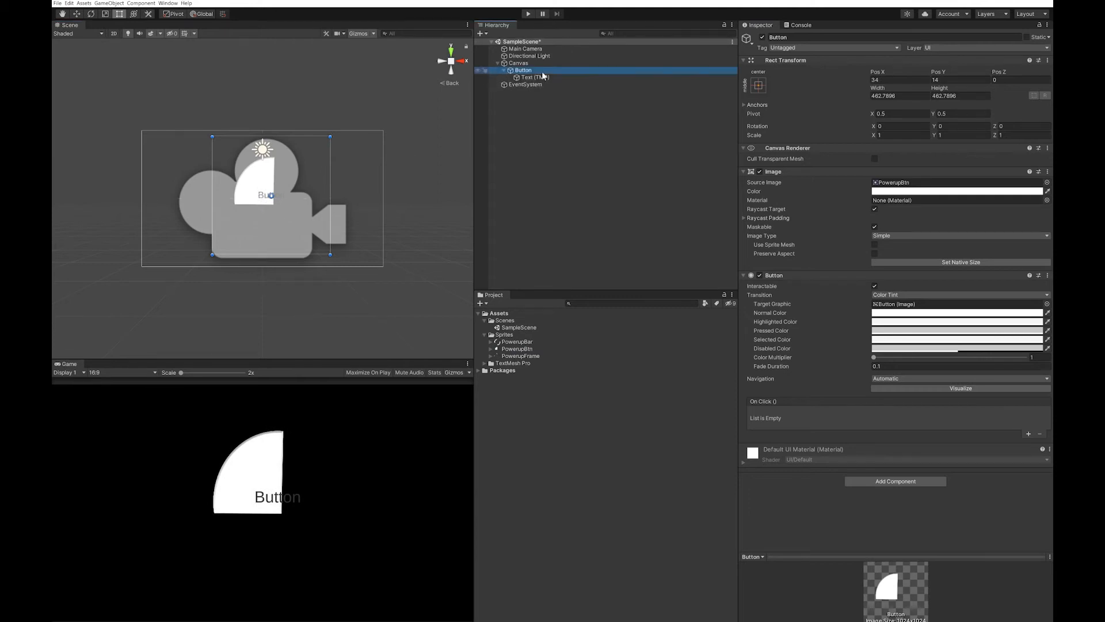
right_click(522, 69)
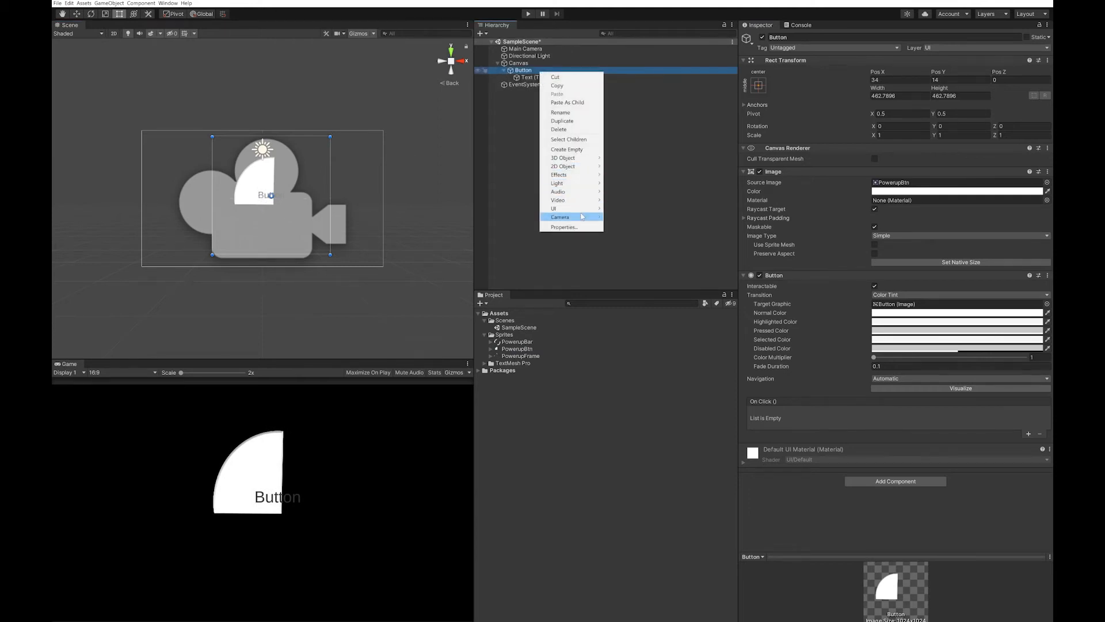
mouse_move(553, 208)
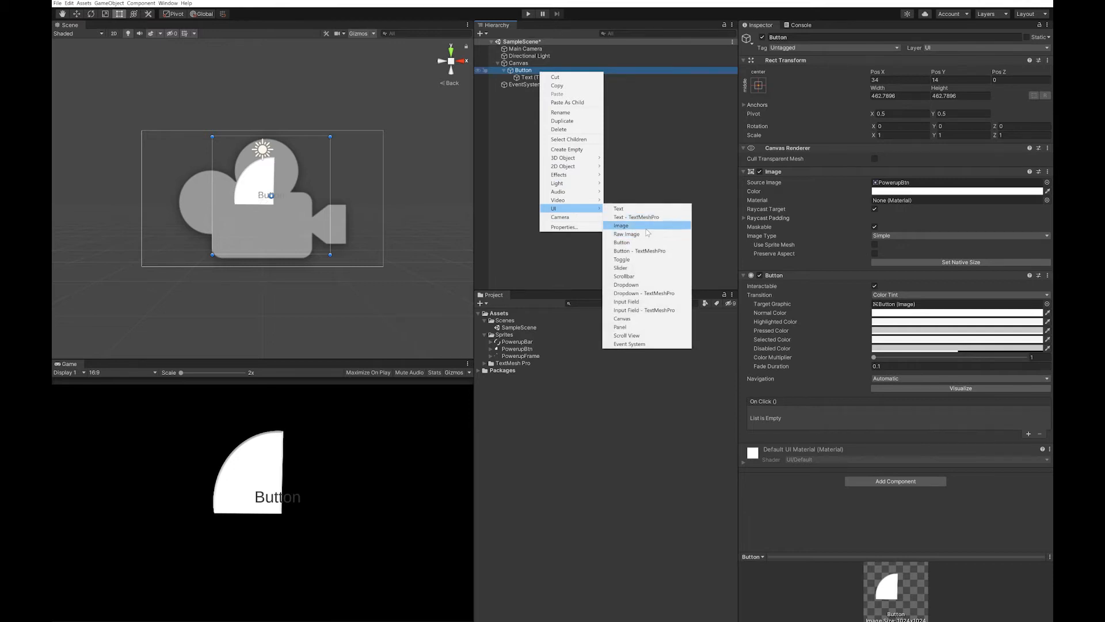
left_click(621, 225)
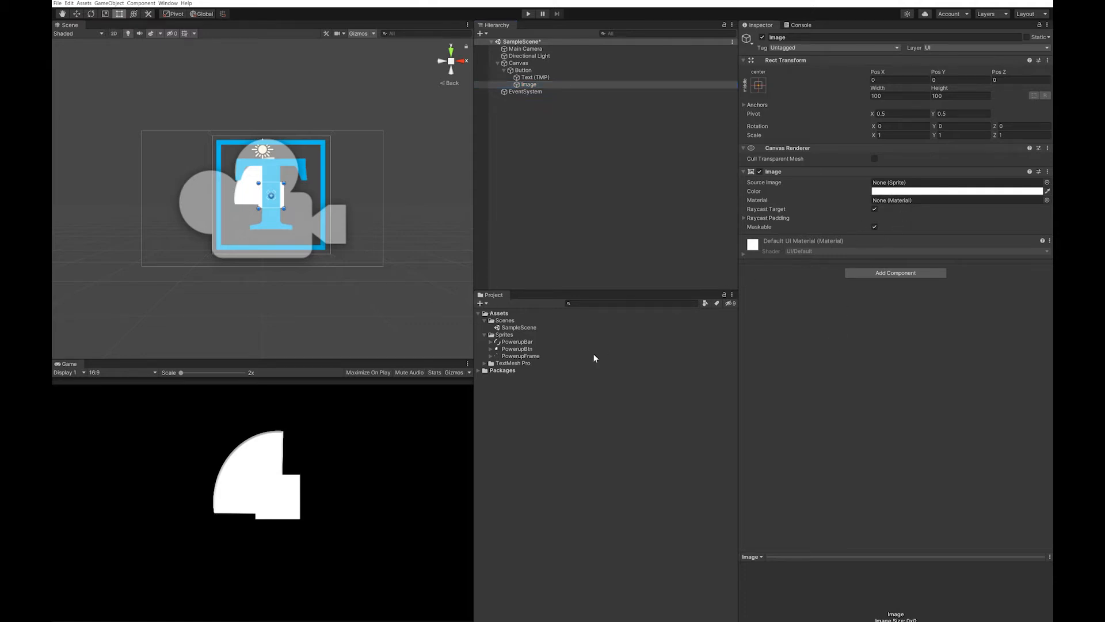
mouse_move(508, 364)
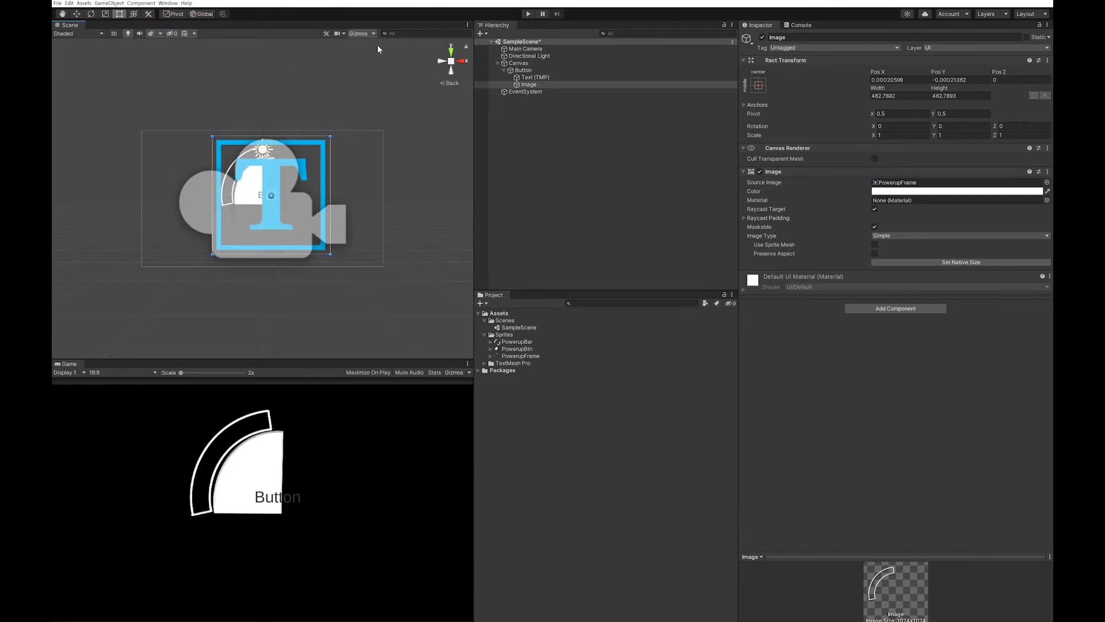
Hide Gizmos icons, rename the image ImageFrame, and make a PowerupBar copy named ImagePowerupBack
left_click(373, 34)
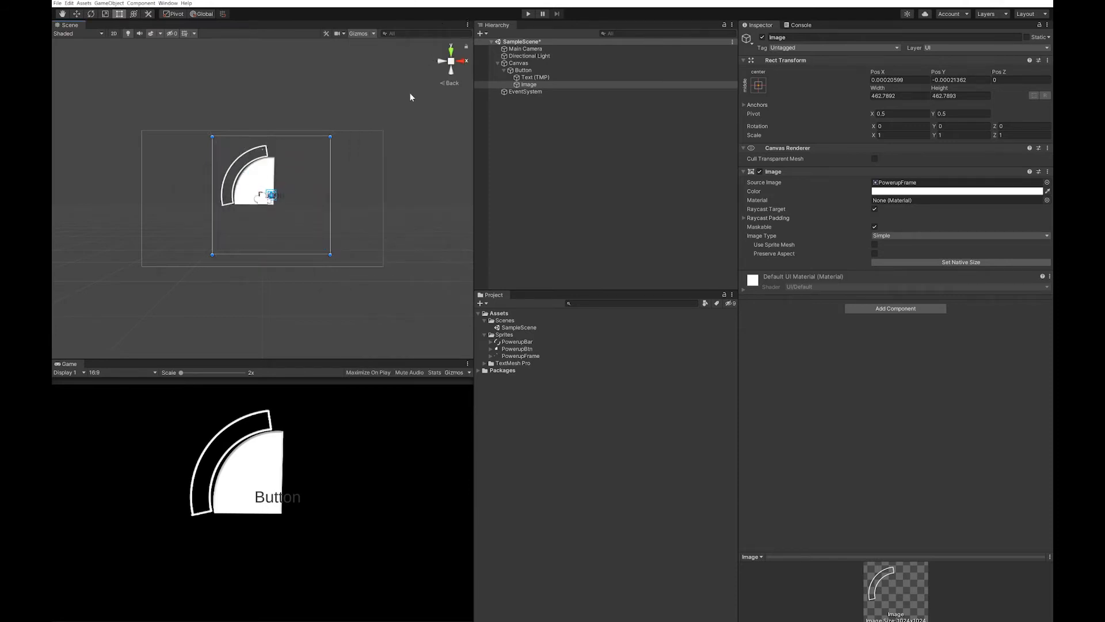
left_click(528, 84)
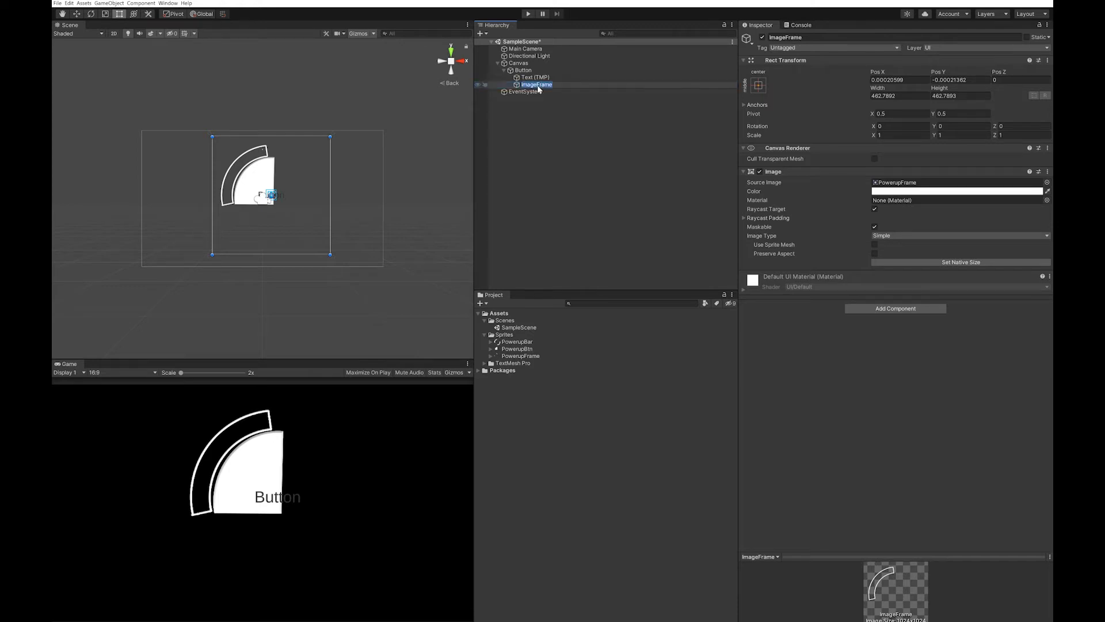
right_click(537, 84)
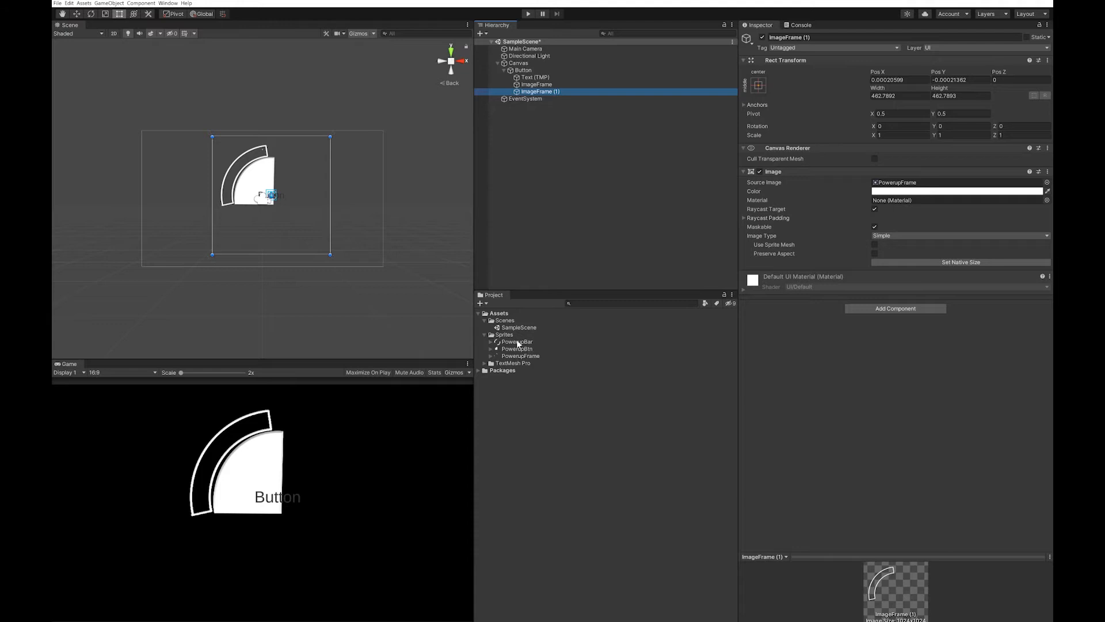
left_click(518, 342)
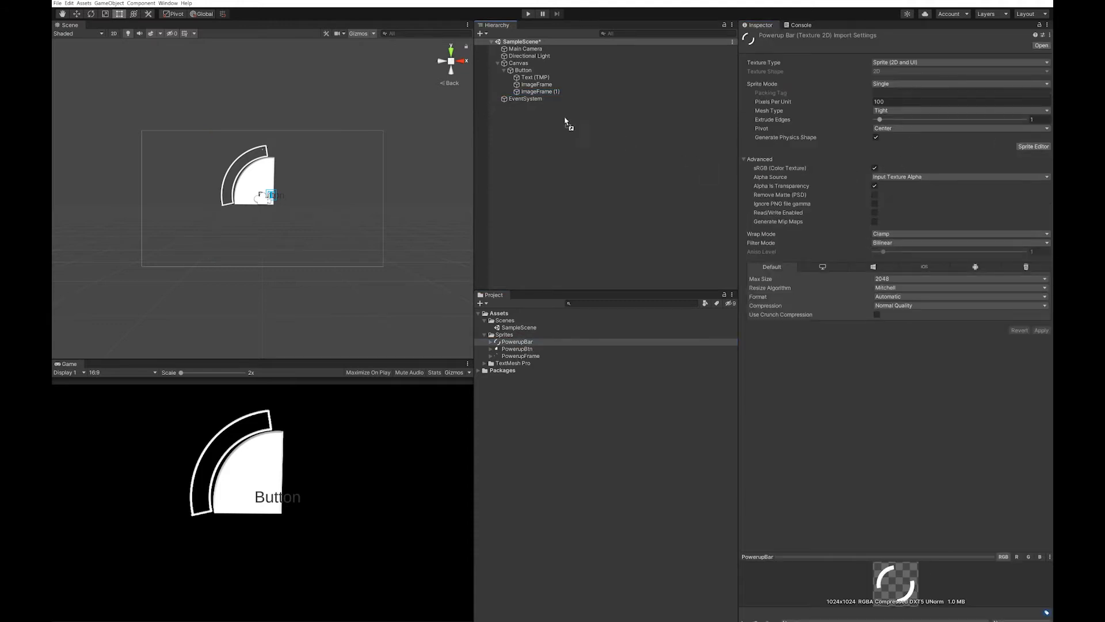
left_click(540, 90)
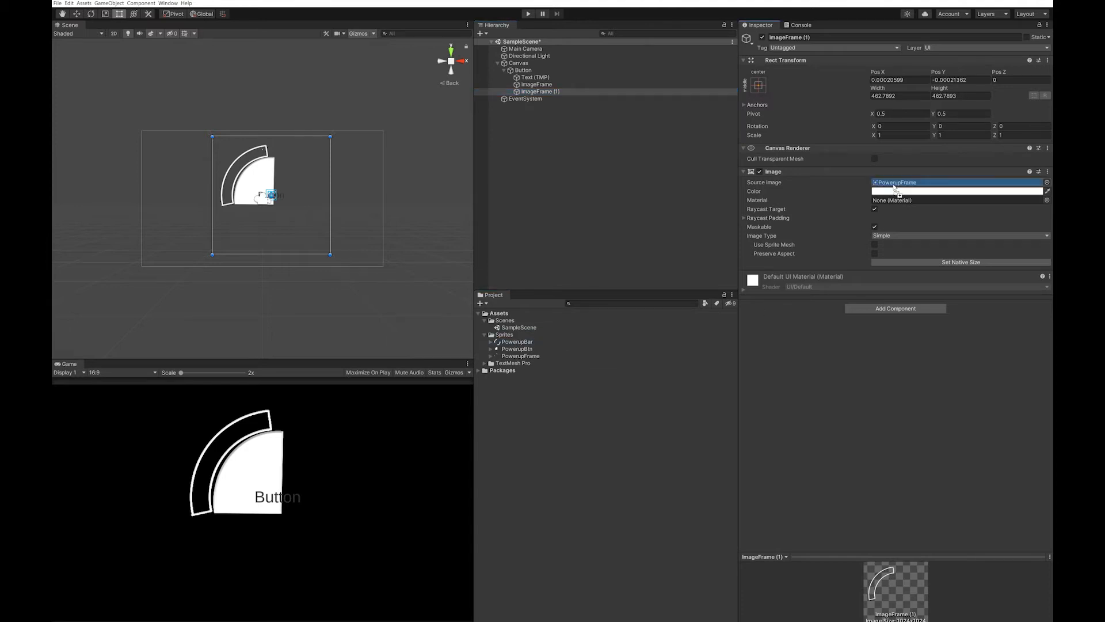
left_click(956, 182)
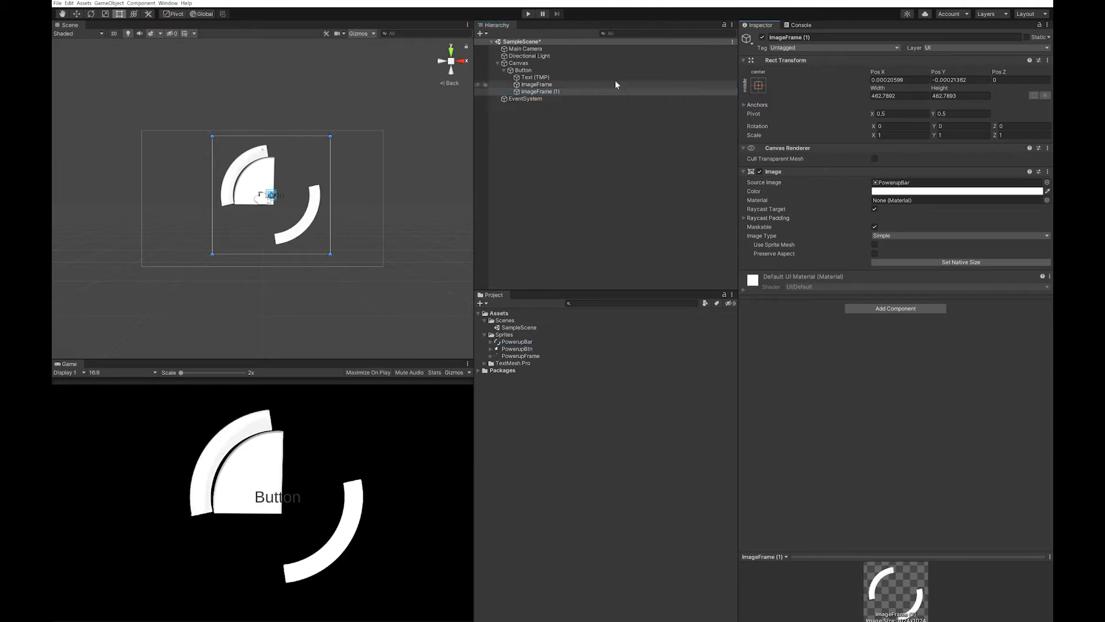
left_click(540, 91)
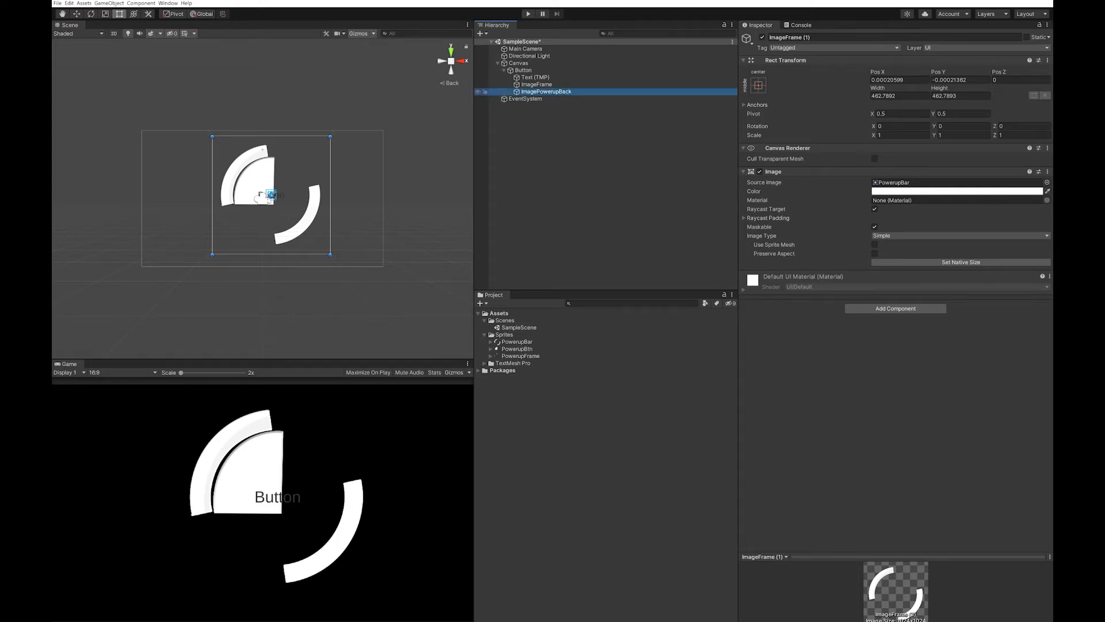
Duplicate ImagePowerupBack as ImagePowerup and move ImageFrame below both in the Hierarchy
right_click(546, 91)
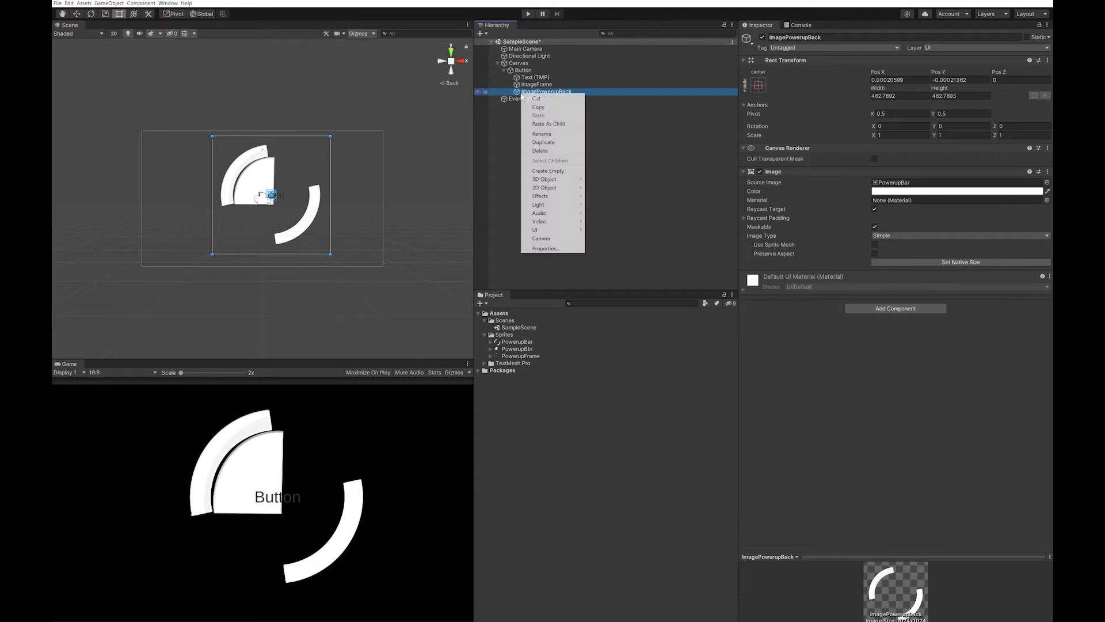
left_click(542, 141)
type("ImagePowerup")
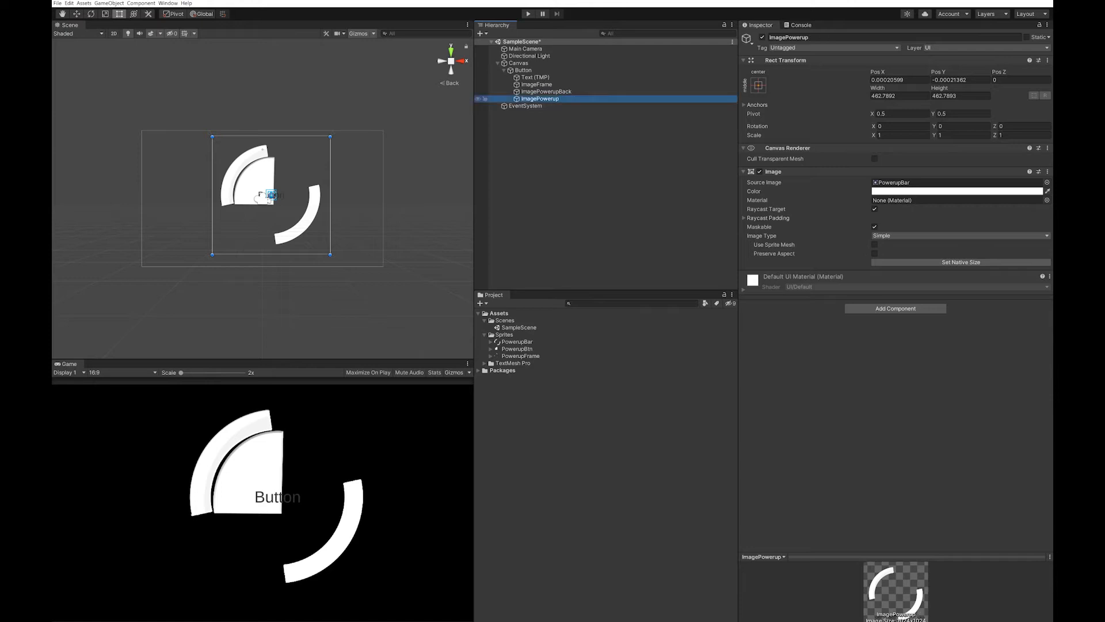
left_click(537, 84)
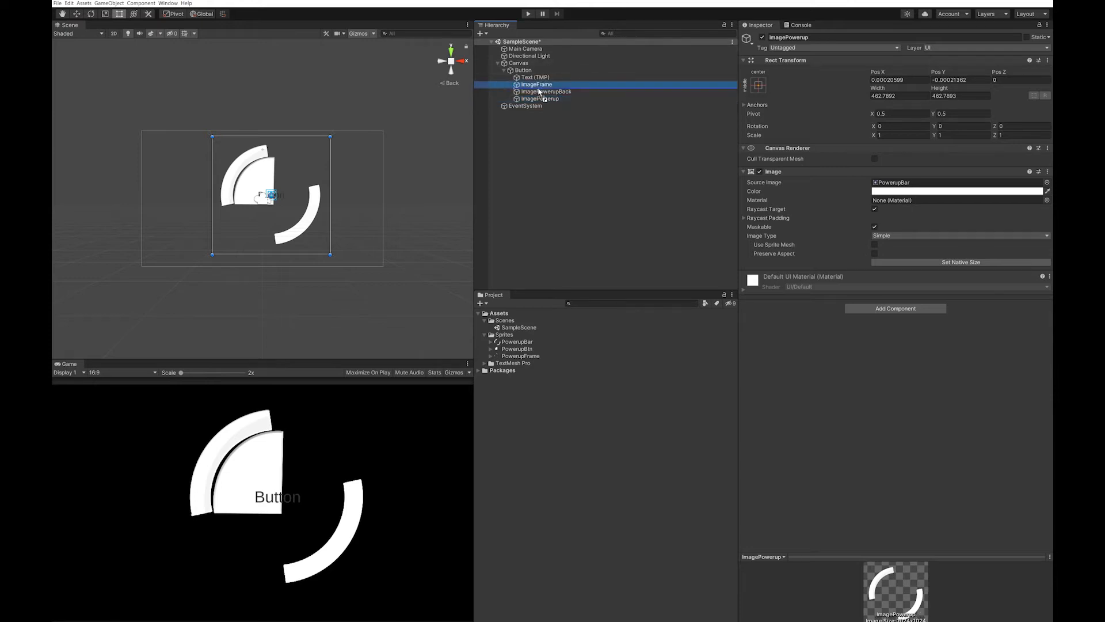
left_click(536, 98)
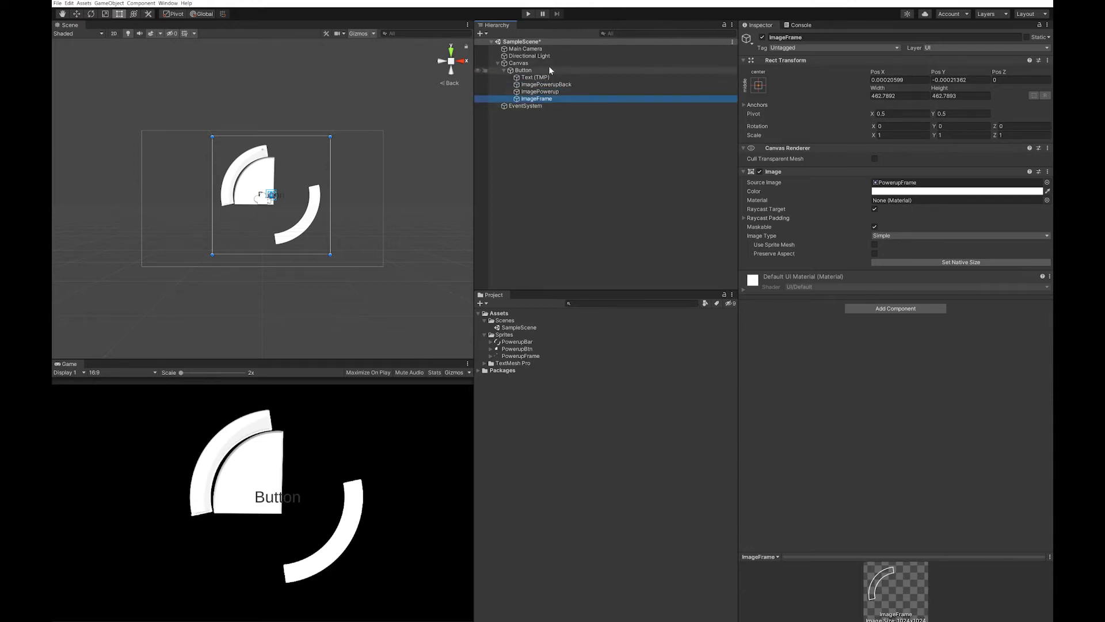
Clear the Text (TMP) label text on the Button
left_click(536, 76)
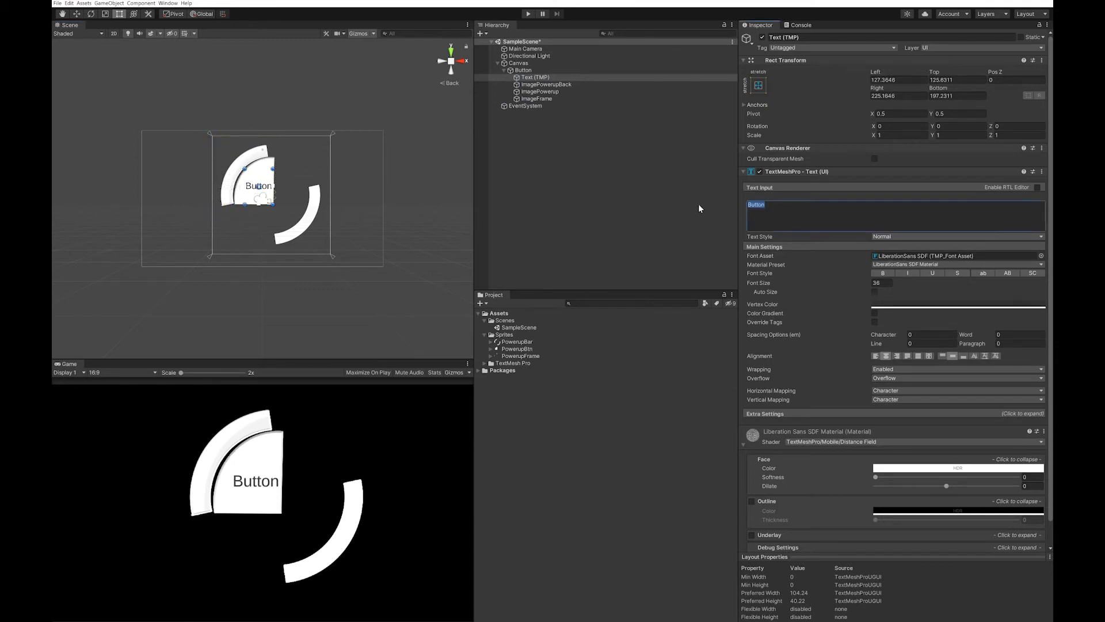
type("99")
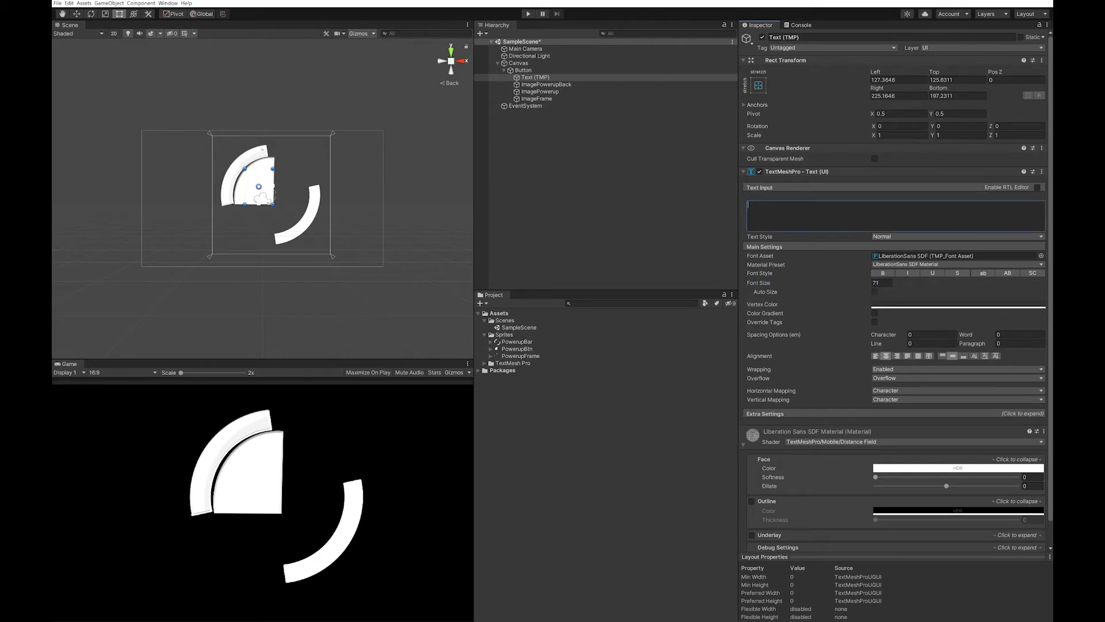
mouse_move(93, 14)
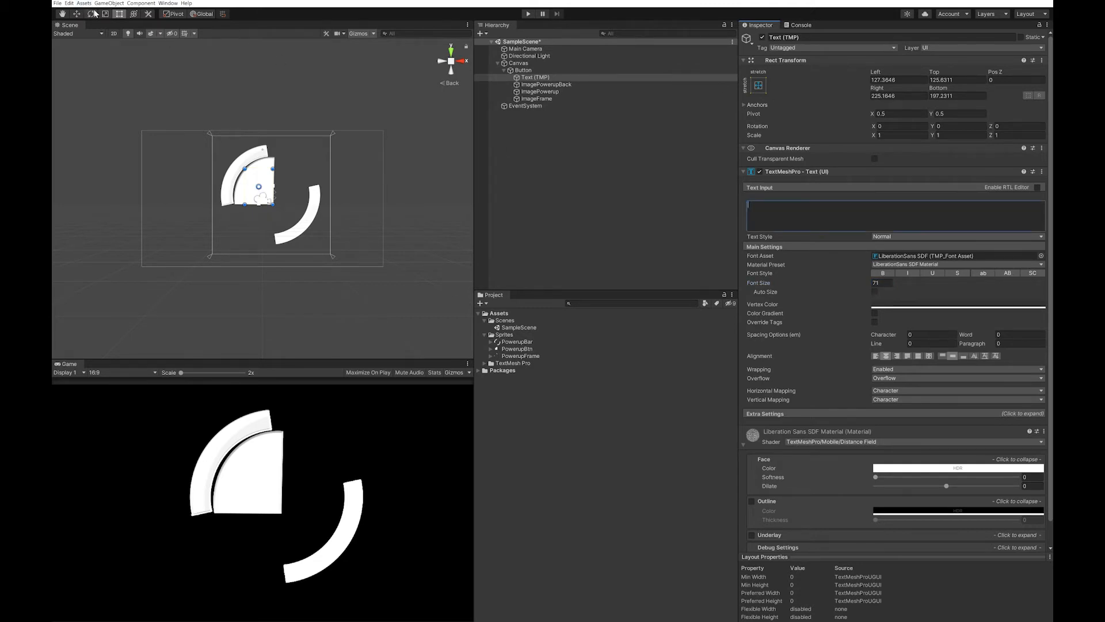
Drag the Button toward the lower-right of the canvas
left_click(524, 69)
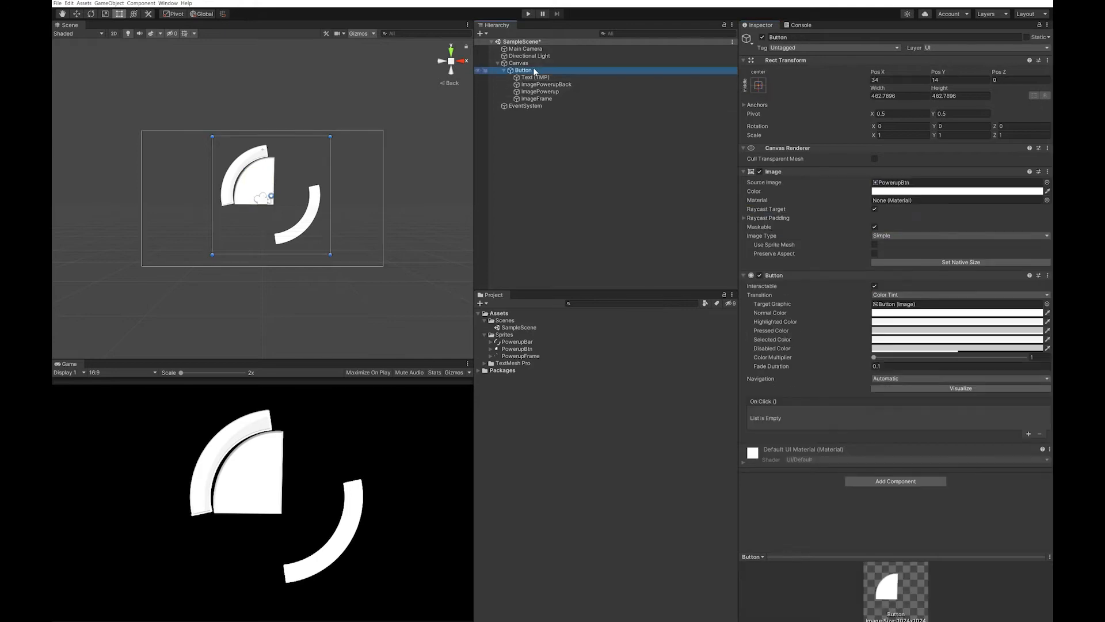
mouse_move(236, 154)
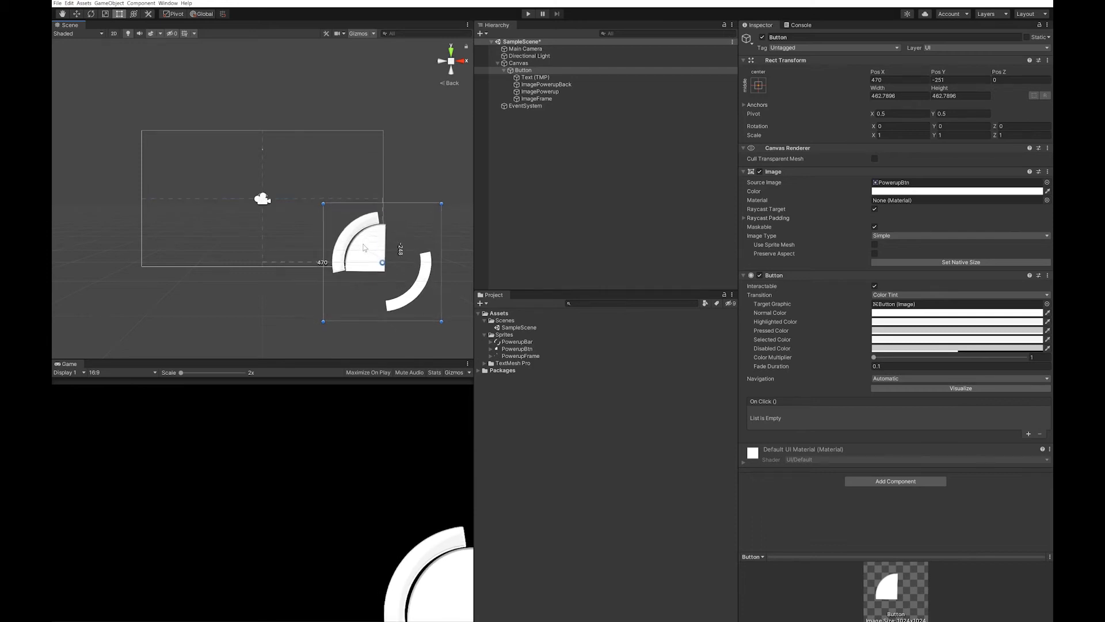
left_click_drag(363, 247, 359, 242)
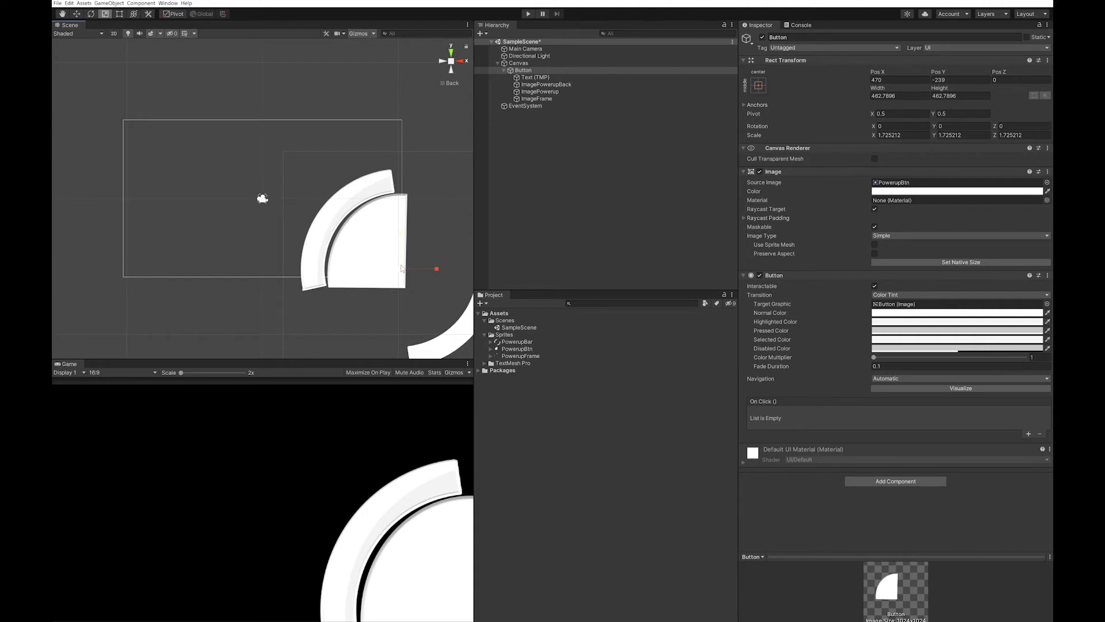
mouse_move(341, 196)
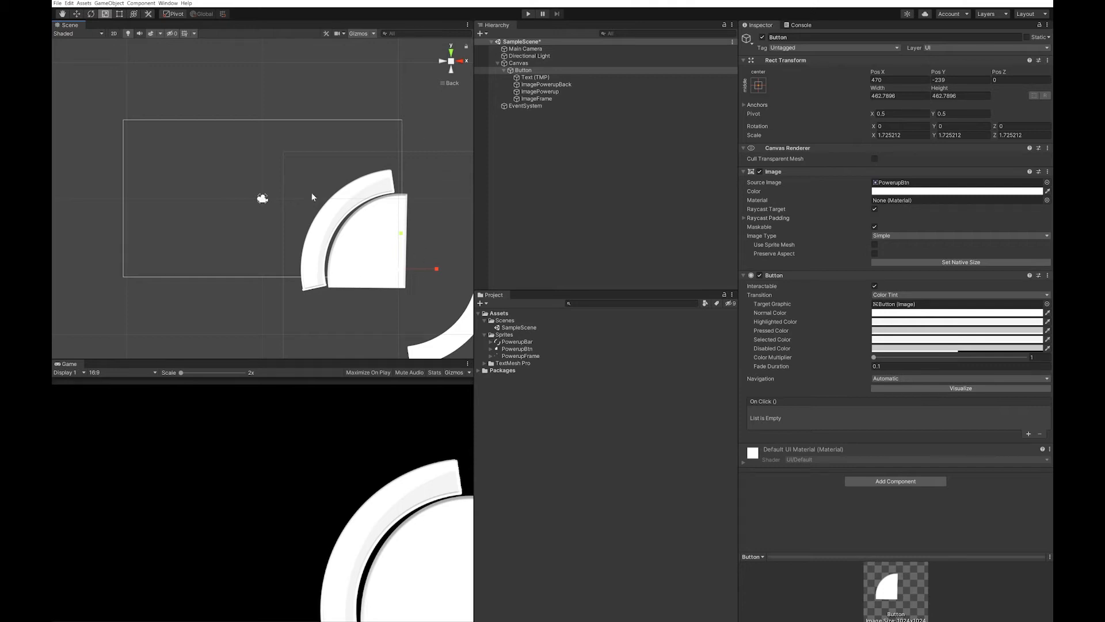
mouse_move(354, 170)
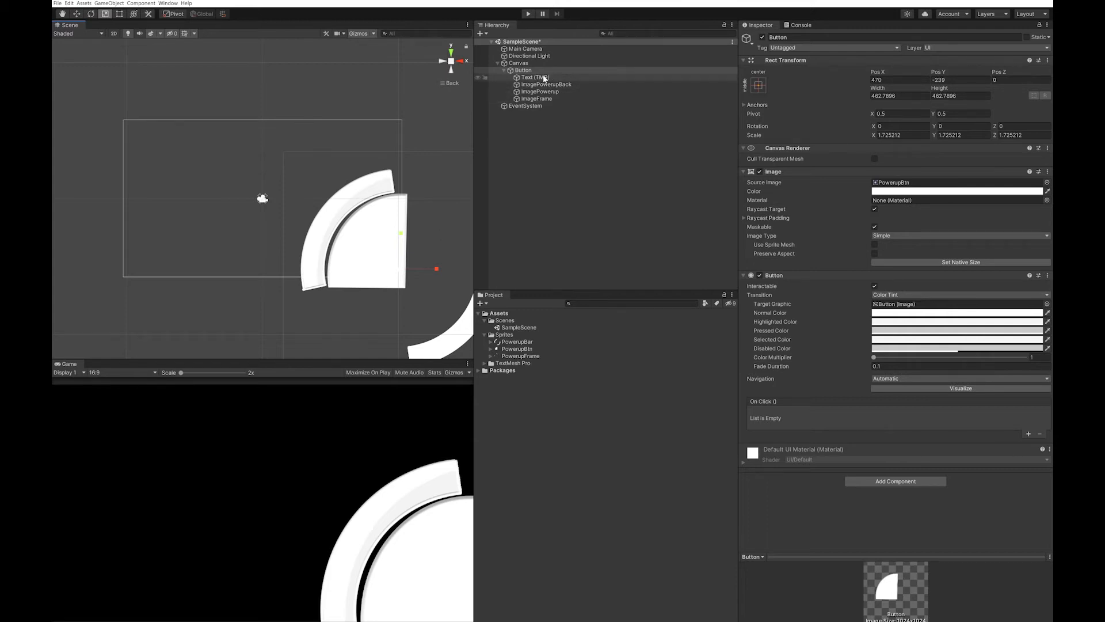
Set the Button image colour to green
left_click(957, 191)
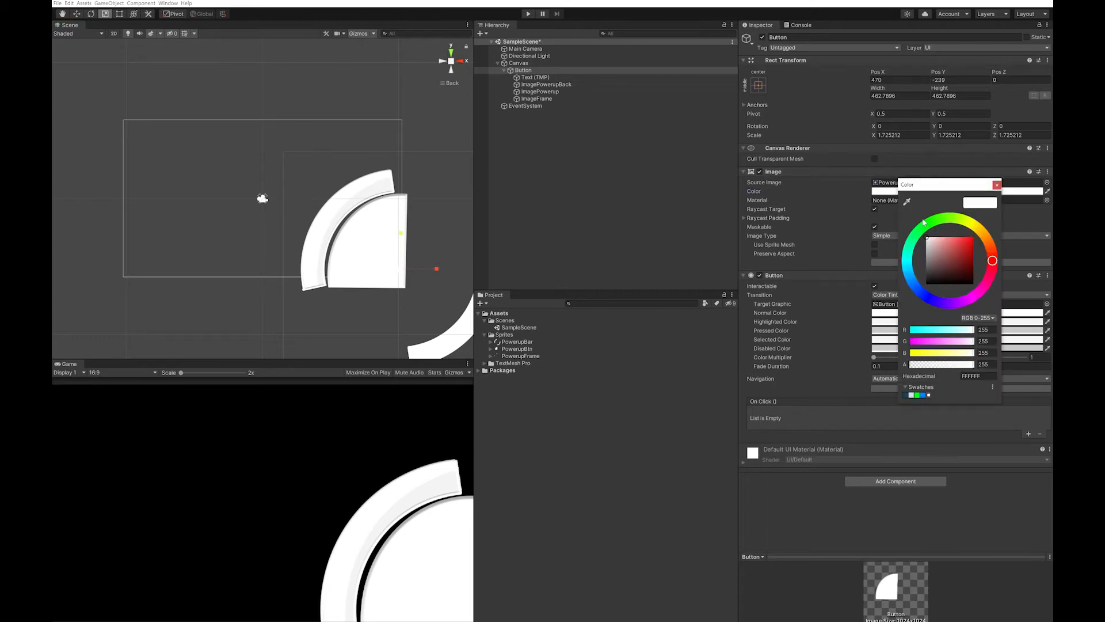
left_click(949, 258)
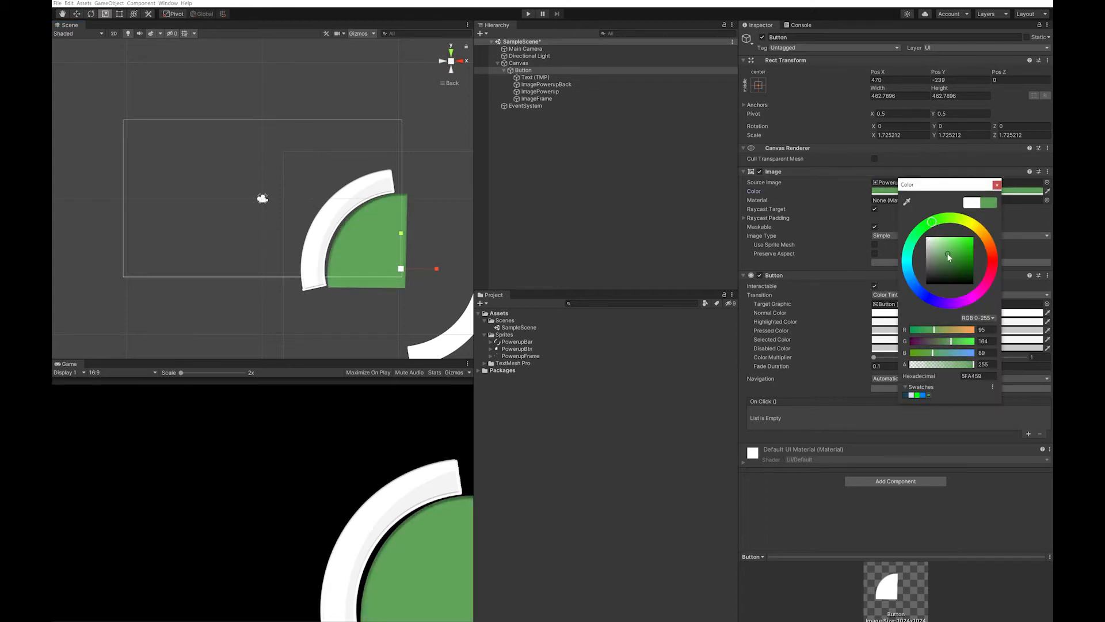
left_click(948, 252)
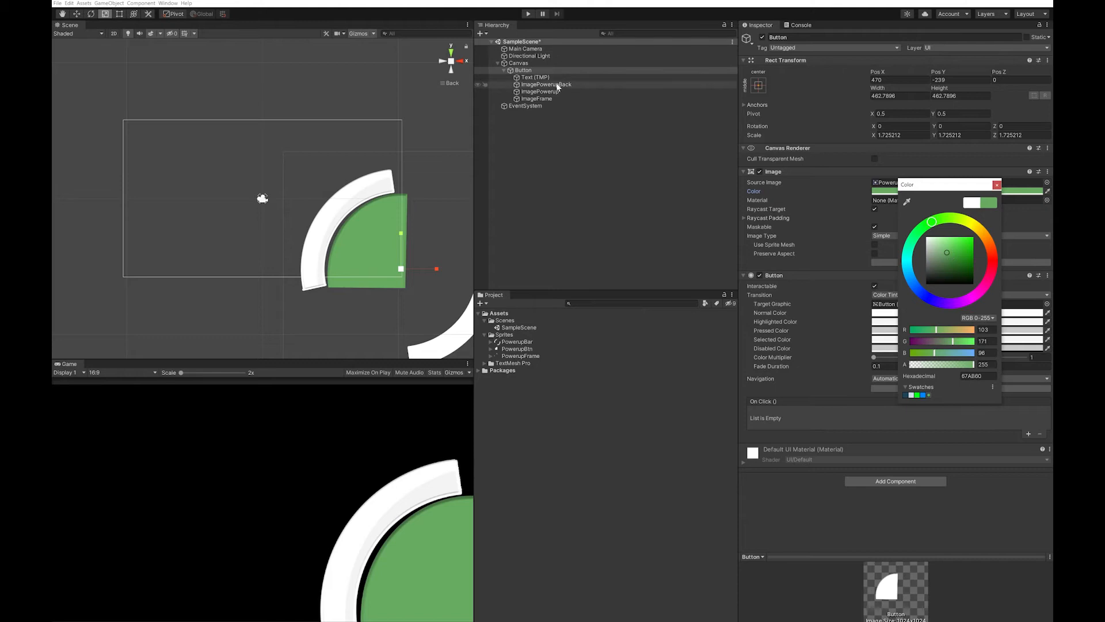
Colour the ImagePowerupBack ring grey and the ImagePowerup ring red
left_click(546, 84)
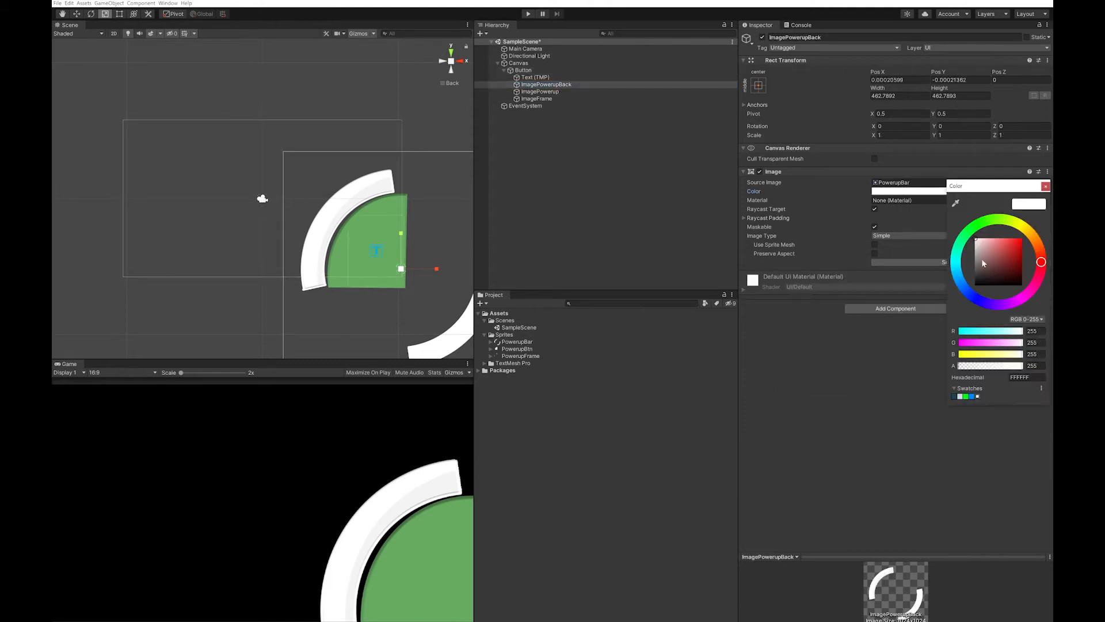
left_click(974, 266)
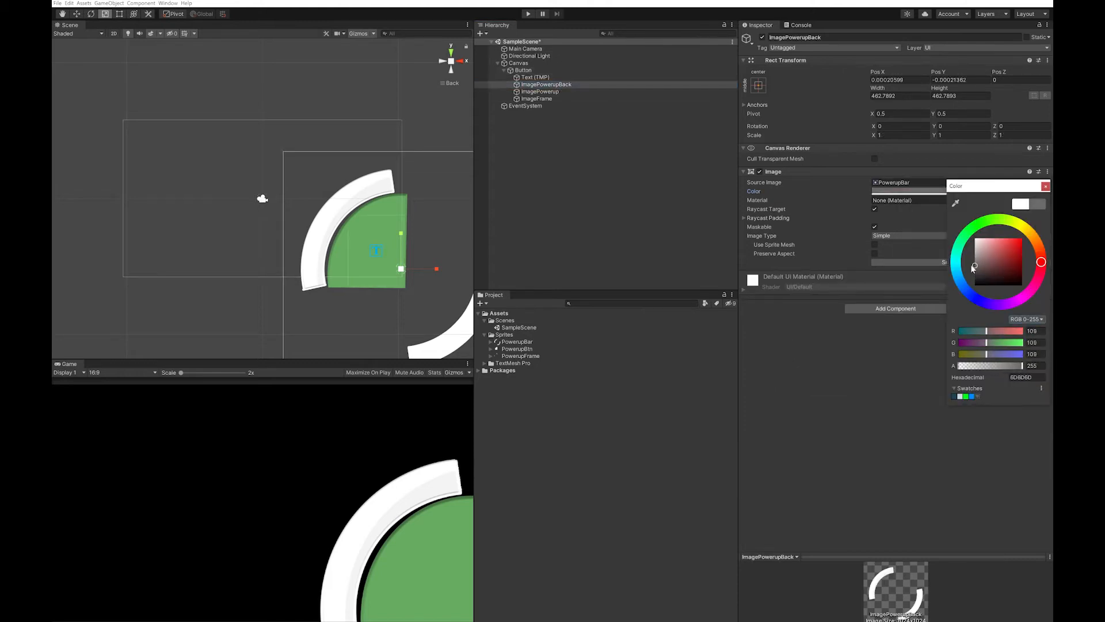
left_click(540, 91)
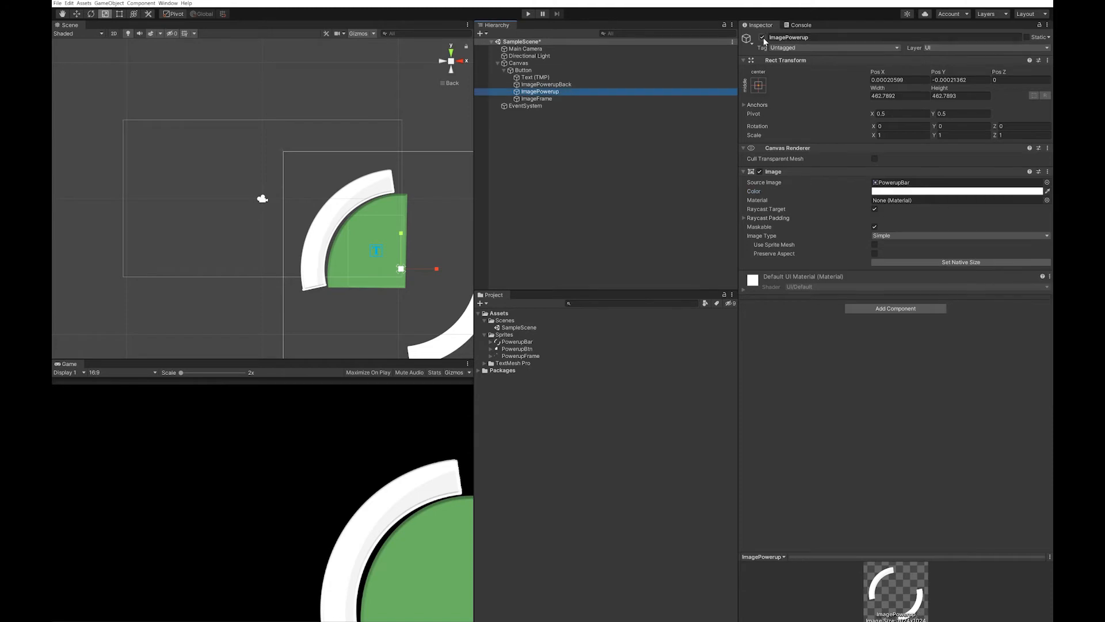
left_click(547, 84)
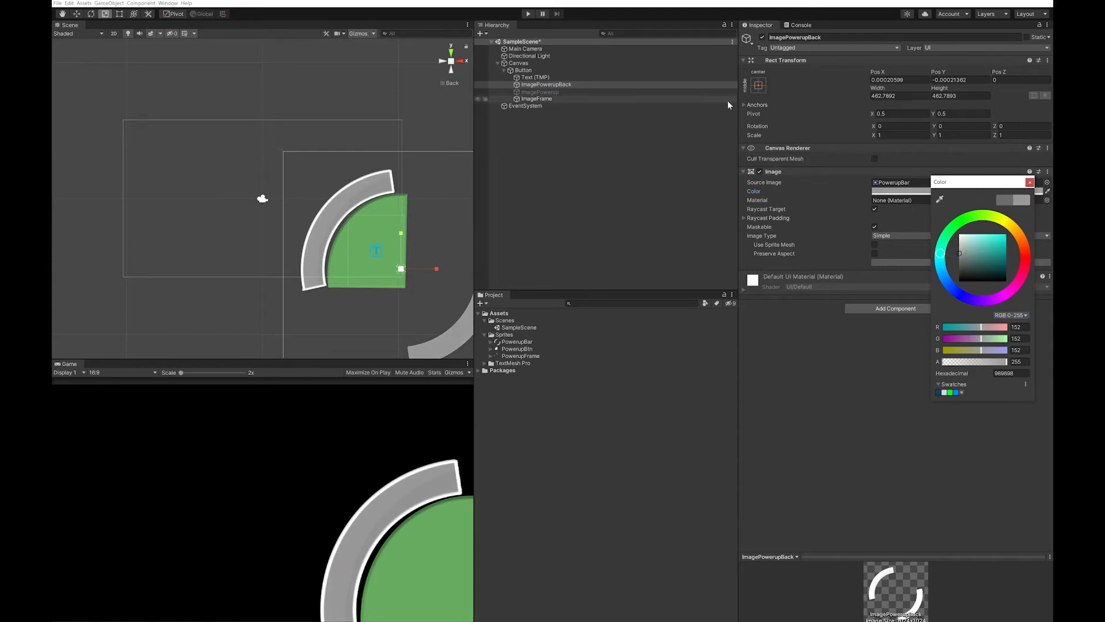
left_click(540, 91)
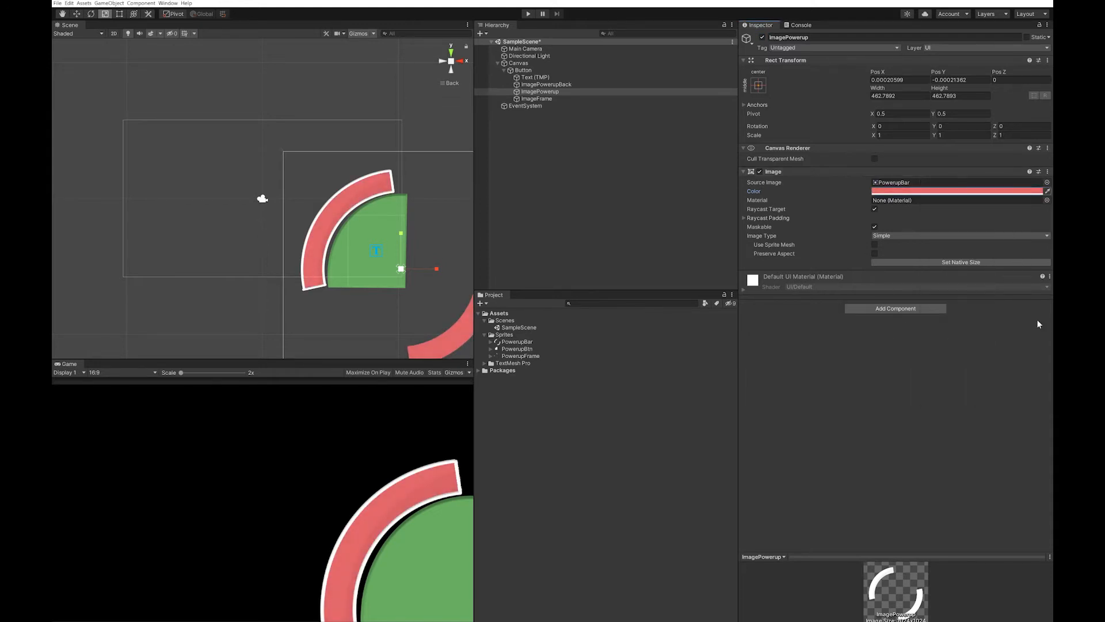
Make ImagePowerup a Radial 360 filled image with Fill Amount about 0.25
left_click(958, 235)
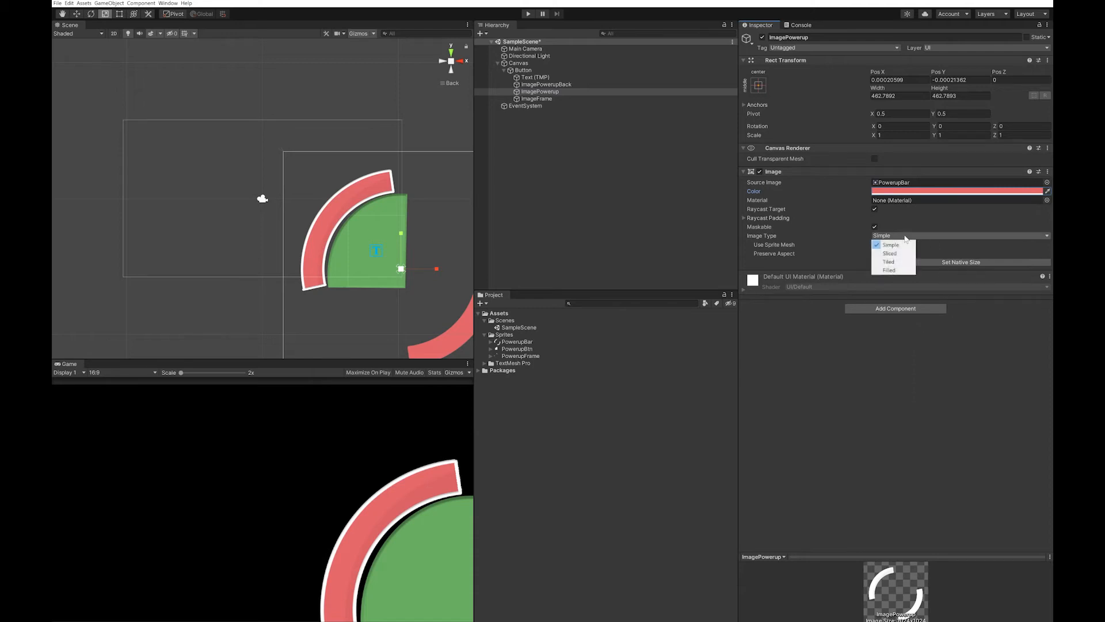
left_click(888, 270)
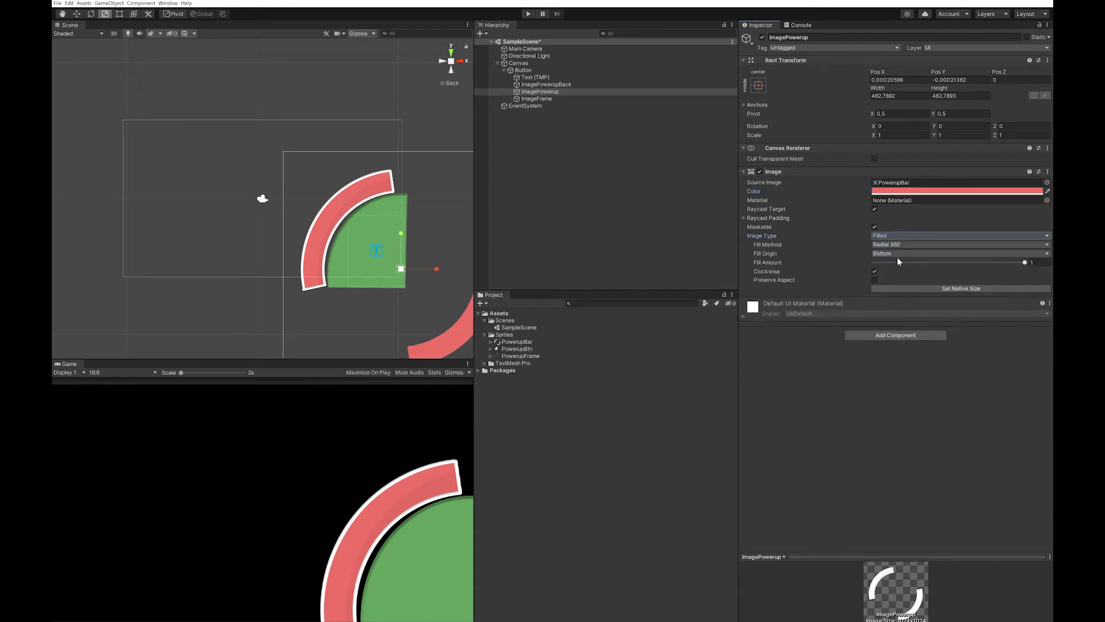
left_click(875, 271)
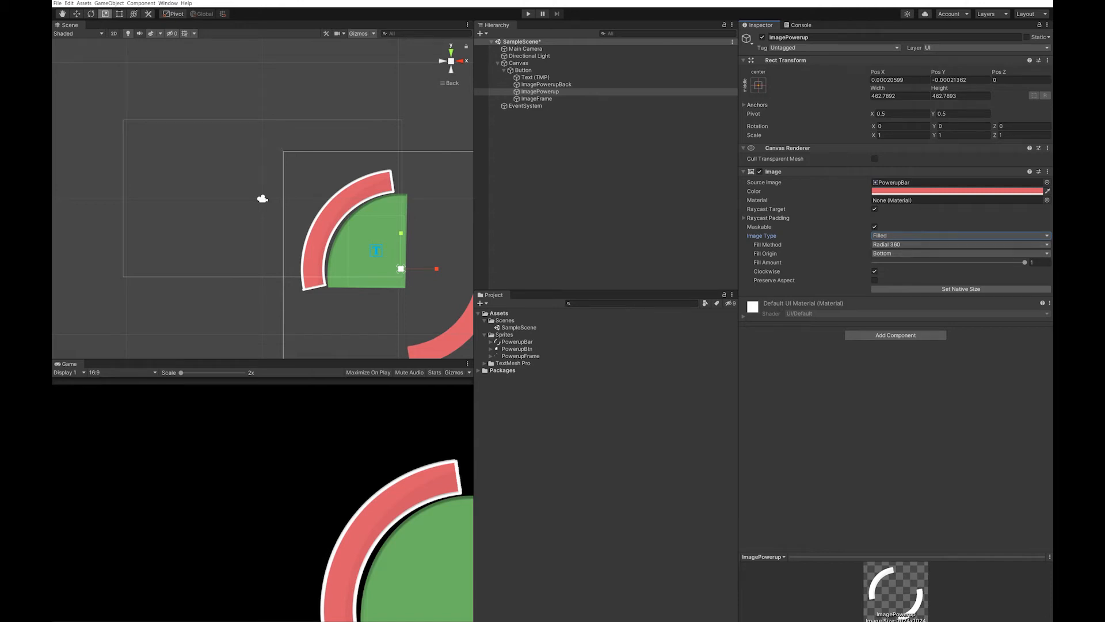
left_click_drag(1024, 261, 925, 262)
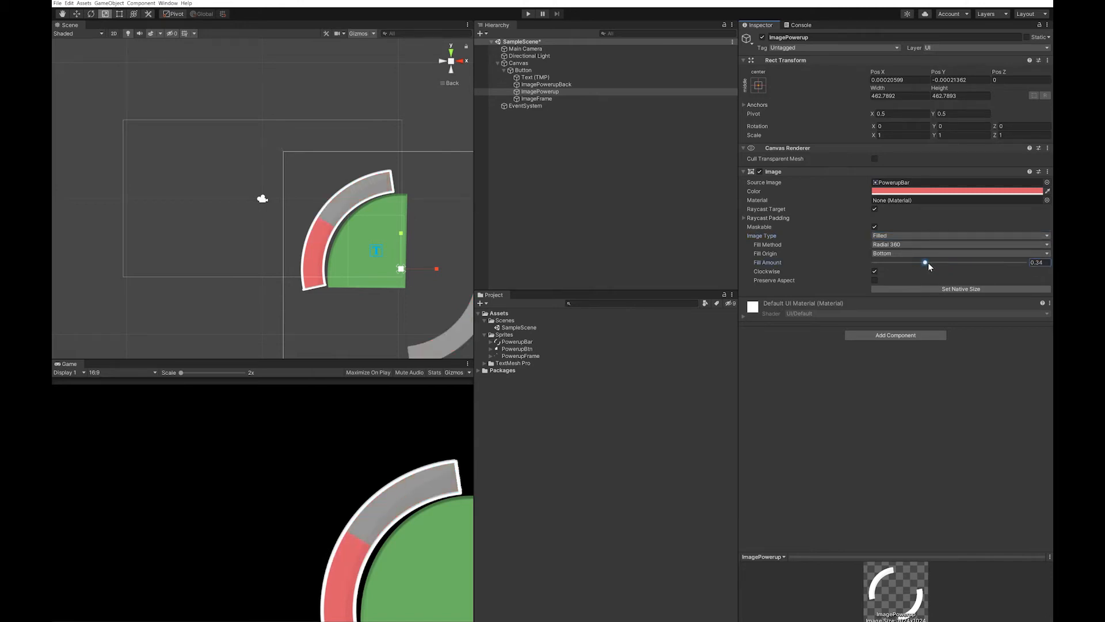
left_click_drag(925, 263, 911, 262)
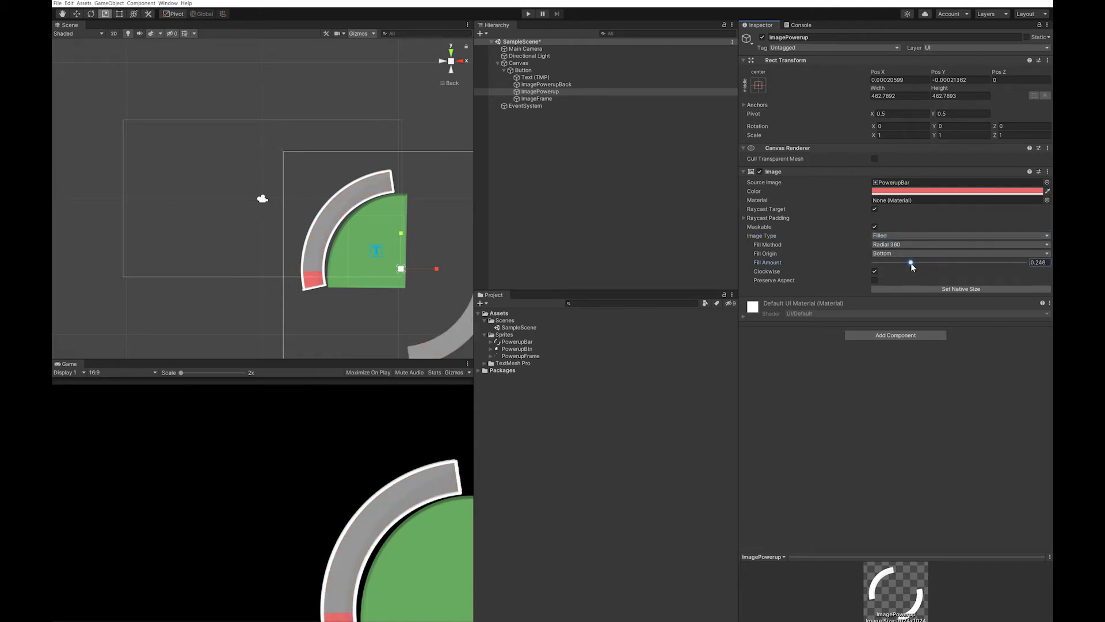
left_click_drag(911, 262, 914, 262)
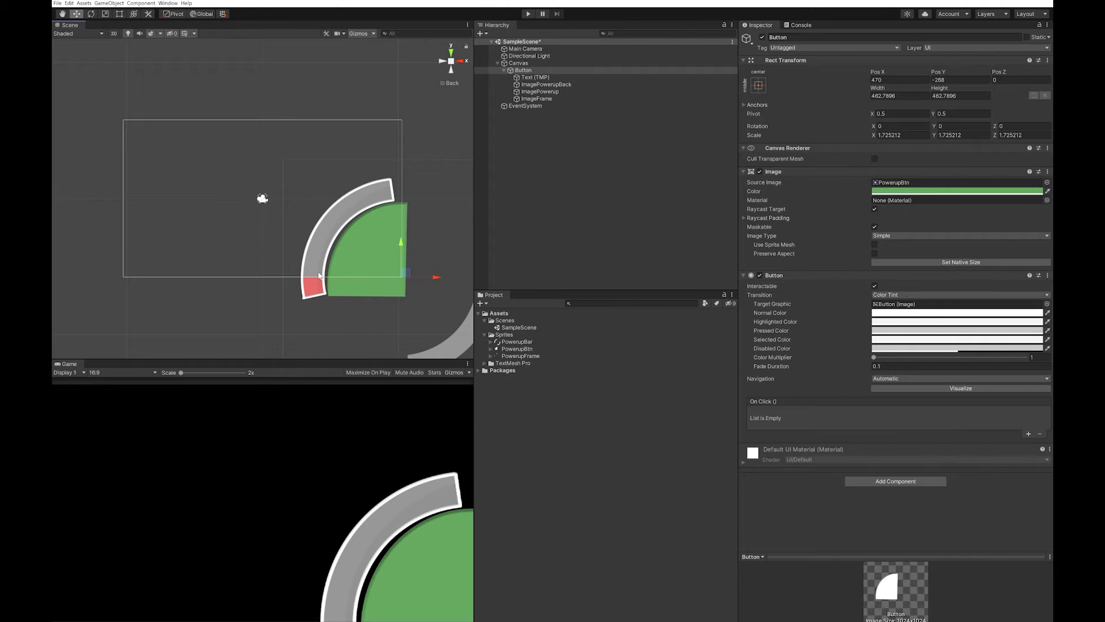
mouse_move(307, 278)
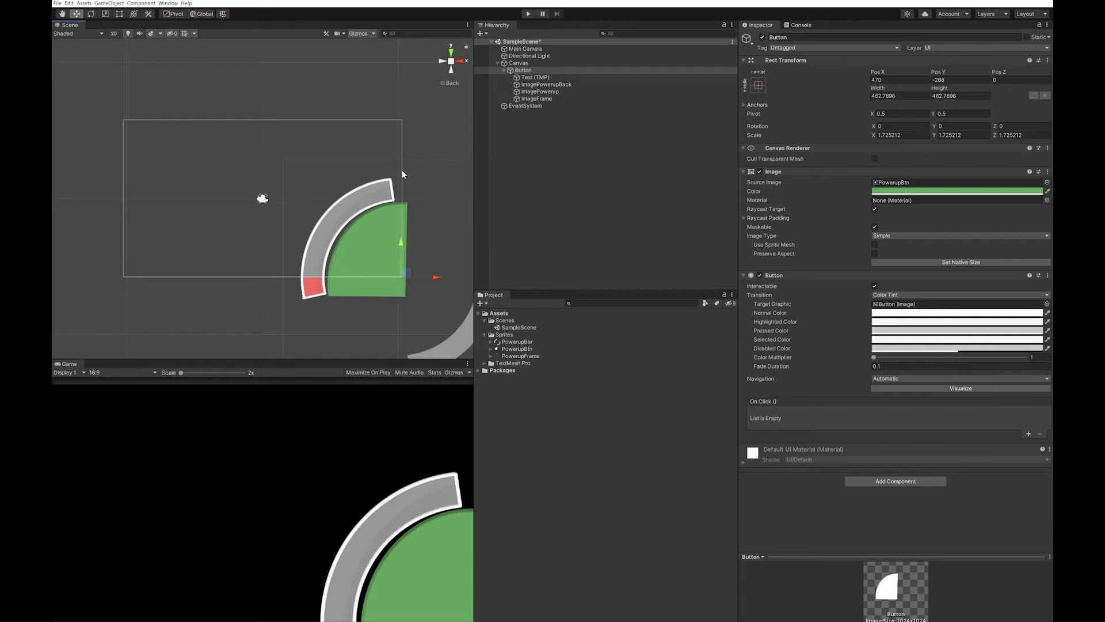
mouse_move(420, 150)
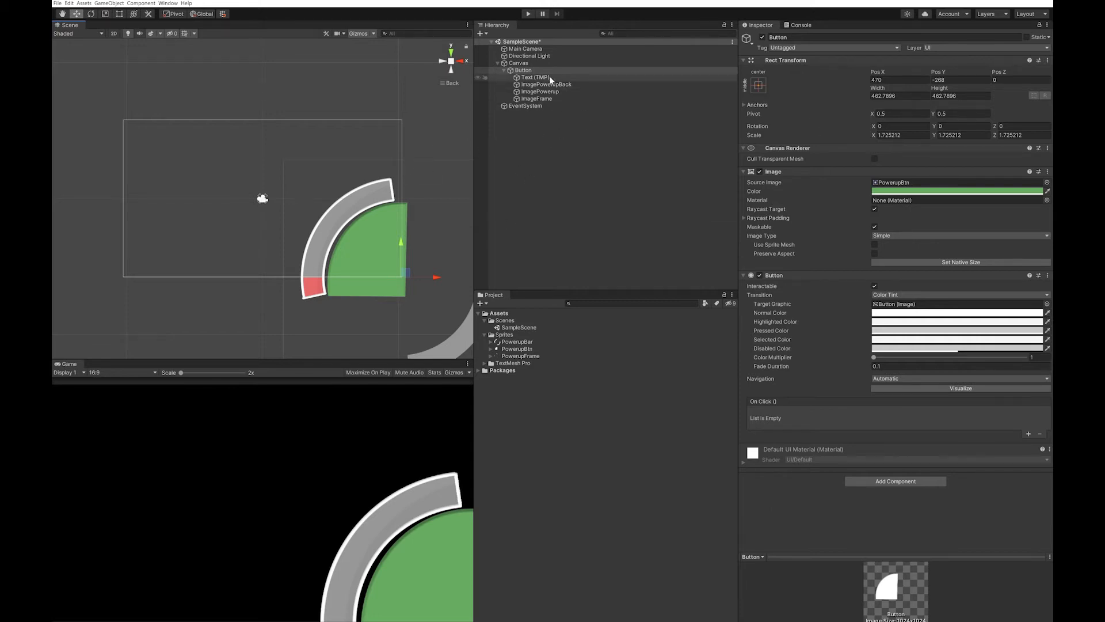
Test ImagePowerup fill amounts near half, then return the fill to a quarter
left_click(540, 91)
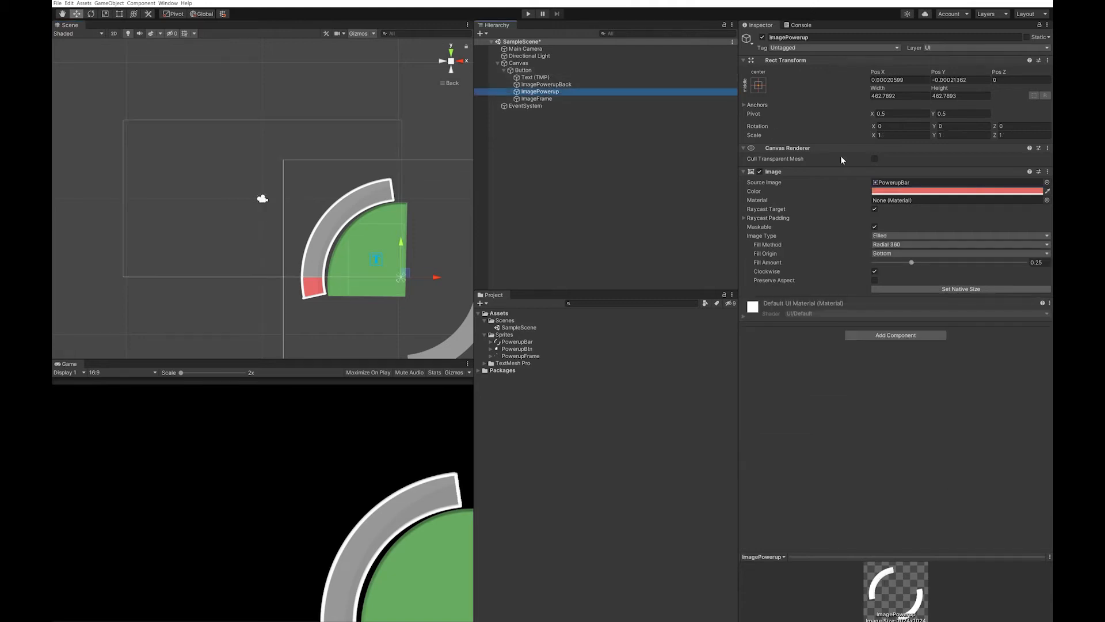
mouse_move(912, 265)
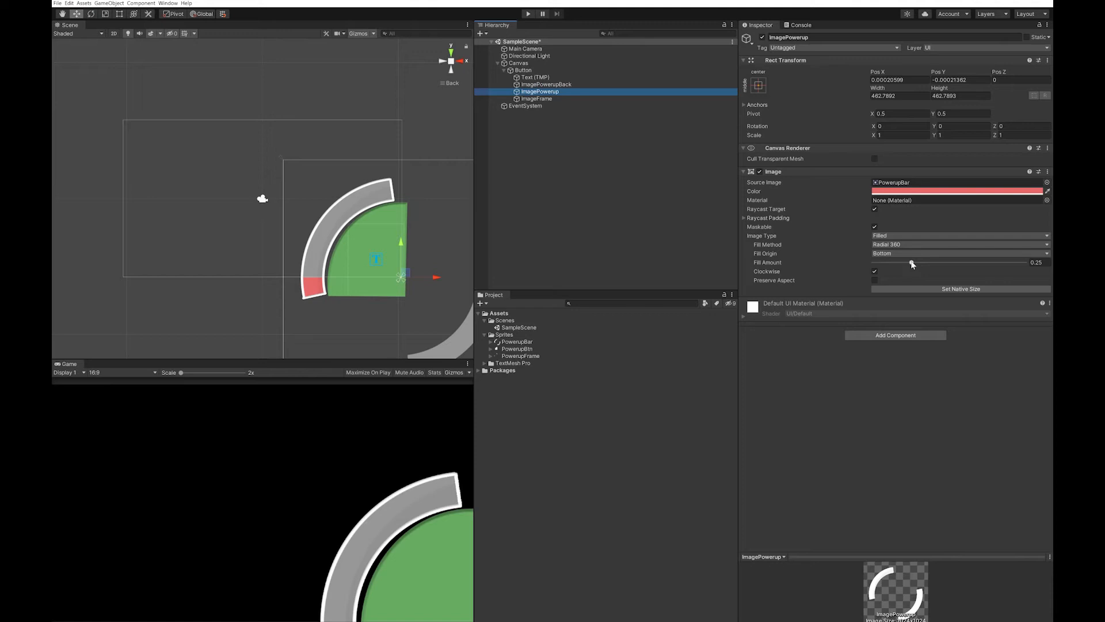
mouse_move(449, 255)
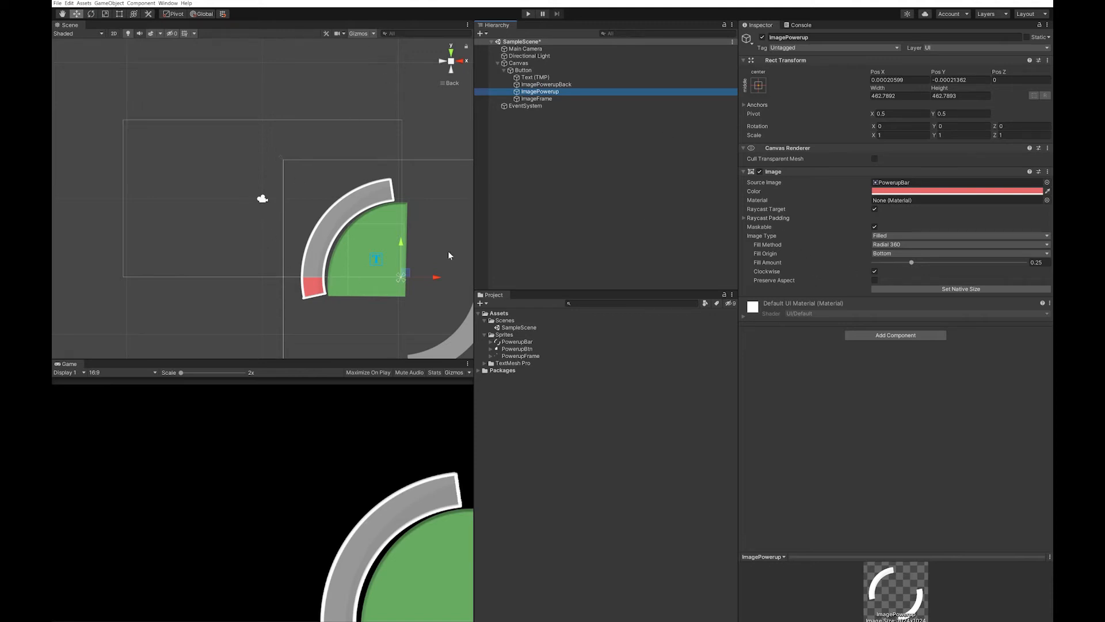
left_click_drag(911, 262, 956, 262)
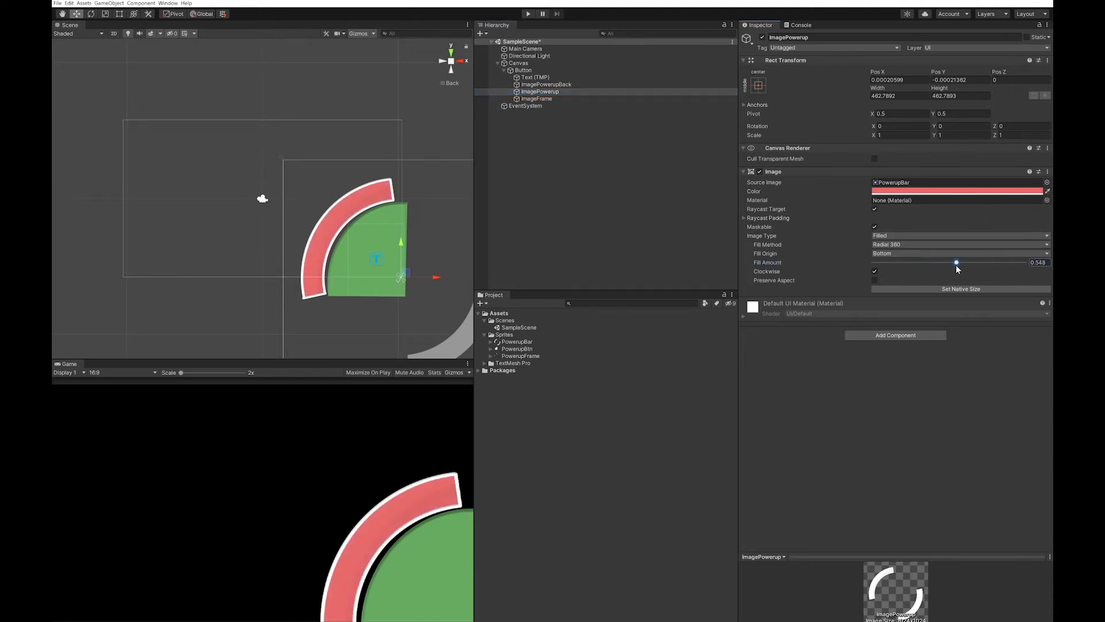
left_click_drag(956, 263, 946, 262)
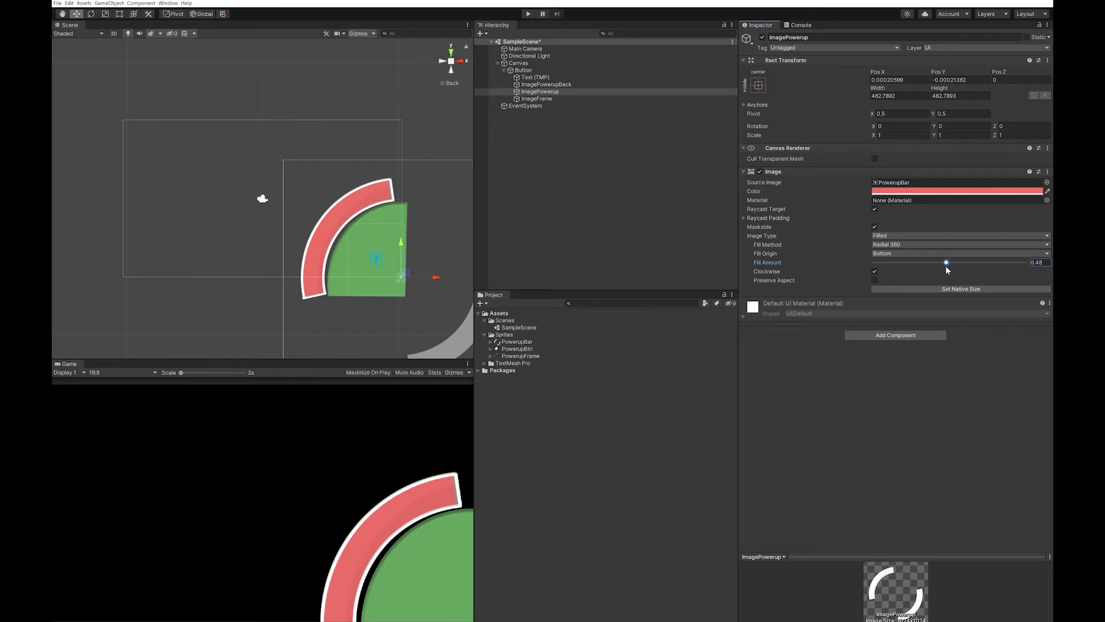
left_click_drag(946, 263, 948, 263)
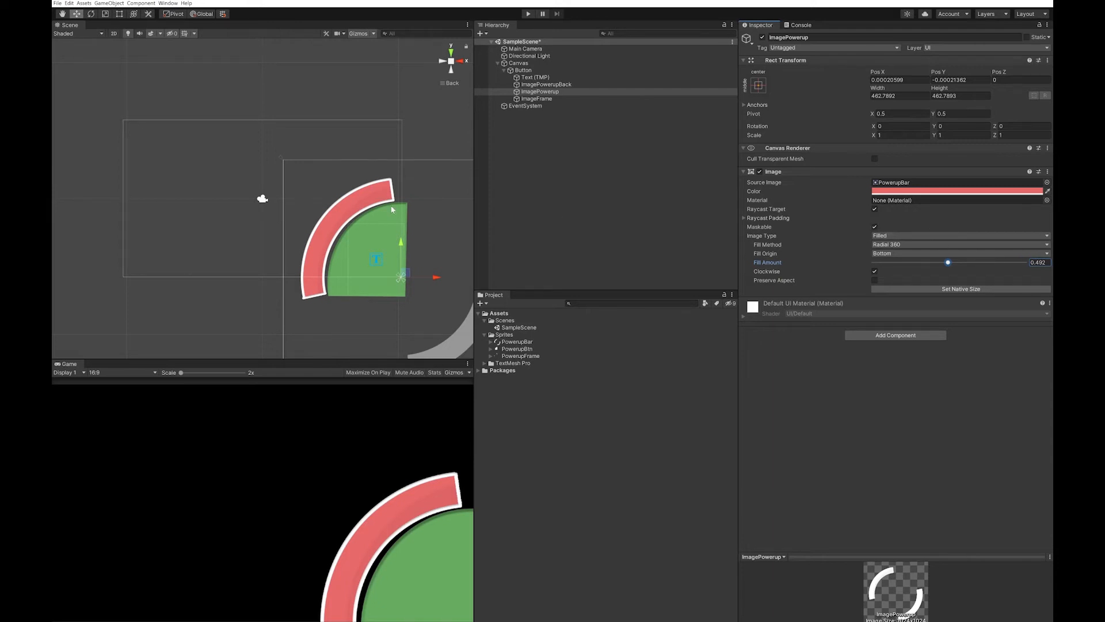
mouse_move(345, 295)
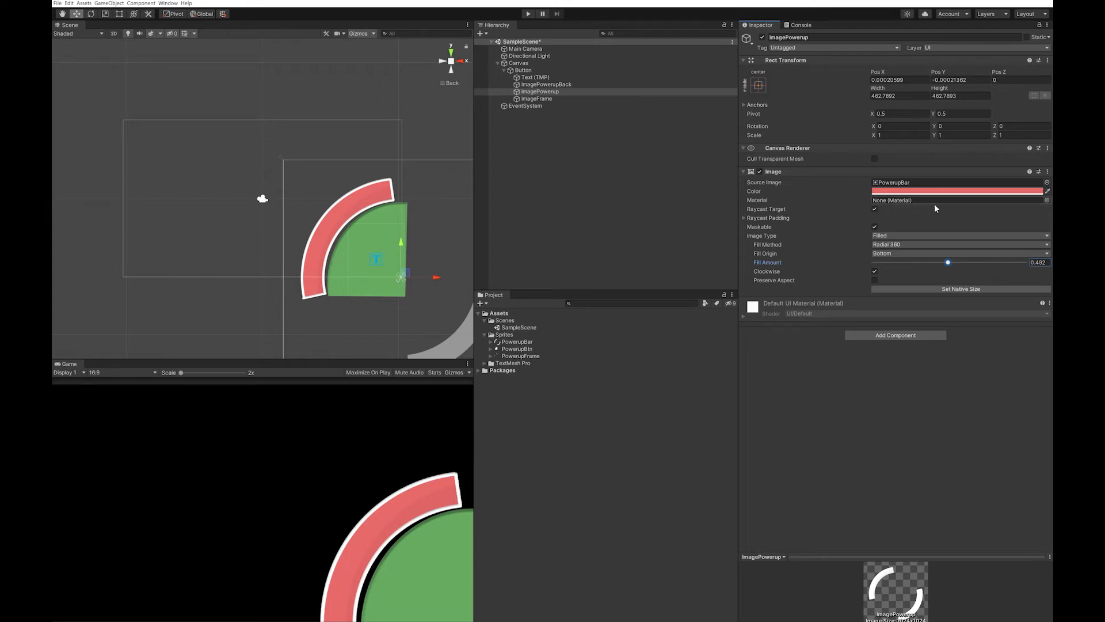
left_click_drag(948, 263, 917, 263)
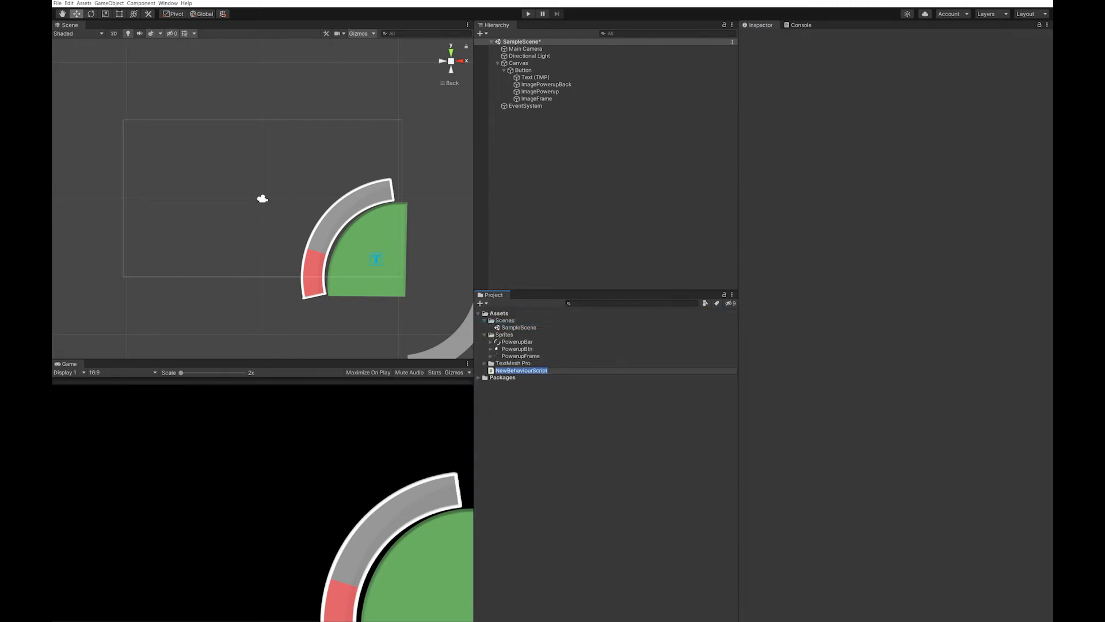
Name the new script PowerUp and open the Scripts folder holding it
type("Pow")
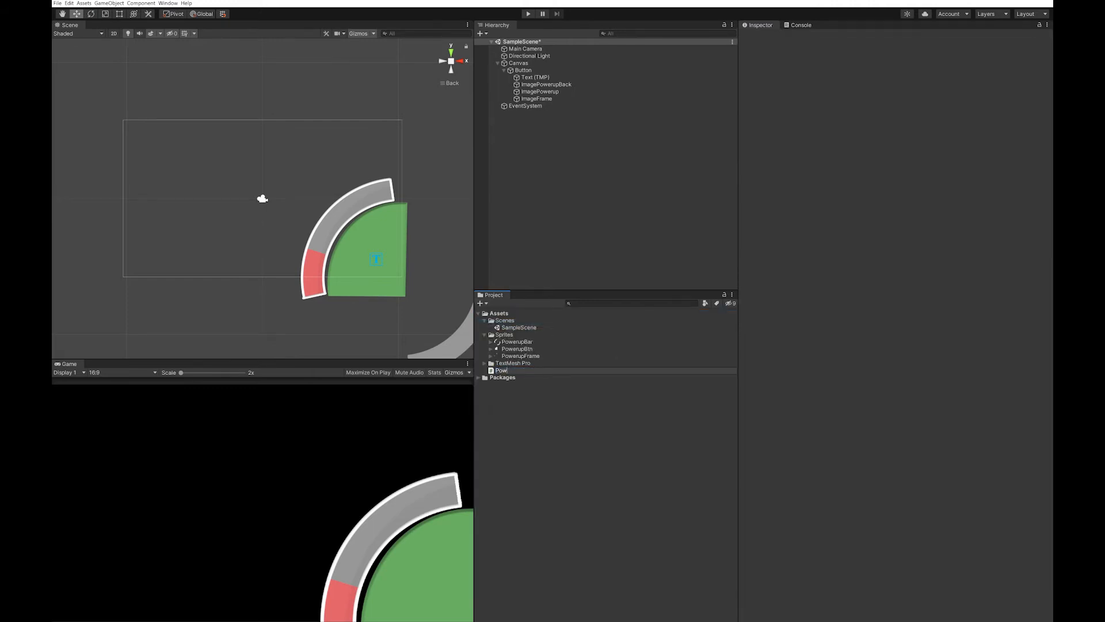
left_click(506, 370)
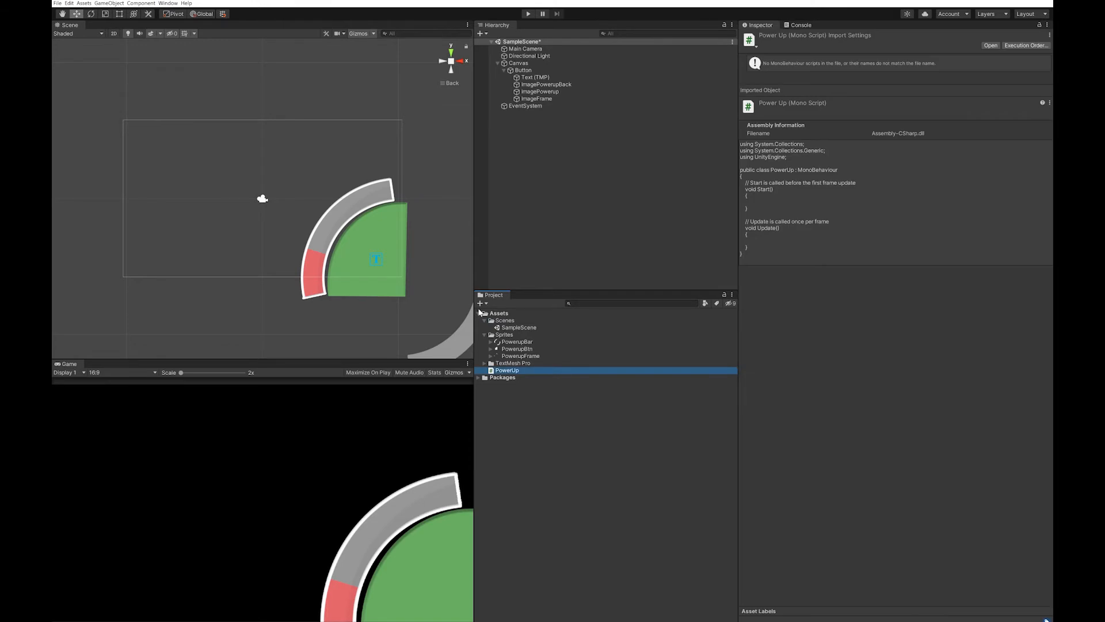
left_click(499, 312)
type("Scripts")
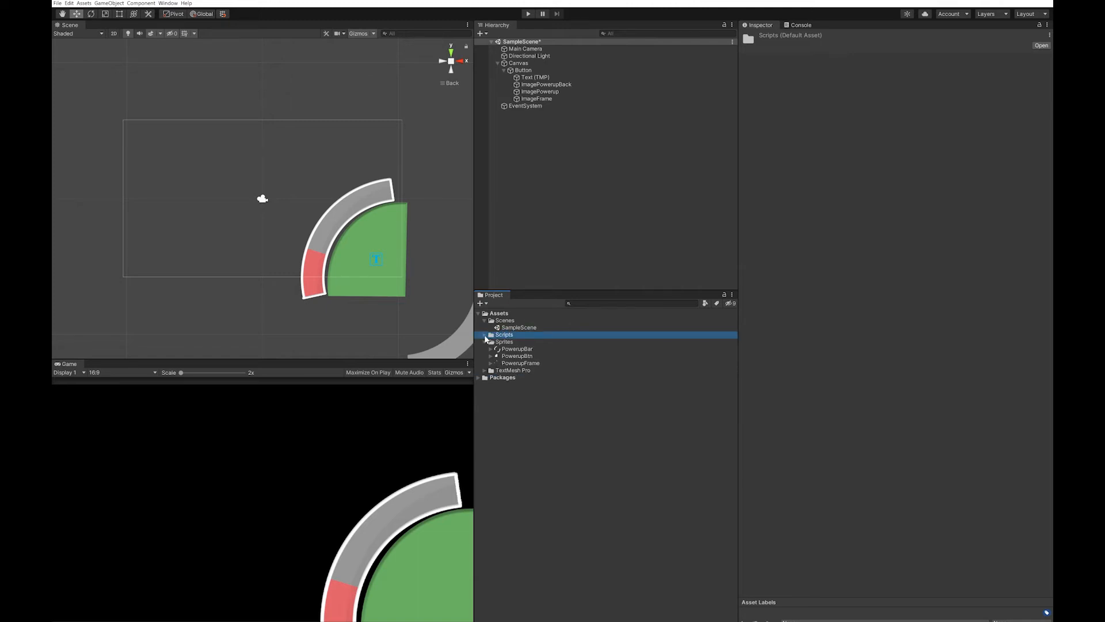
double_click(513, 342)
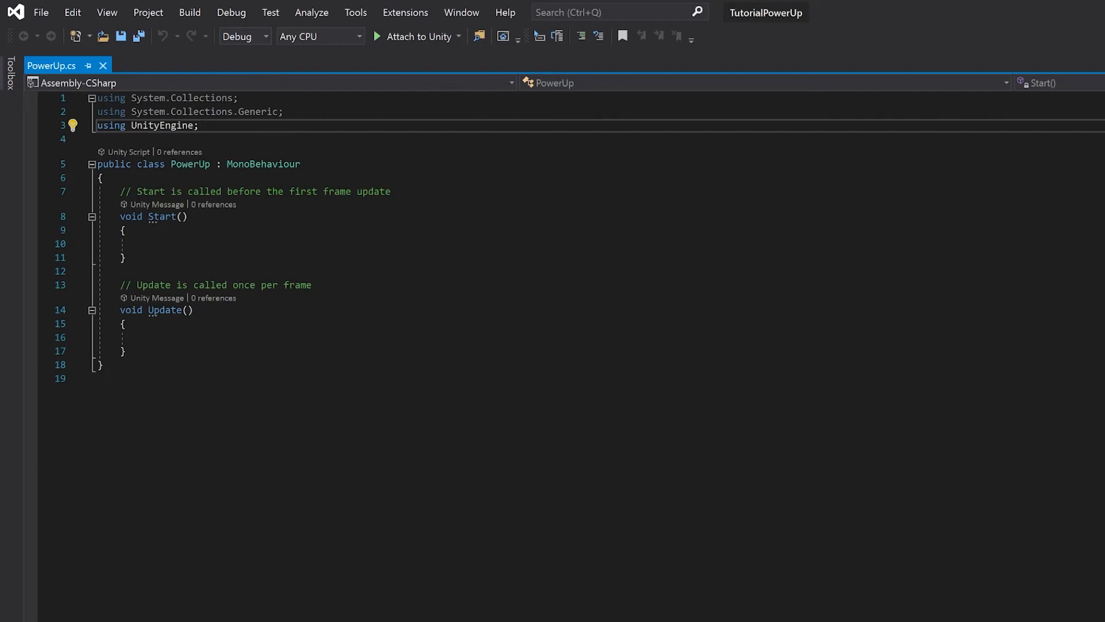
Add UnityEngine.UI and TMPro imports plus serialized imagePowerUp and textPowerAmt fields
type("using UnityEngine.UI;")
type("using TMPro;")
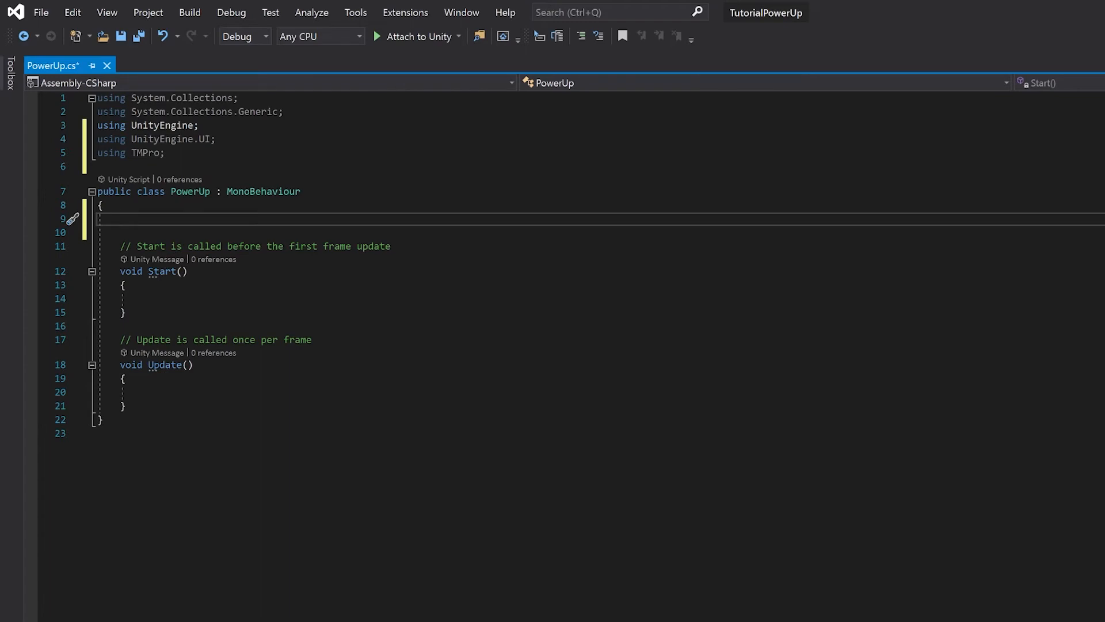
left_click(120, 219)
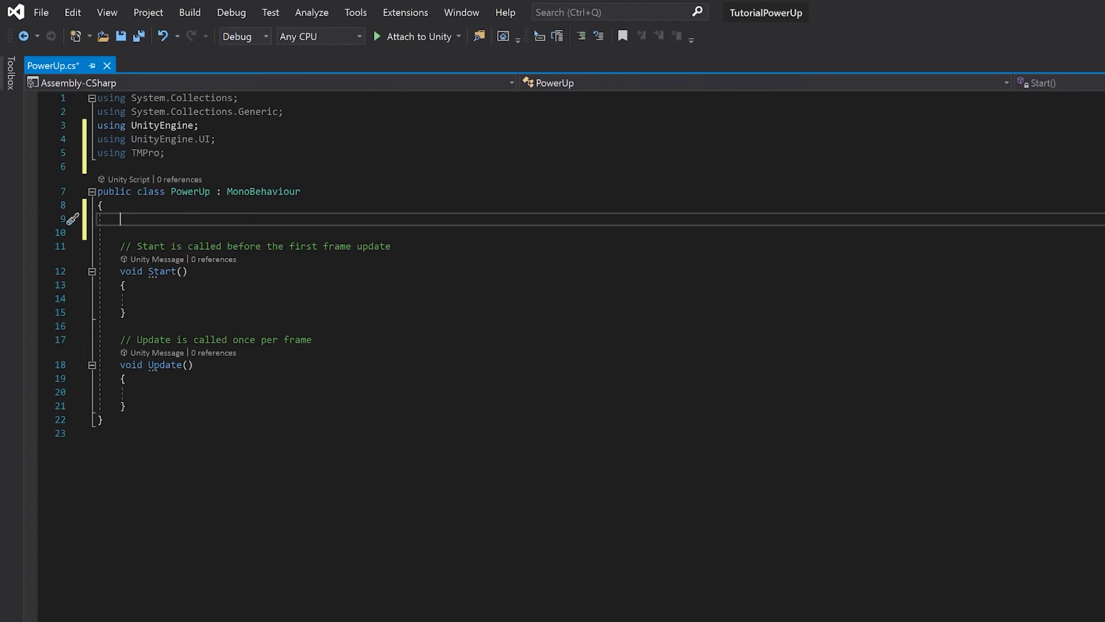
type("[SerializeField]")
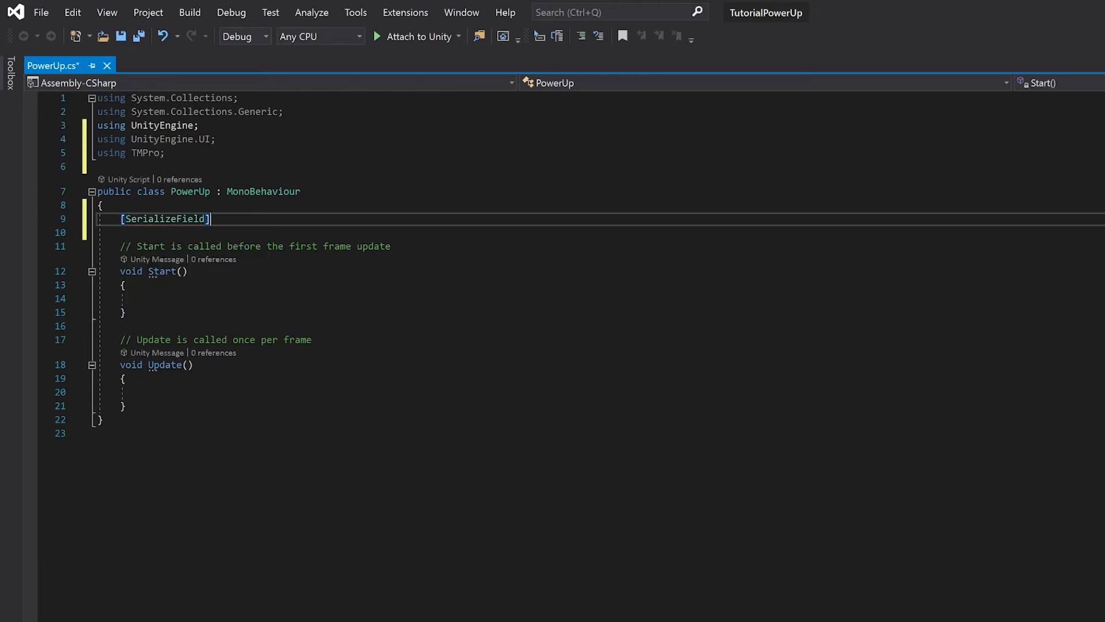
type("private Image imagePowerUp;")
type("private TMP_Text text")
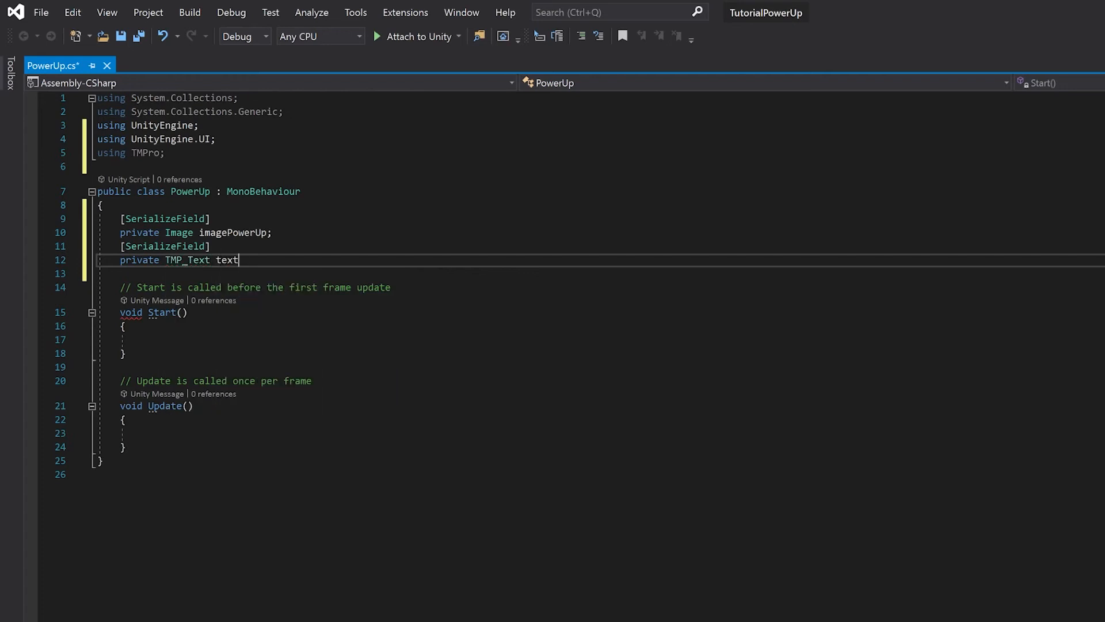
type("PowerAmt;")
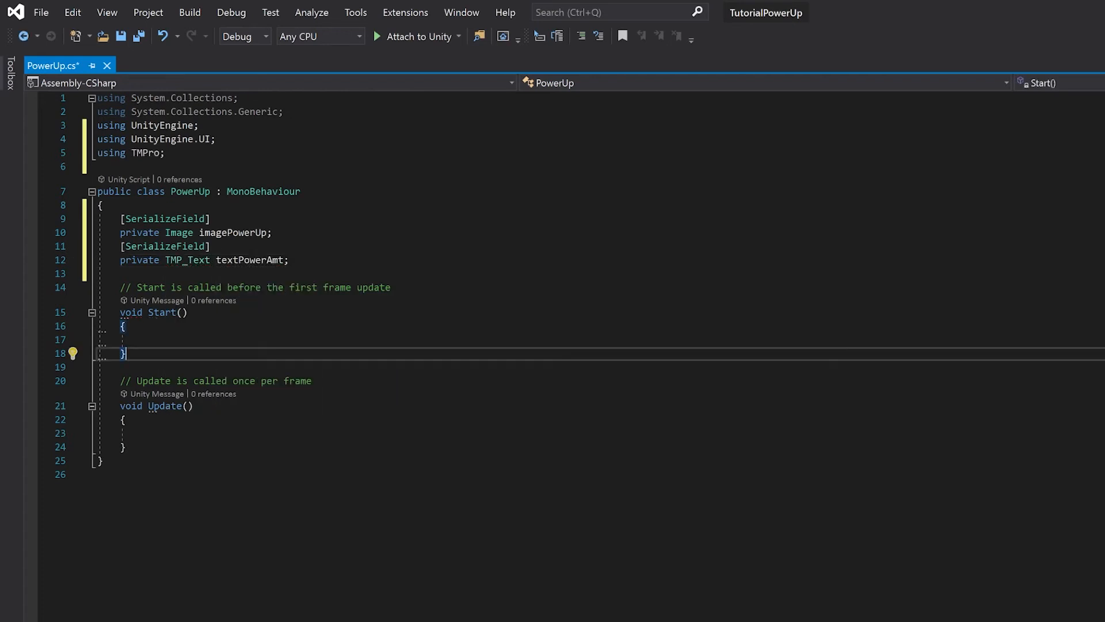
Delete the empty Start method and its comment
left_click_drag(120, 286, 125, 354)
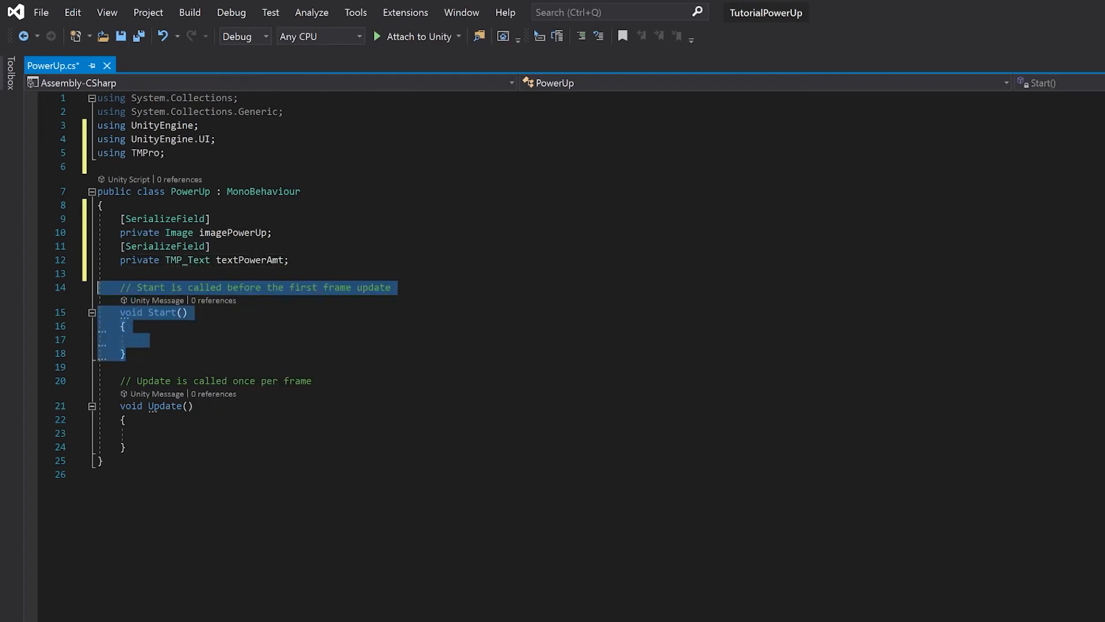
key("Delete")
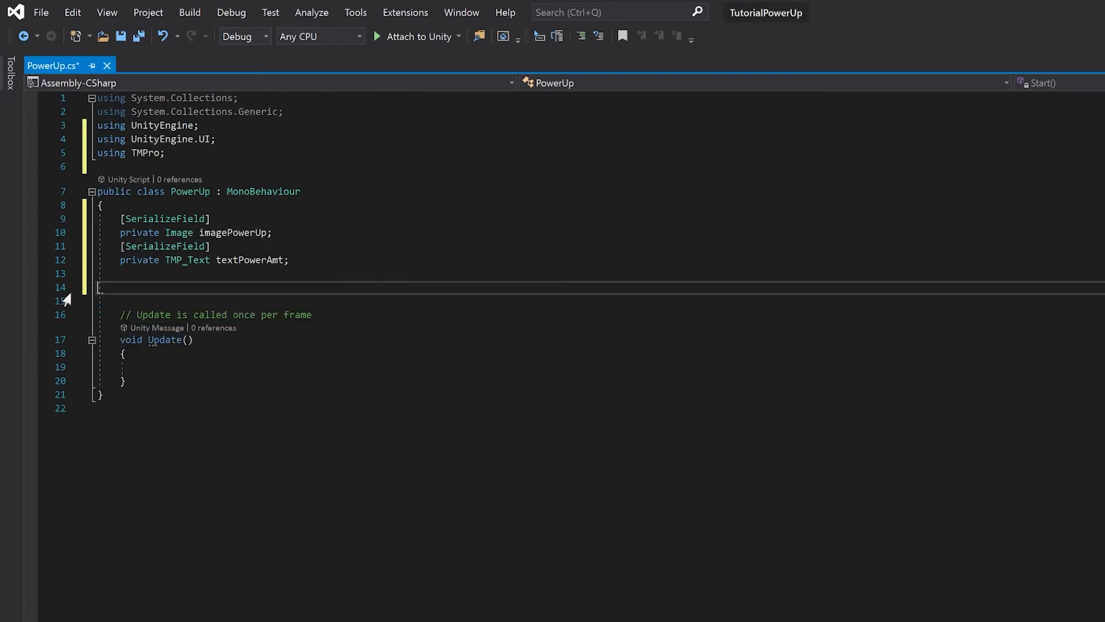
key("Backspace")
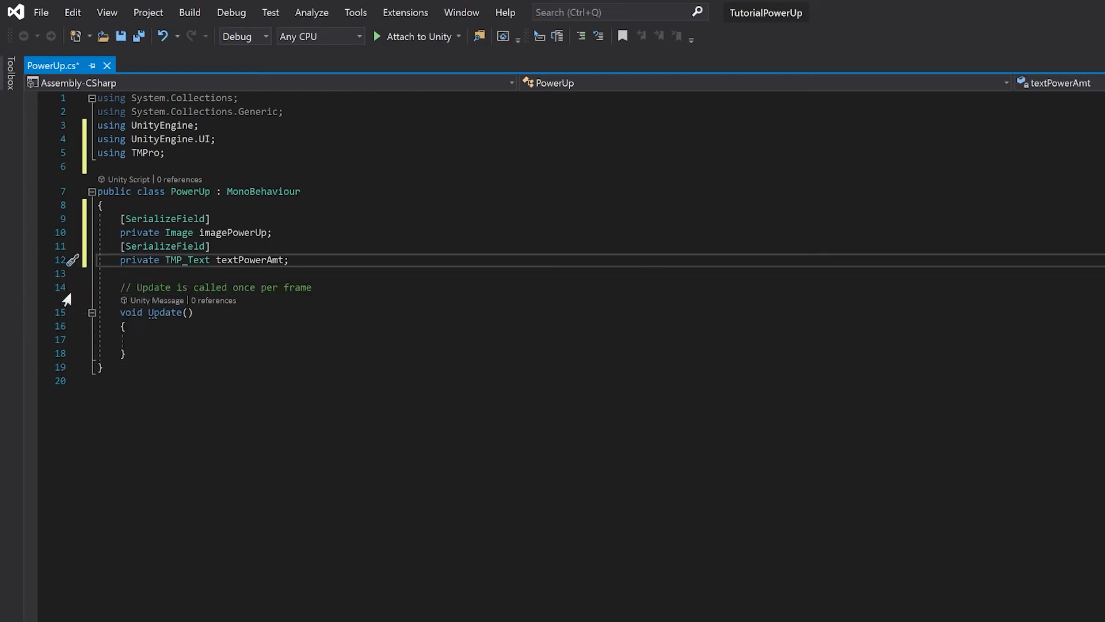
mouse_move(118, 188)
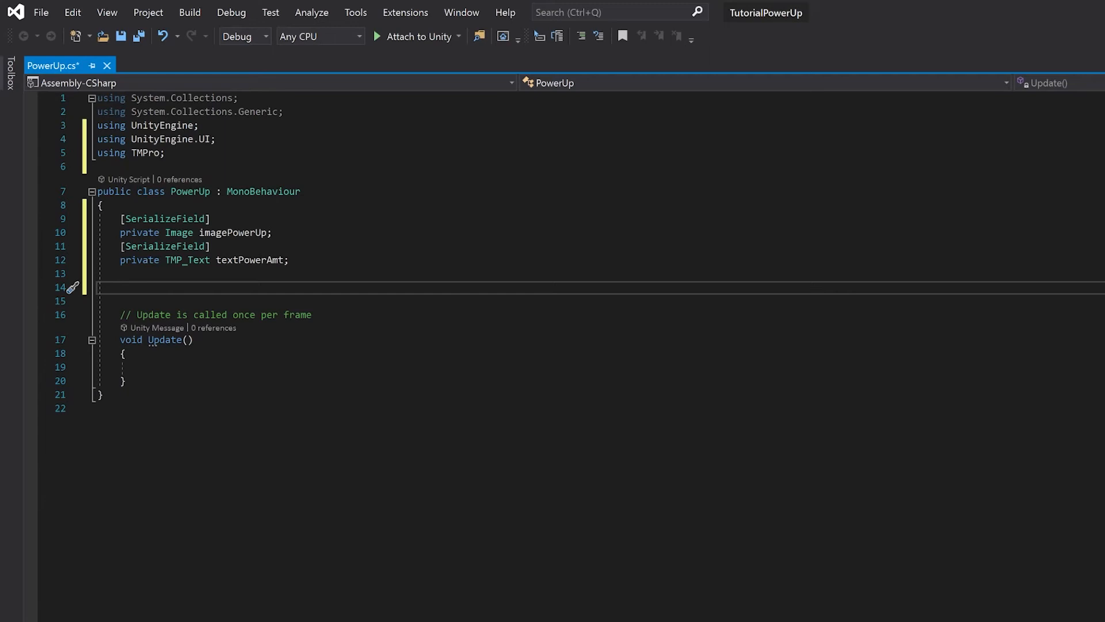
Declare isPowerUp false, isDirectionUp true, amtPower 0.0f and powerSpeed 100.0f
type("private bool isPowerUp = false;")
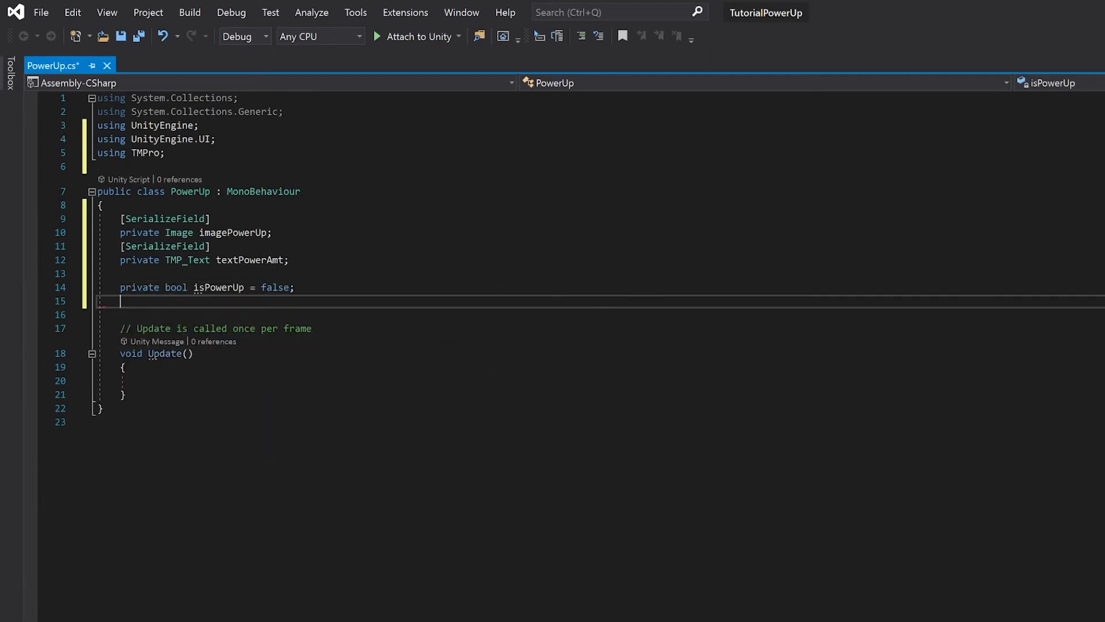
type("private bool isDirectionUp = true;")
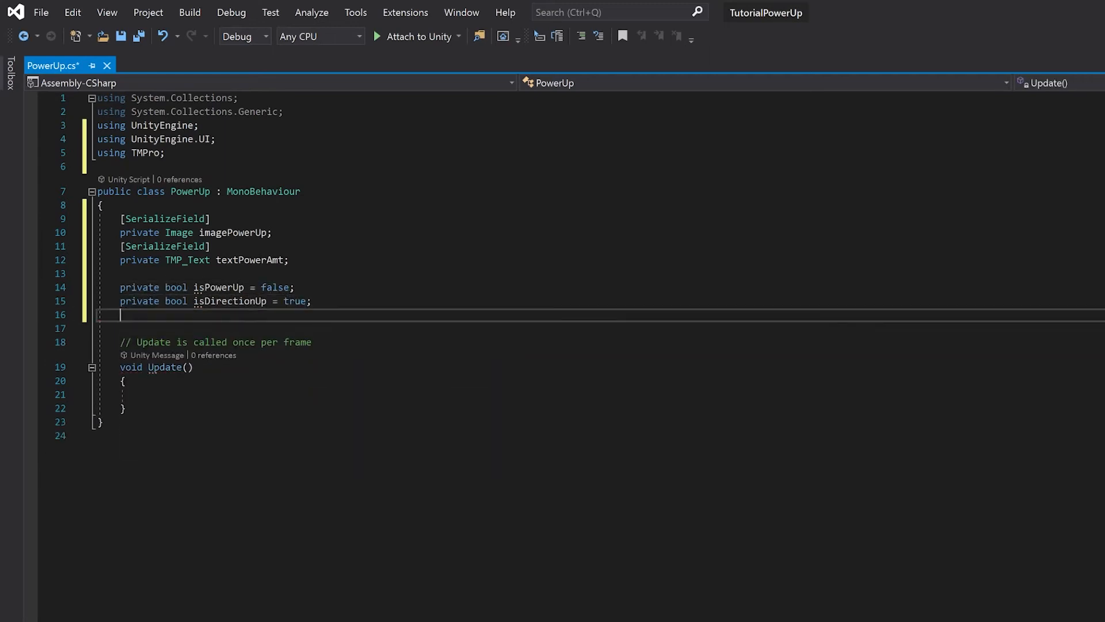
type("private float amtPower = 0.0f;")
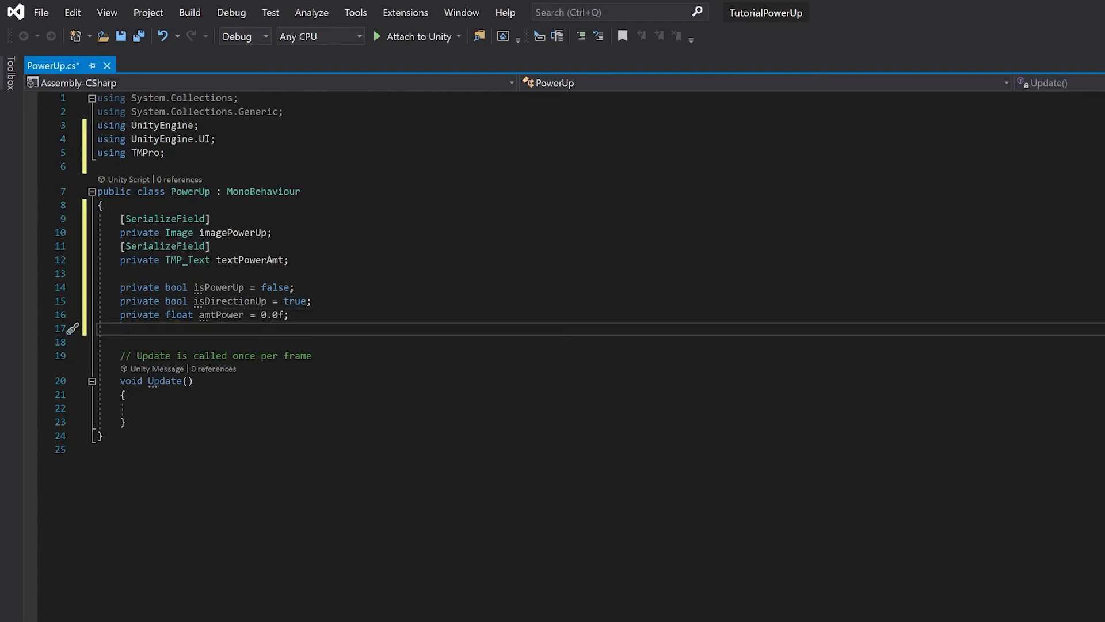
type("private float powerSpeed = 100.")
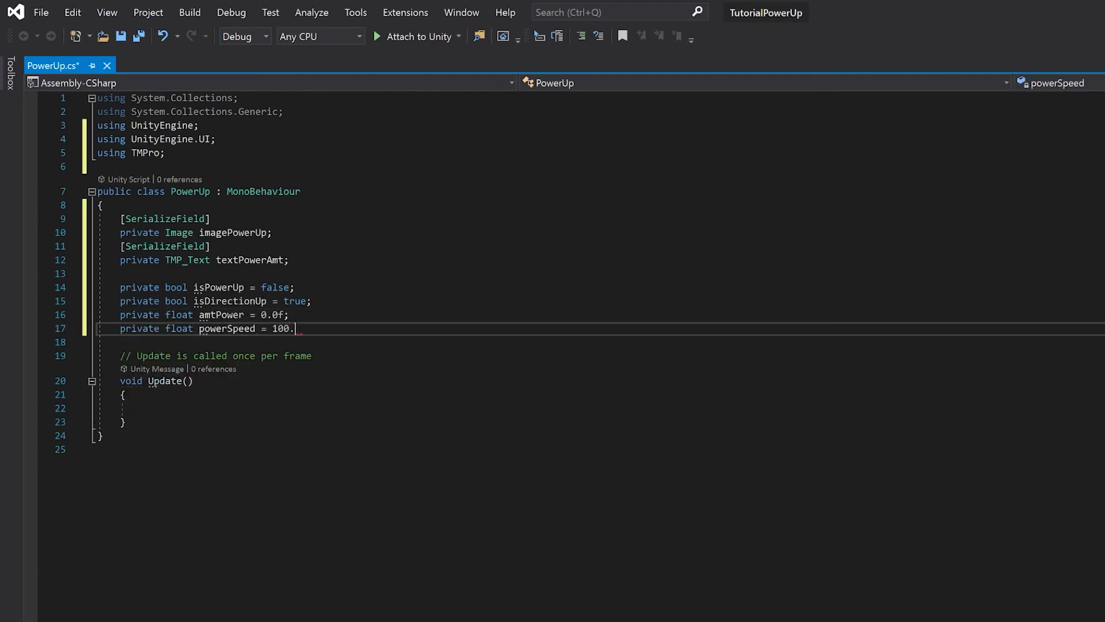
type("0f;")
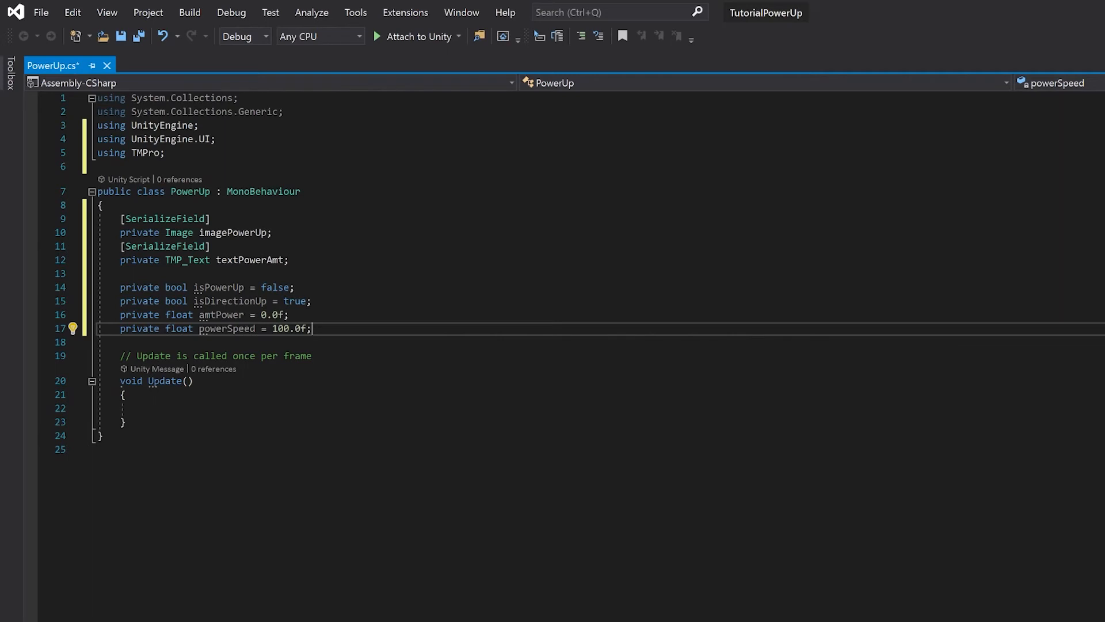
scroll("down", 3)
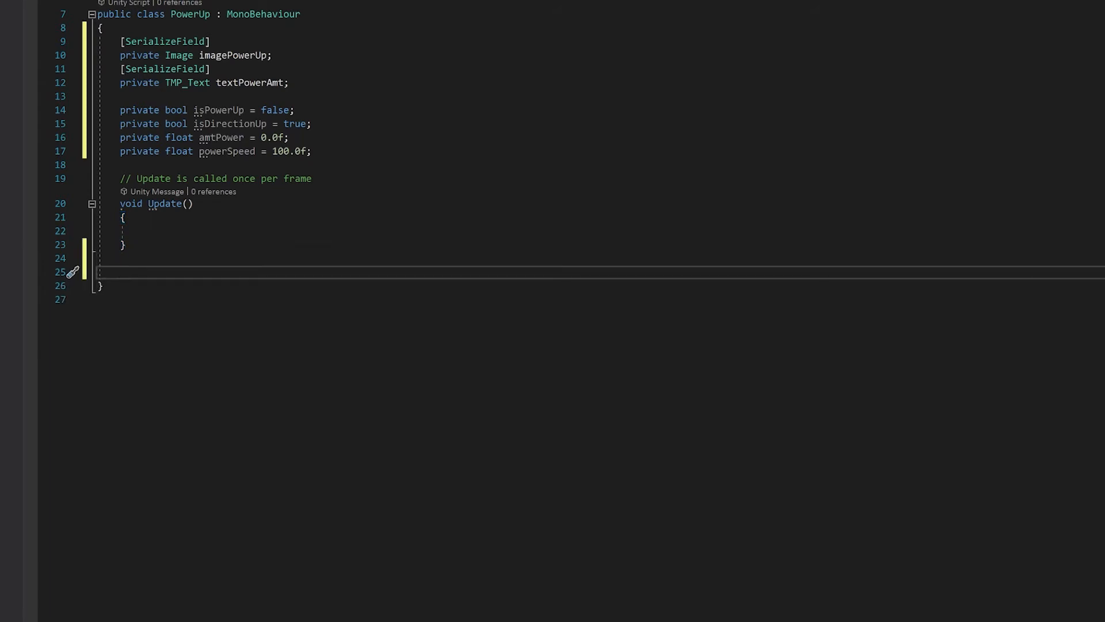
Write public void StartPowerUp() setting isPowerUp true and clearing textPowerAmt.text
type("public")
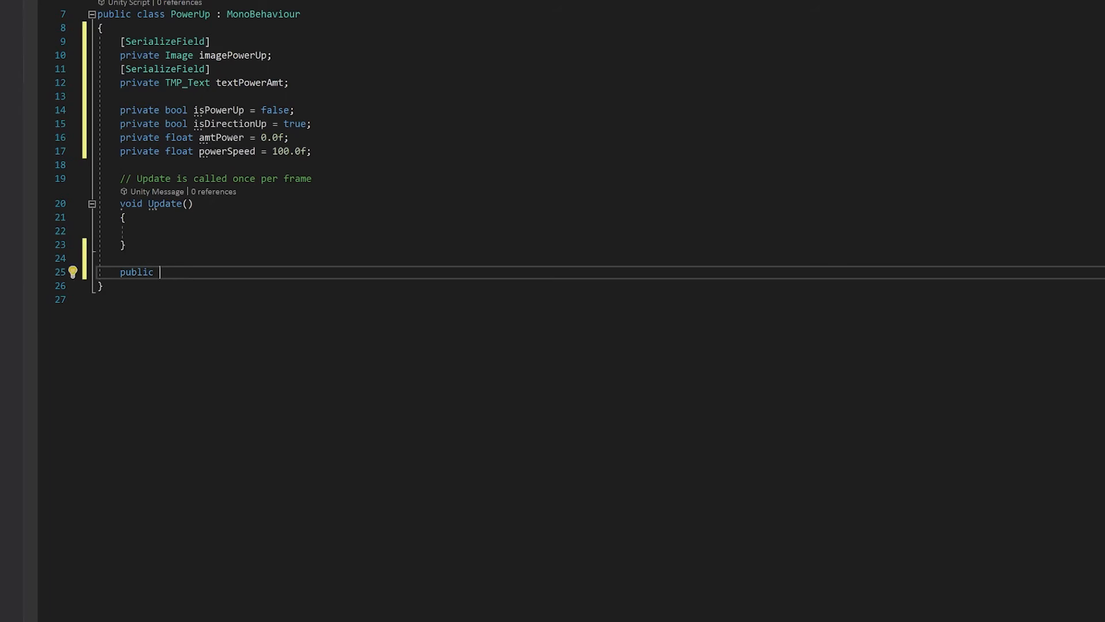
type("void StartPowerUp()")
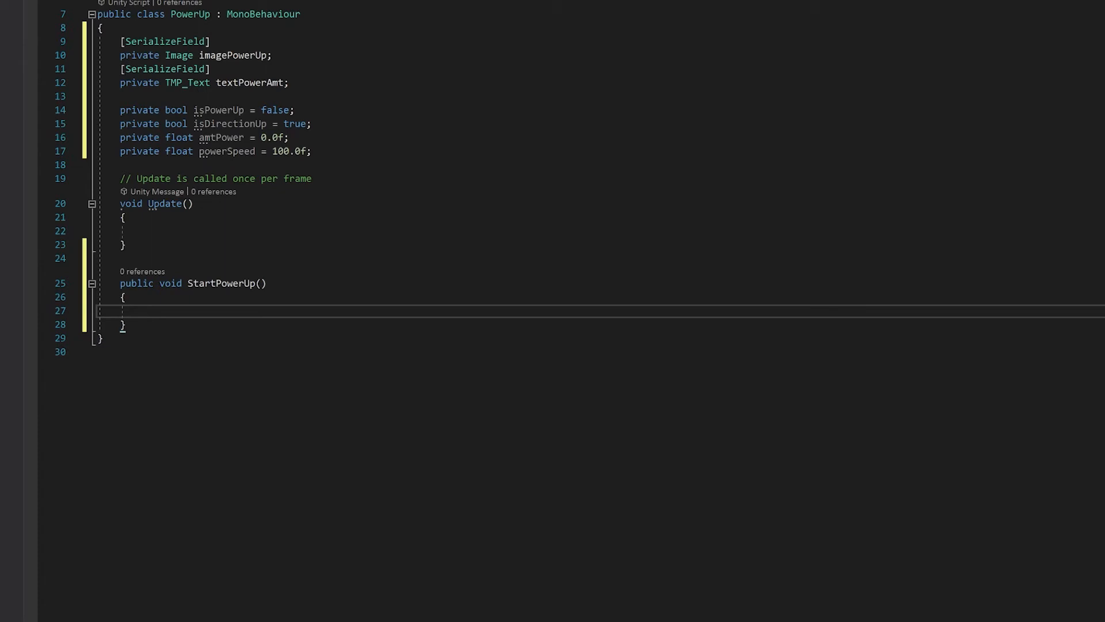
left_click(142, 310)
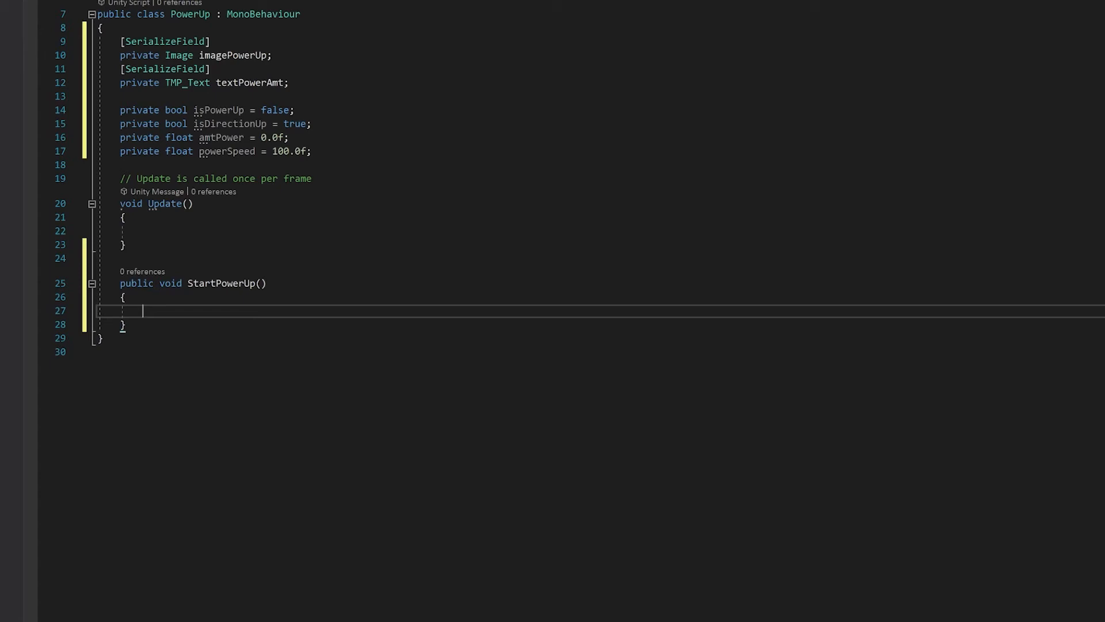
type("isPowerUp = true;")
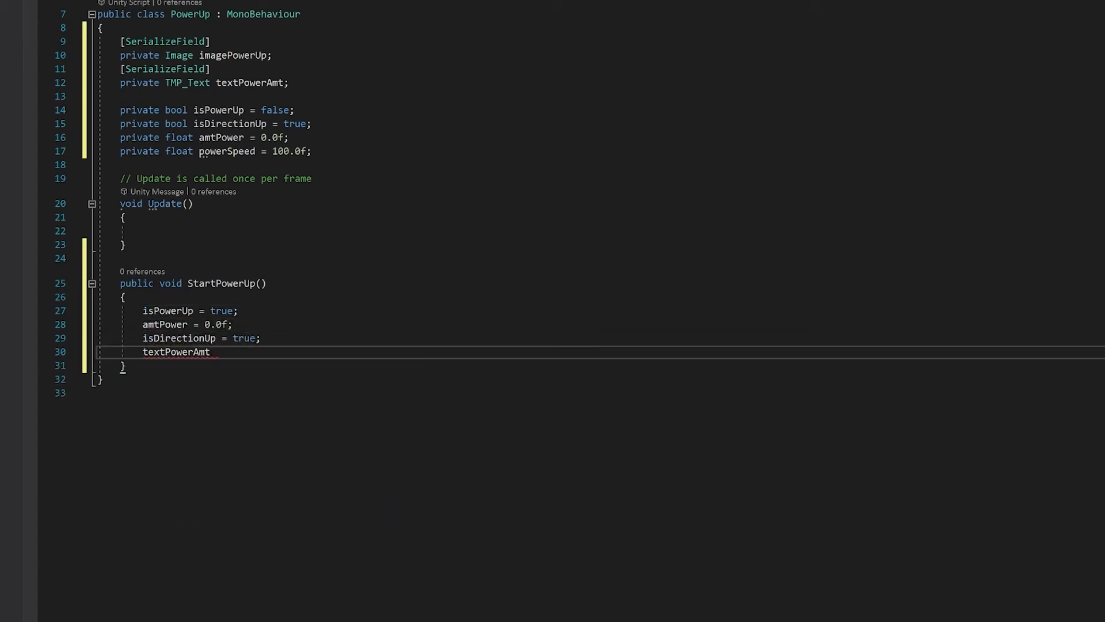
type(".text = \"\";")
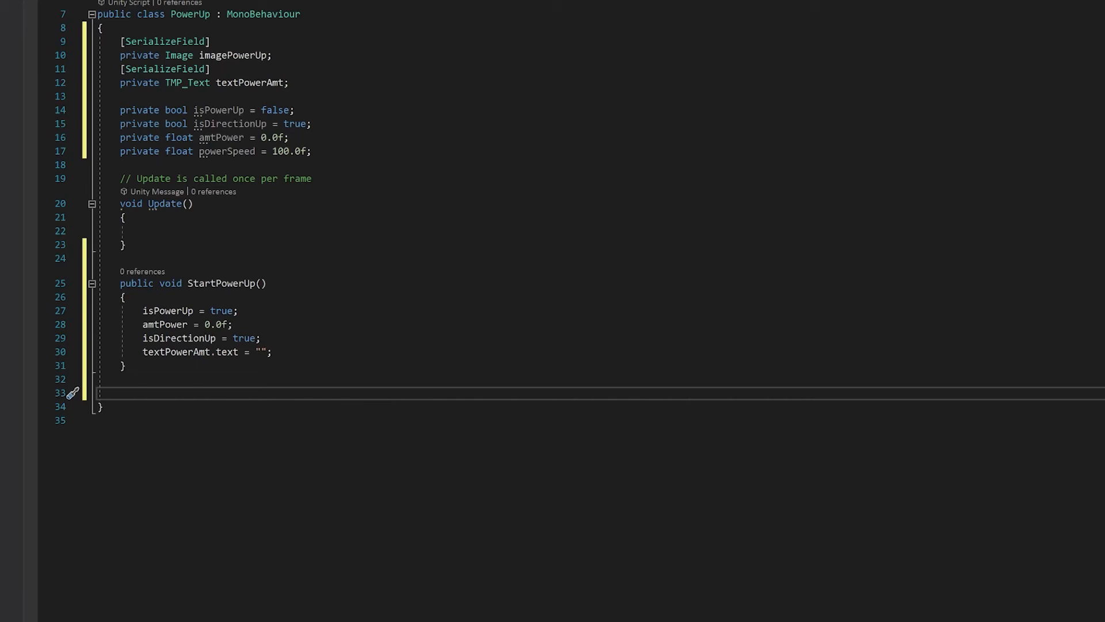
mouse_move(243, 338)
type("textPowerAmt.text")
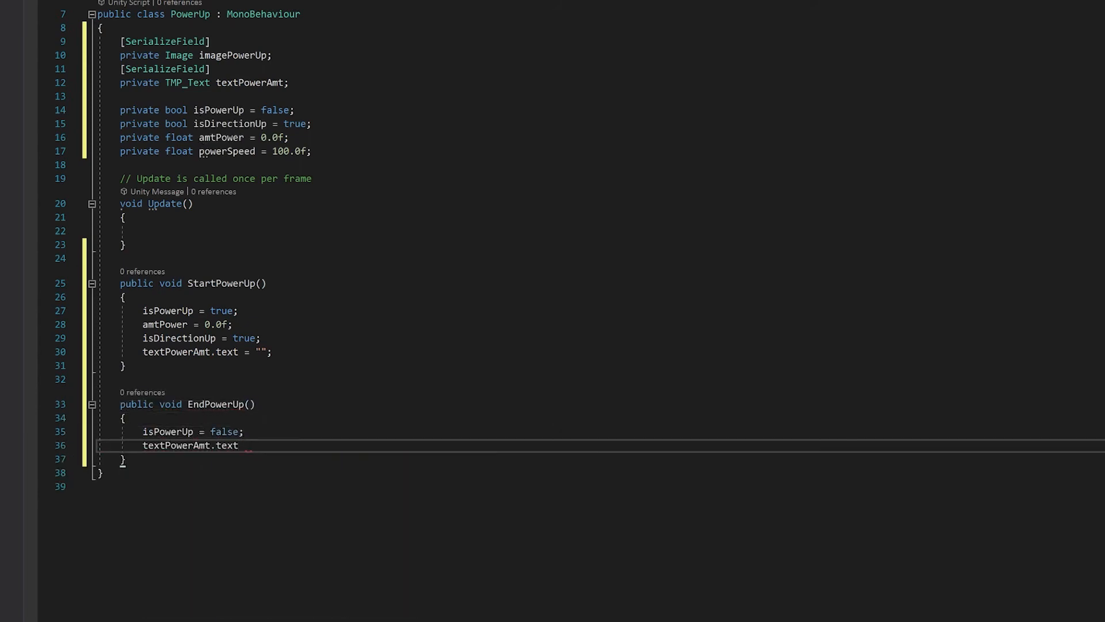
Set textPowerAmt.text to amtPower.ToString("F0") in EndPowerUp
type("= amtPower.ToString(\"F0\");")
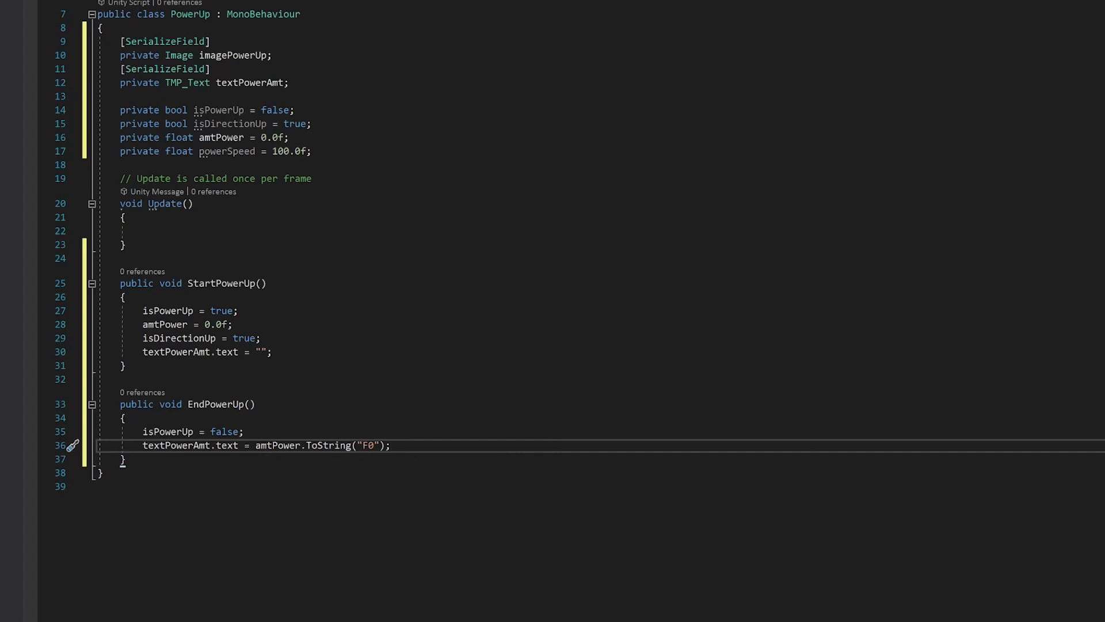
mouse_move(326, 445)
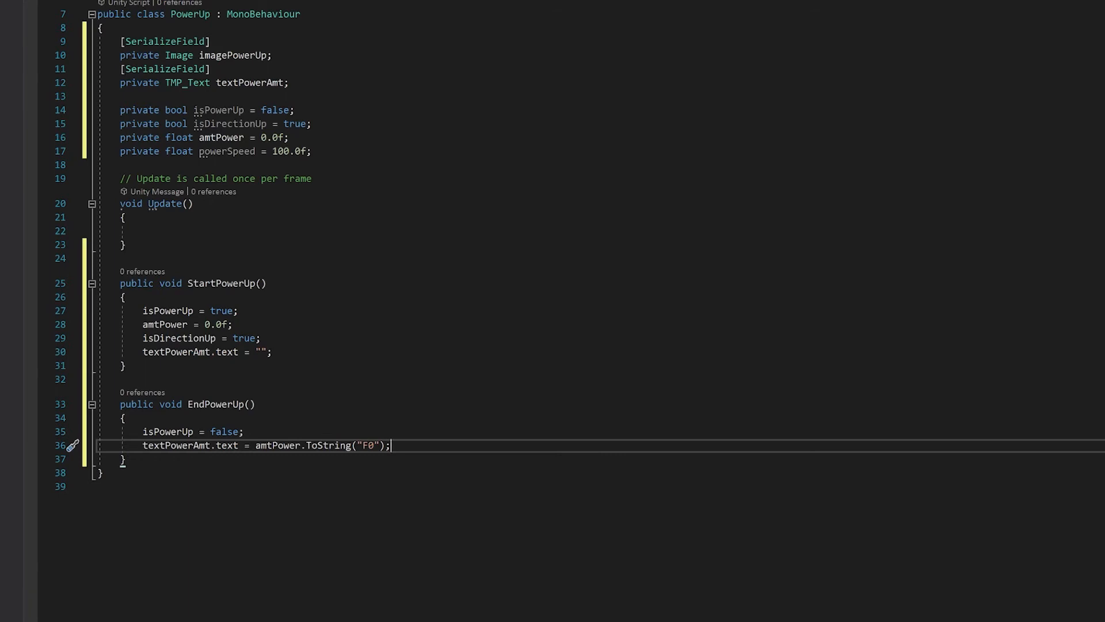
Add void PowerActive() and call it from Update inside if(isPowerUp)
left_click(123, 244)
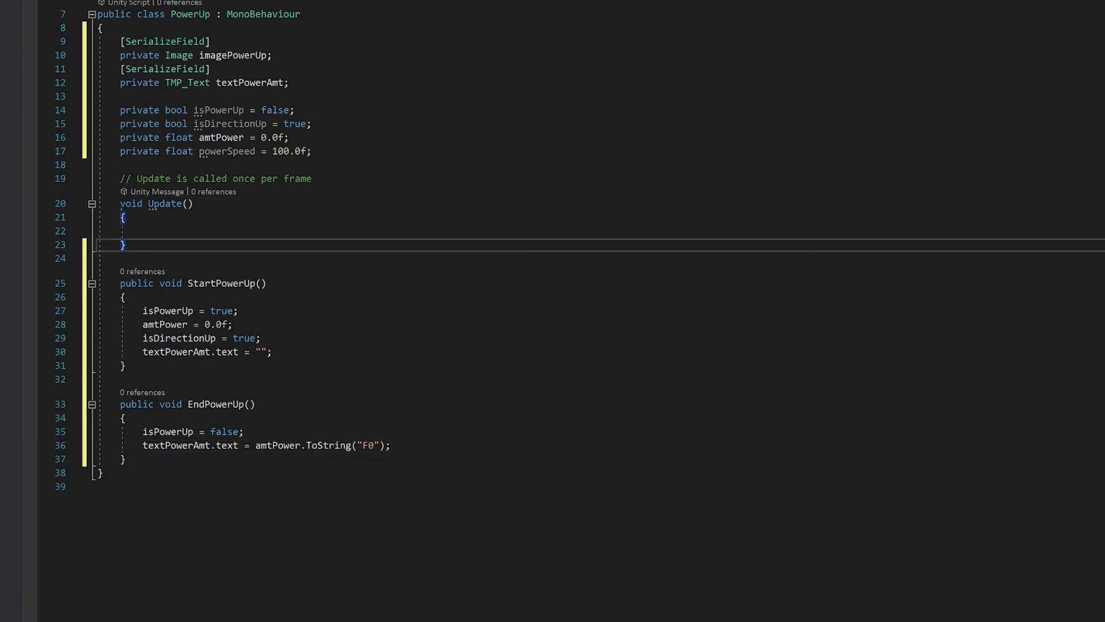
type("void")
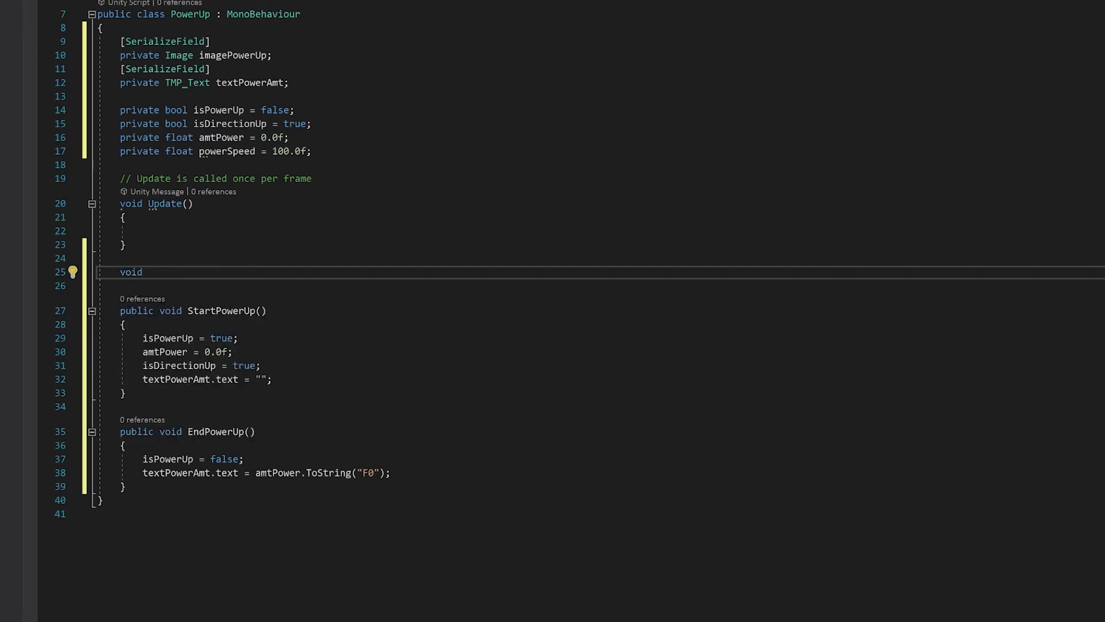
type("P")
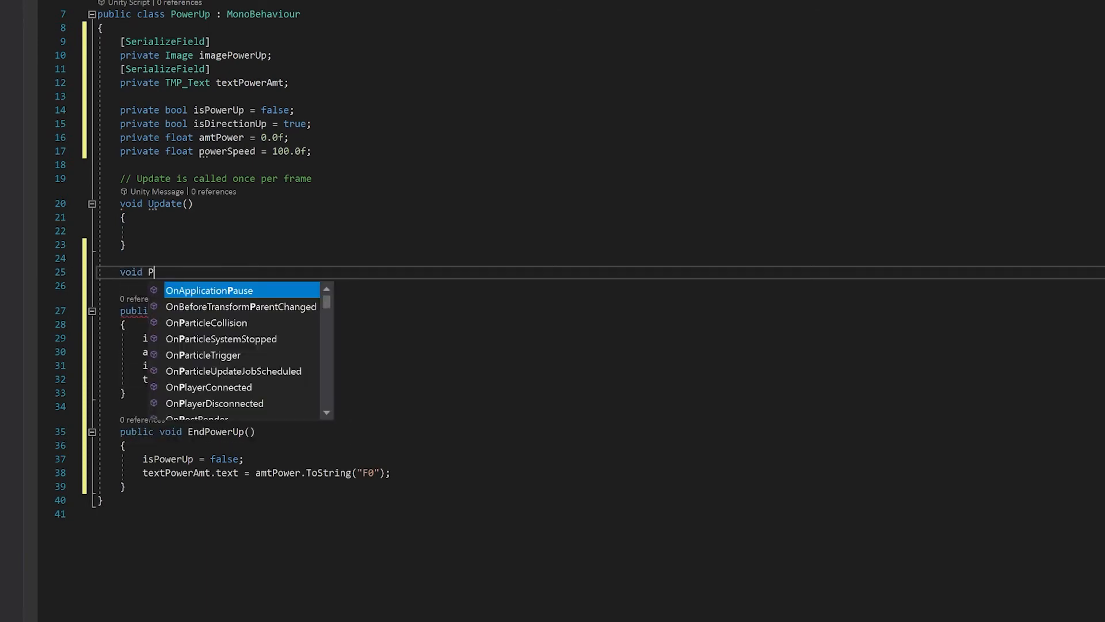
type("owerActive")
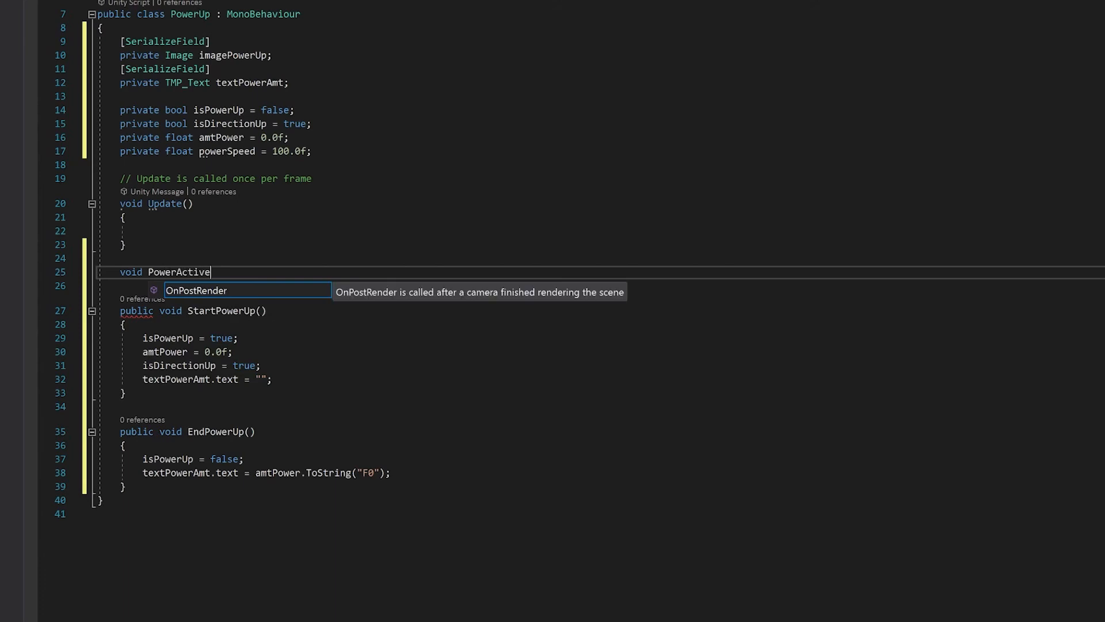
type("()")
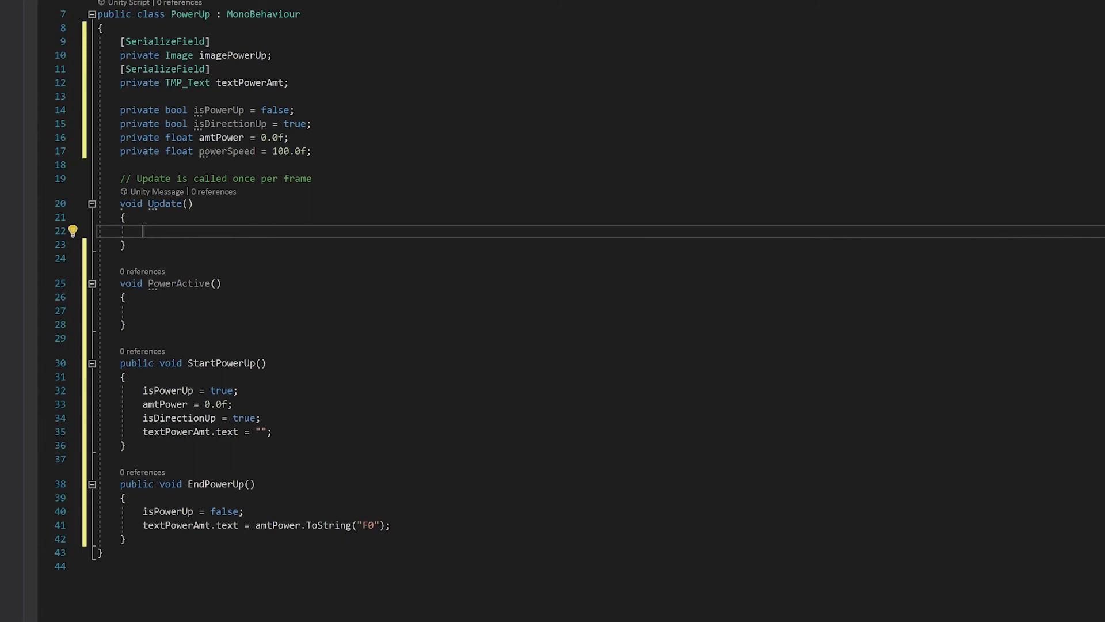
type("if(isPowerUp)")
type("PowerActive();")
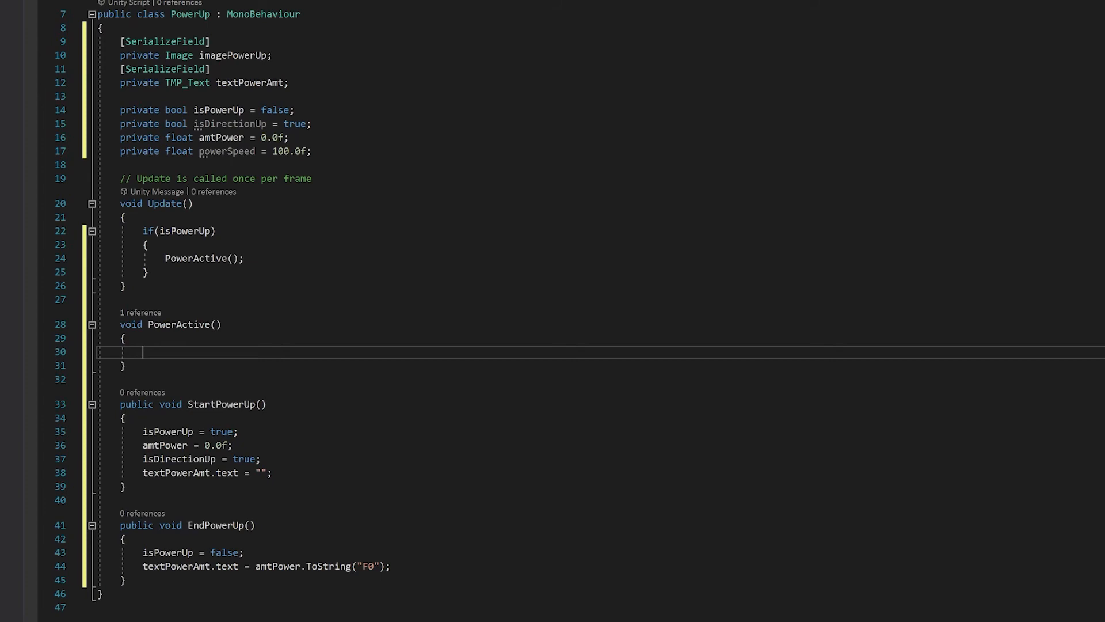
Increase amtPower by Time.deltaTime * powerSpeed, capping at 100.0f and reversing direction
type("if(isDirectionUp")
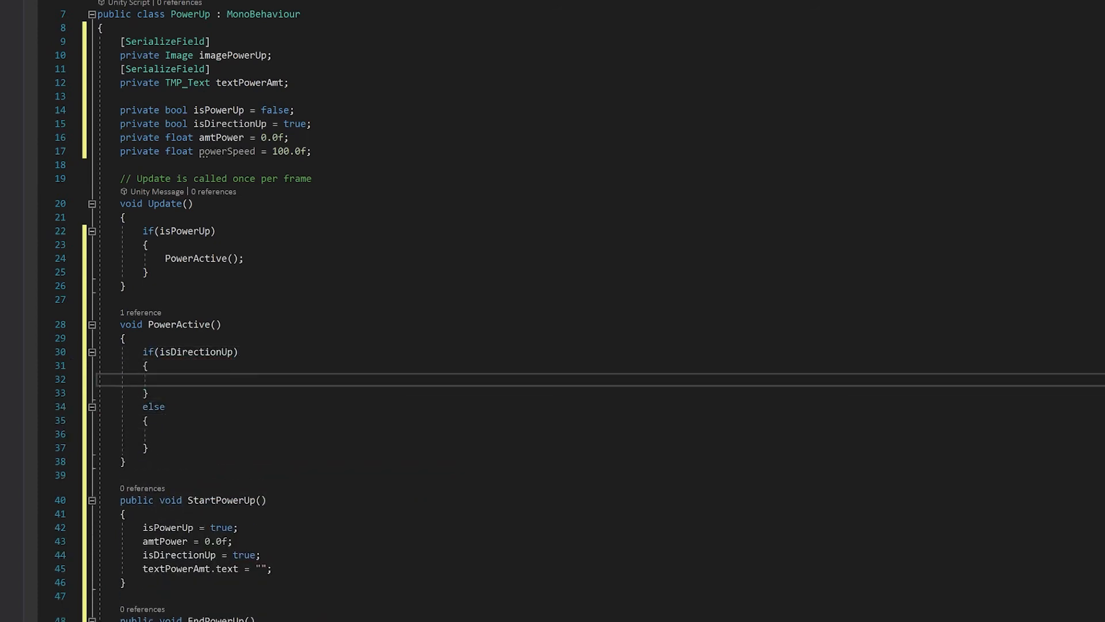
left_click(165, 378)
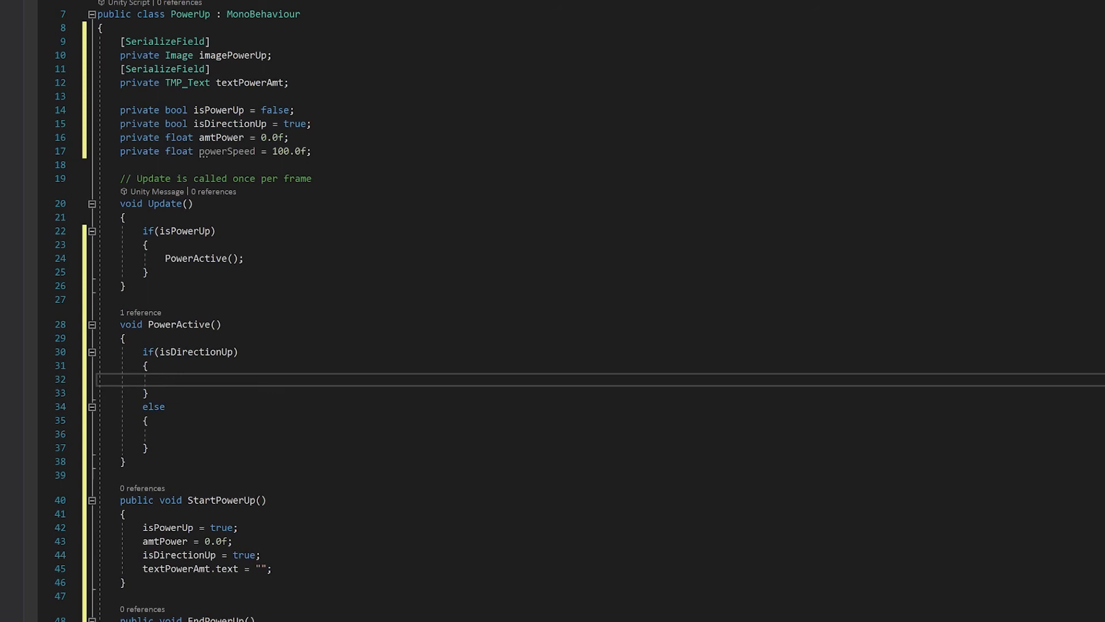
mouse_move(179, 151)
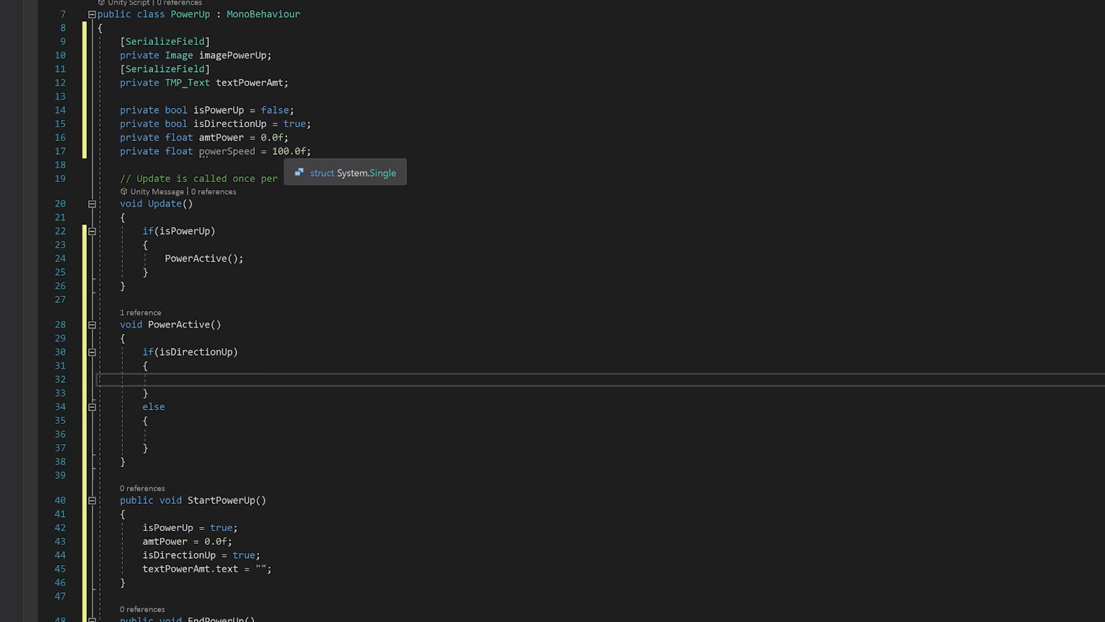
type("amtPower += Time.deltaTime * powerSpeed;")
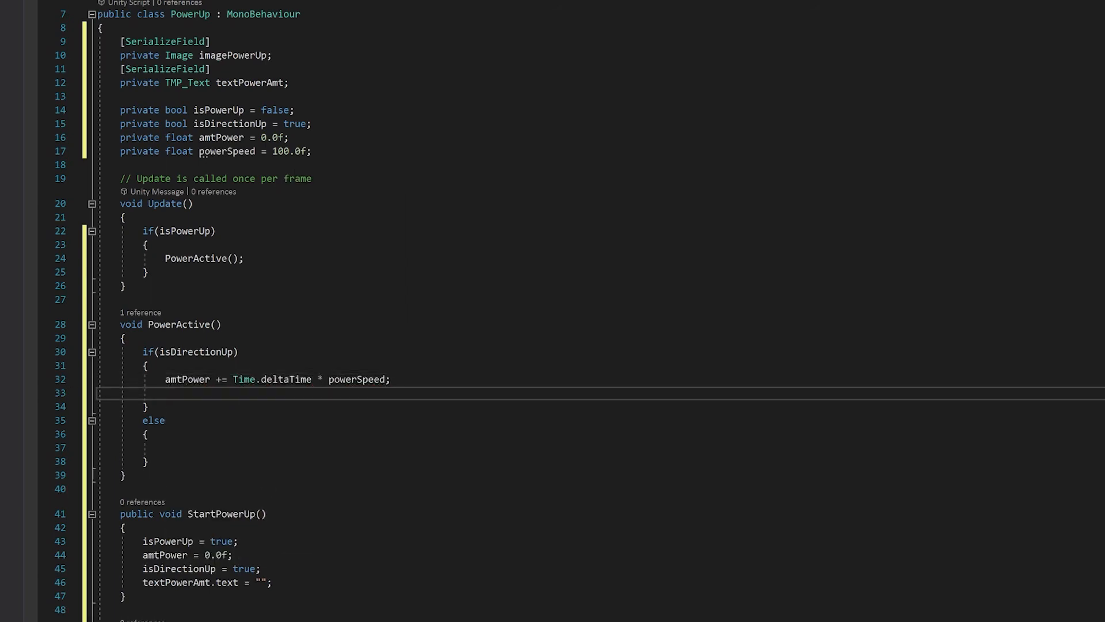
left_click(165, 393)
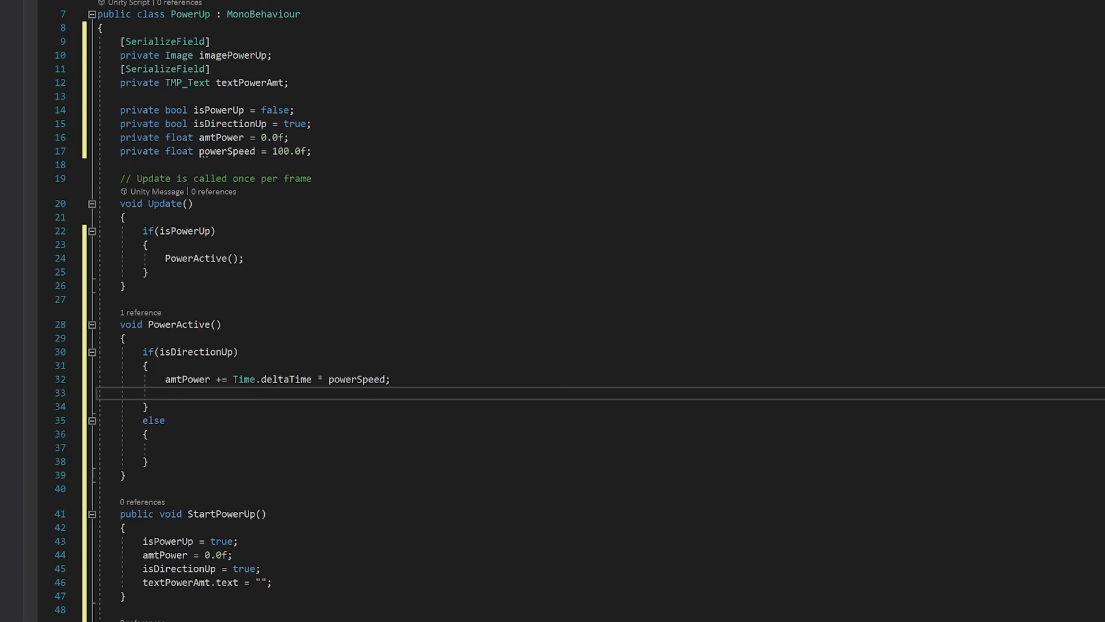
left_click(164, 392)
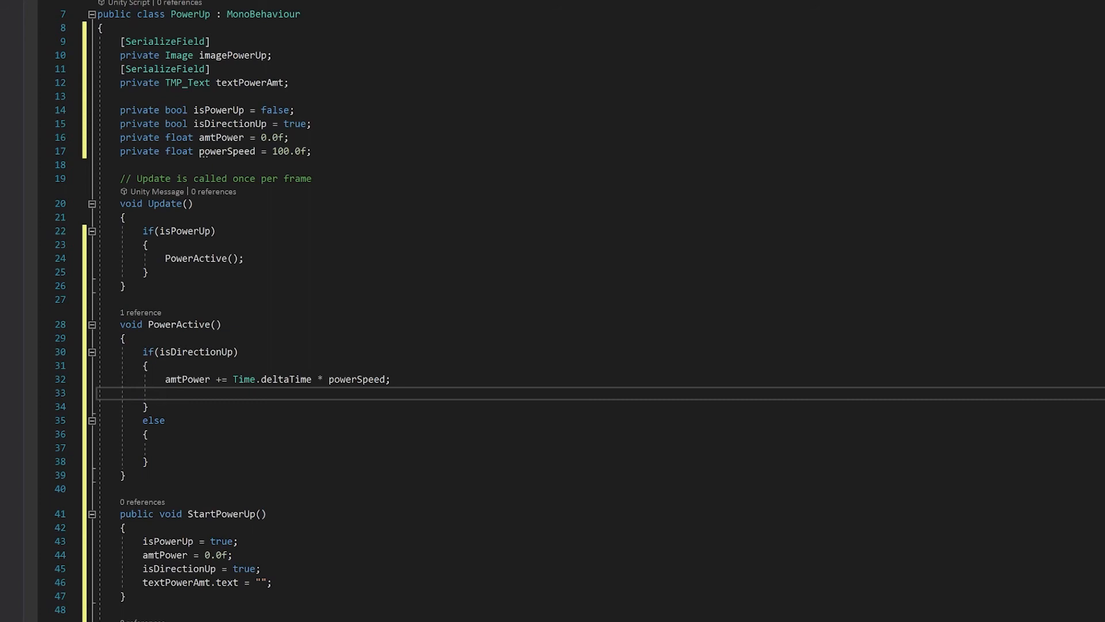
type("if(amtPower )")
type("amtPower ==")
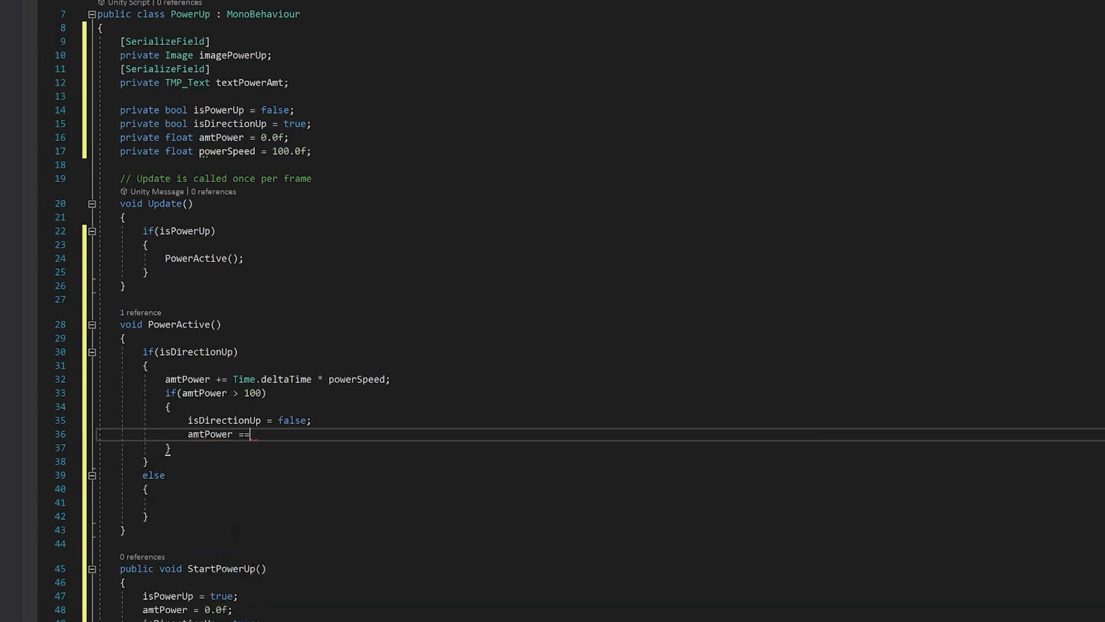
type("100.0f;")
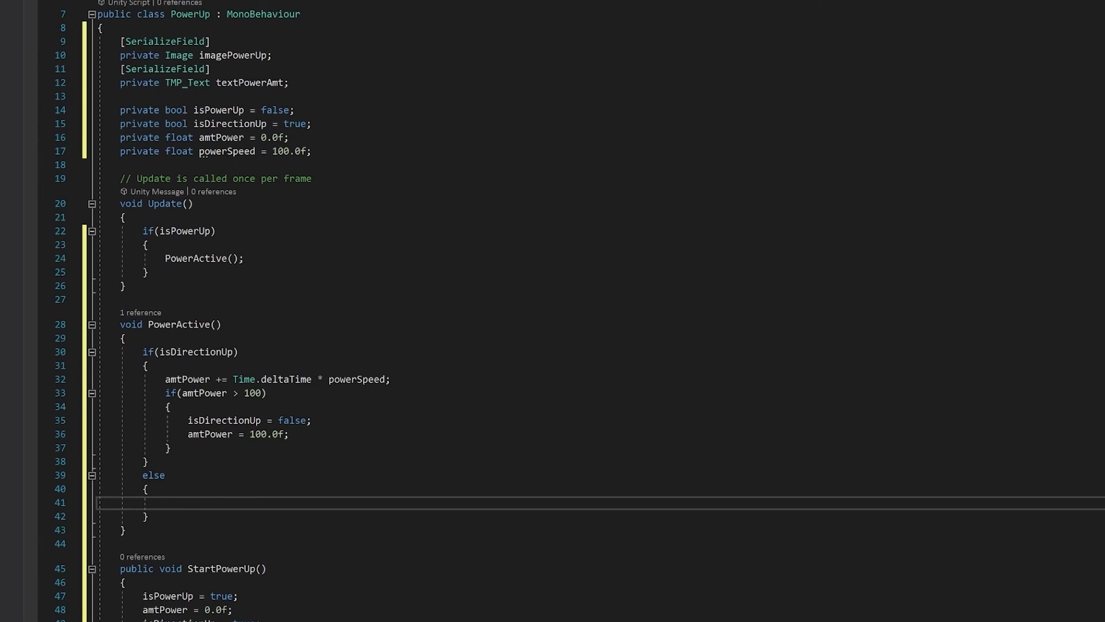
In the else branch, subtract deltaTime * powerSpeed from amtPower, resetting to 0.0f and direction true below 0
left_click(165, 502)
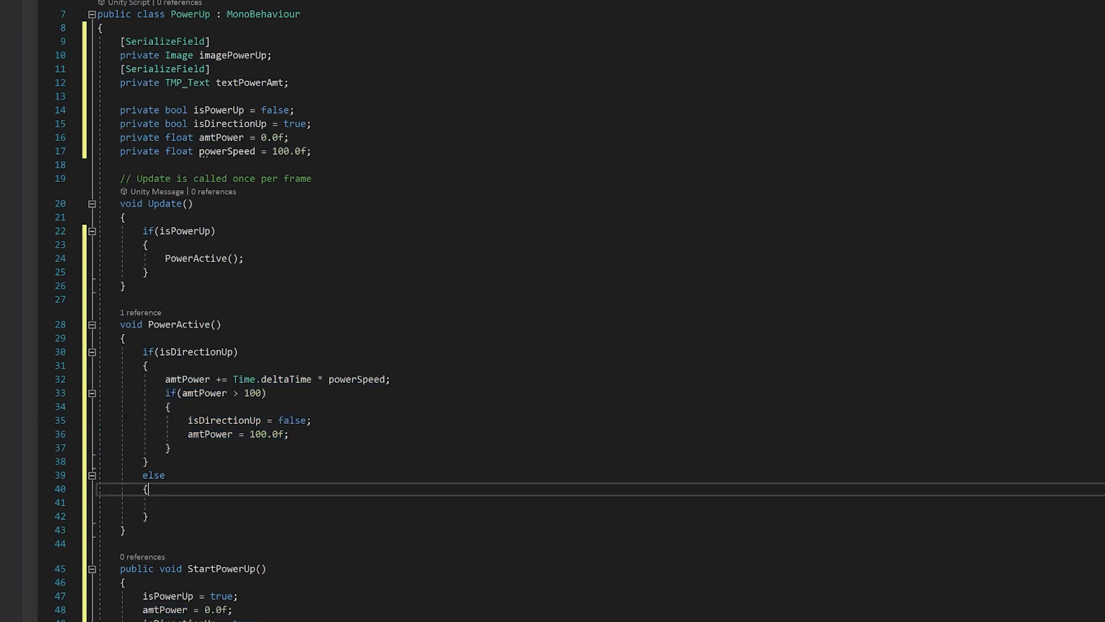
type("amtPower += Time.deltaTime * powerSpeed;")
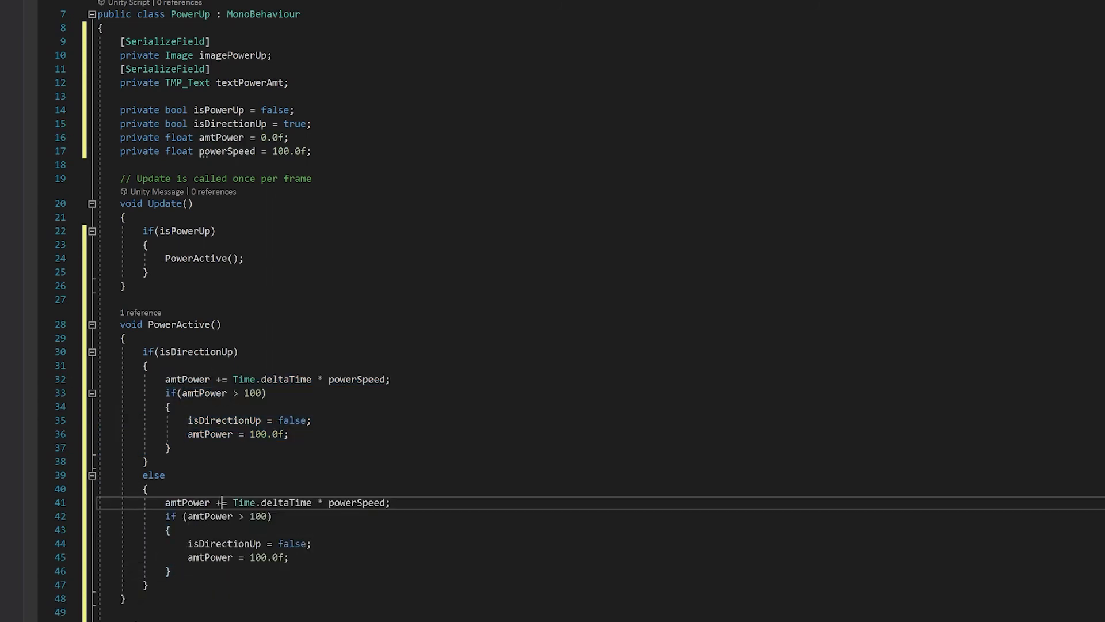
type("-")
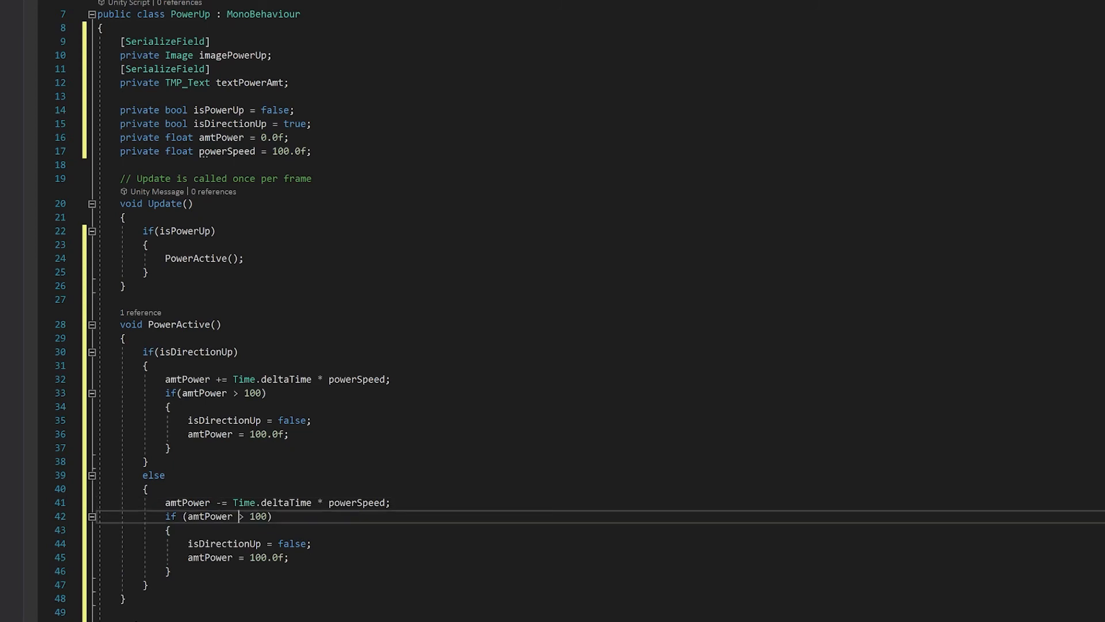
type("<")
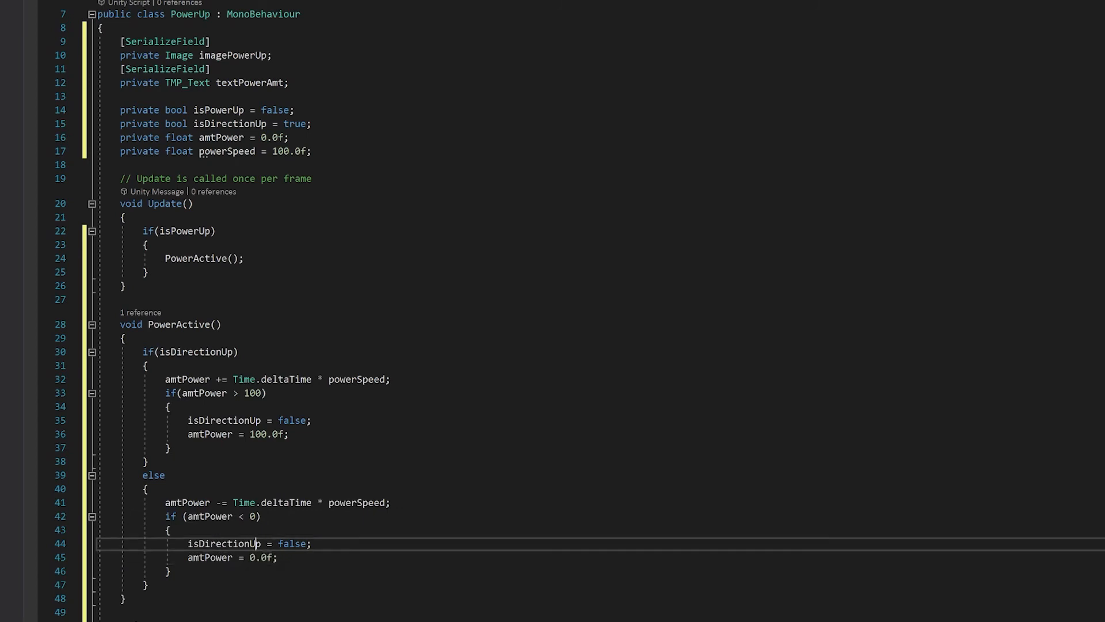
key("Backspace")
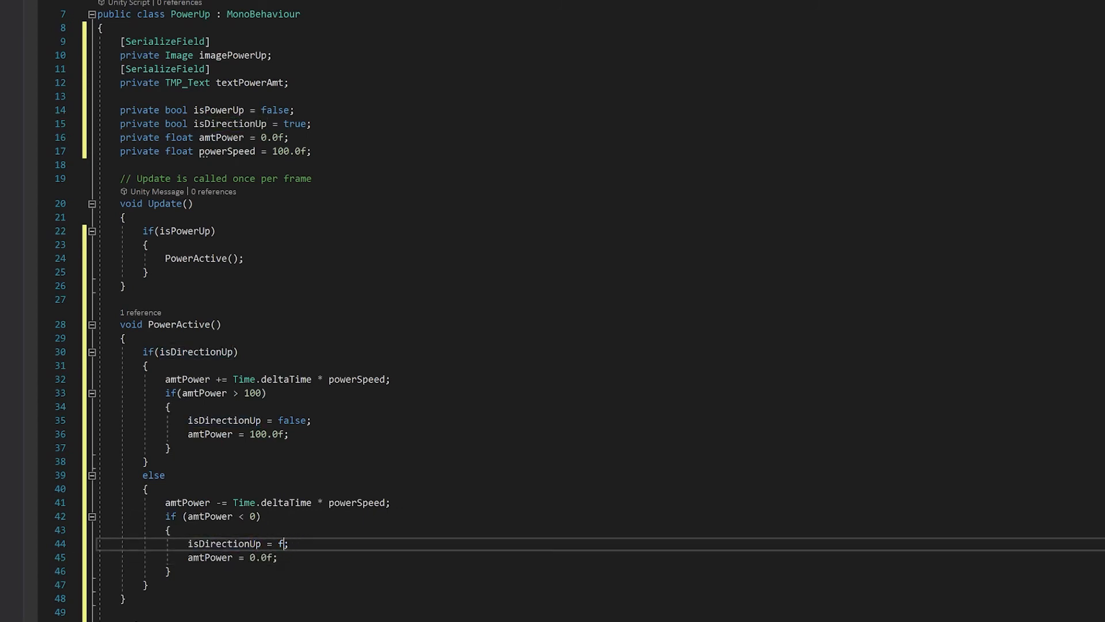
type("rue")
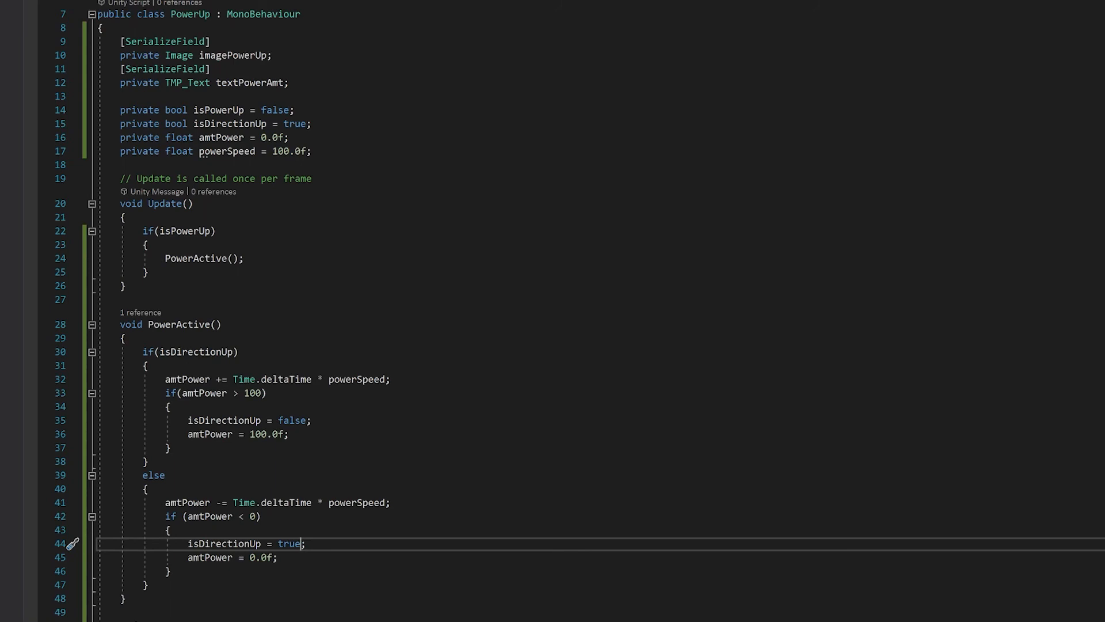
left_click(147, 584)
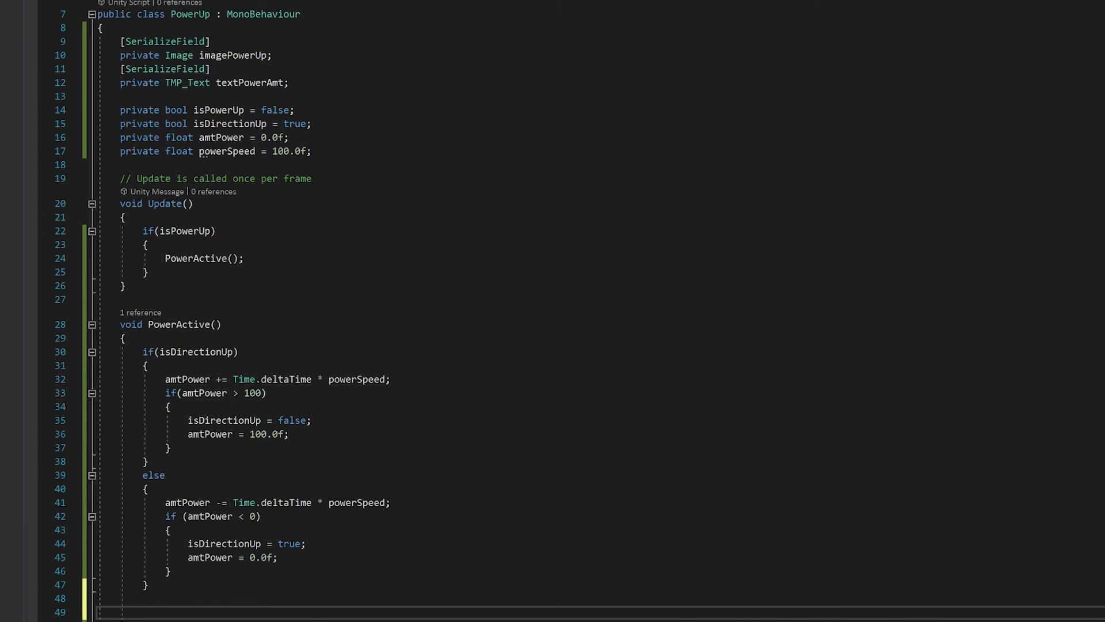
Begin the line imagePowerUp.fillAmount = (0.483f - 0.25f) at the end of PowerActive
type("imagePowerUp.fil")
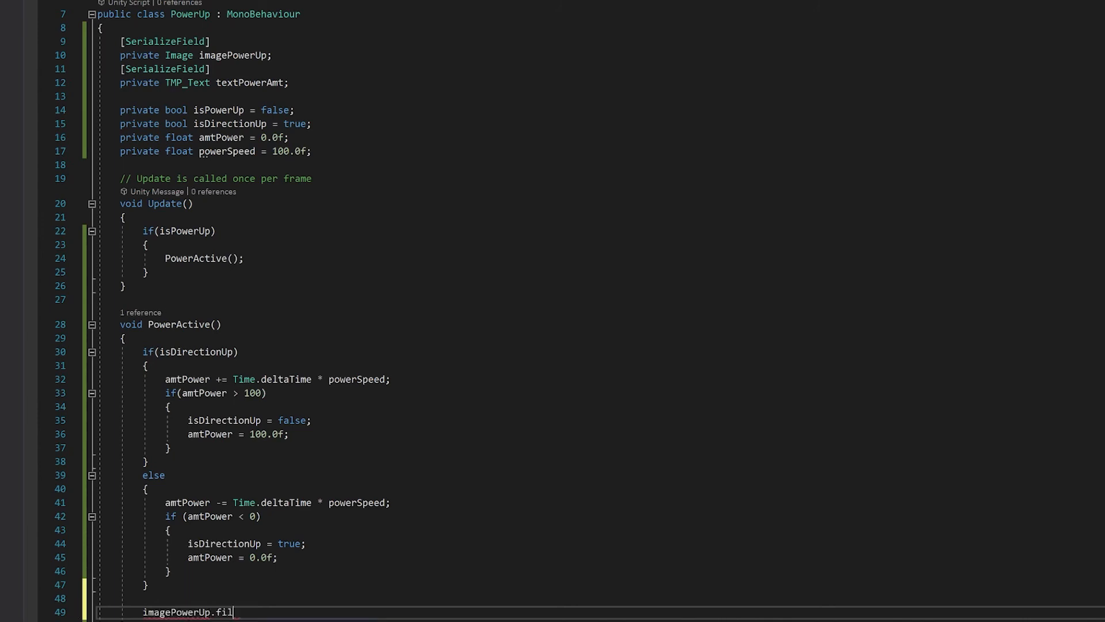
type("lAmount =")
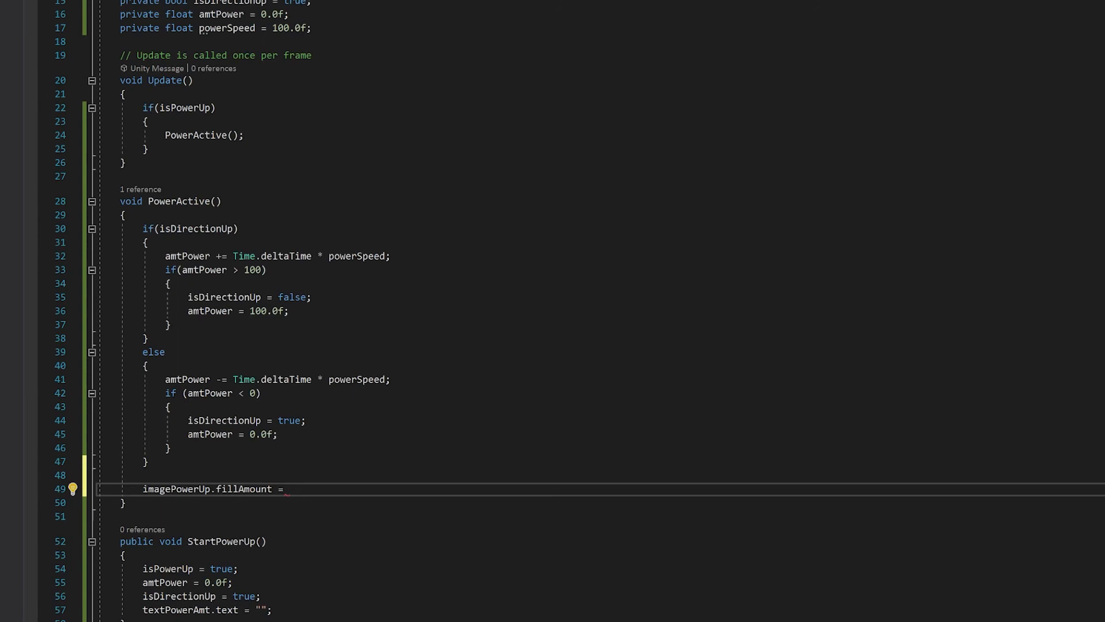
left_click(289, 489)
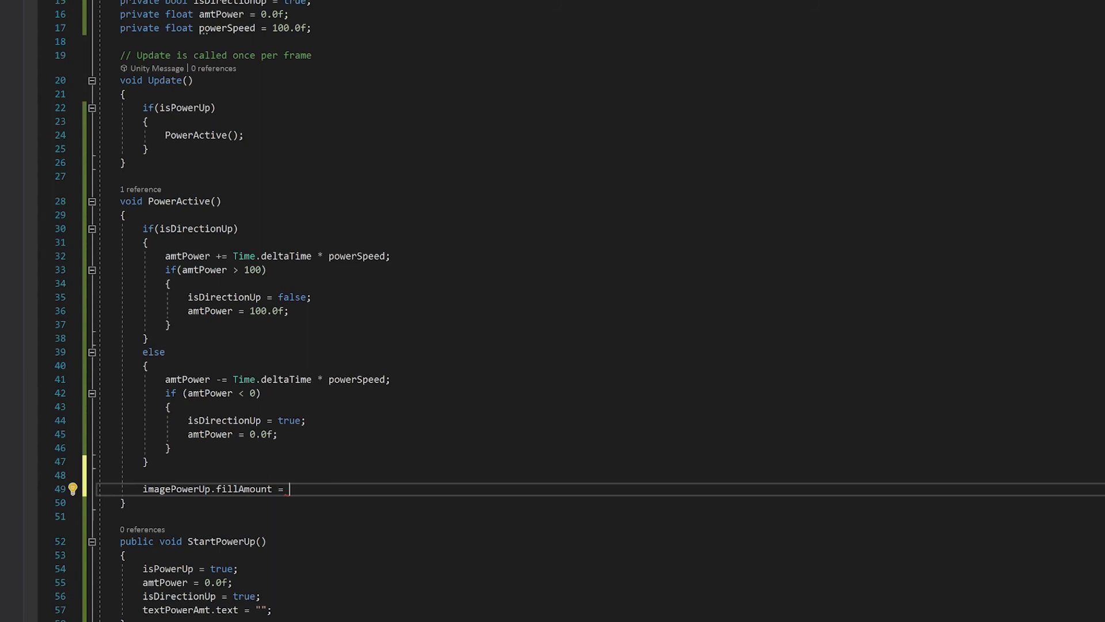
type("()")
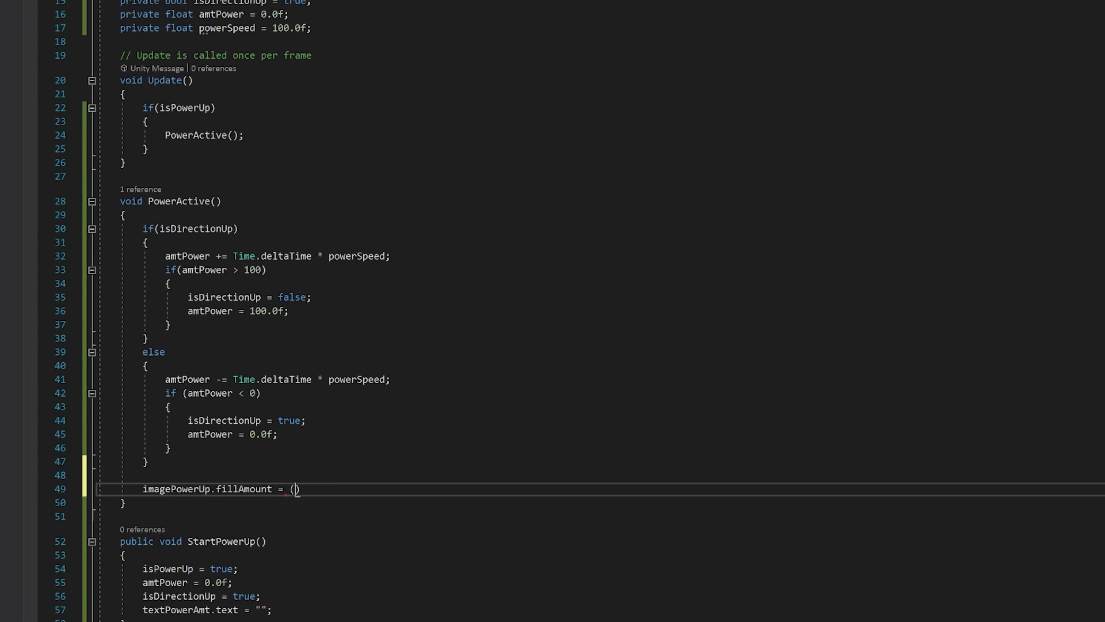
type("0")
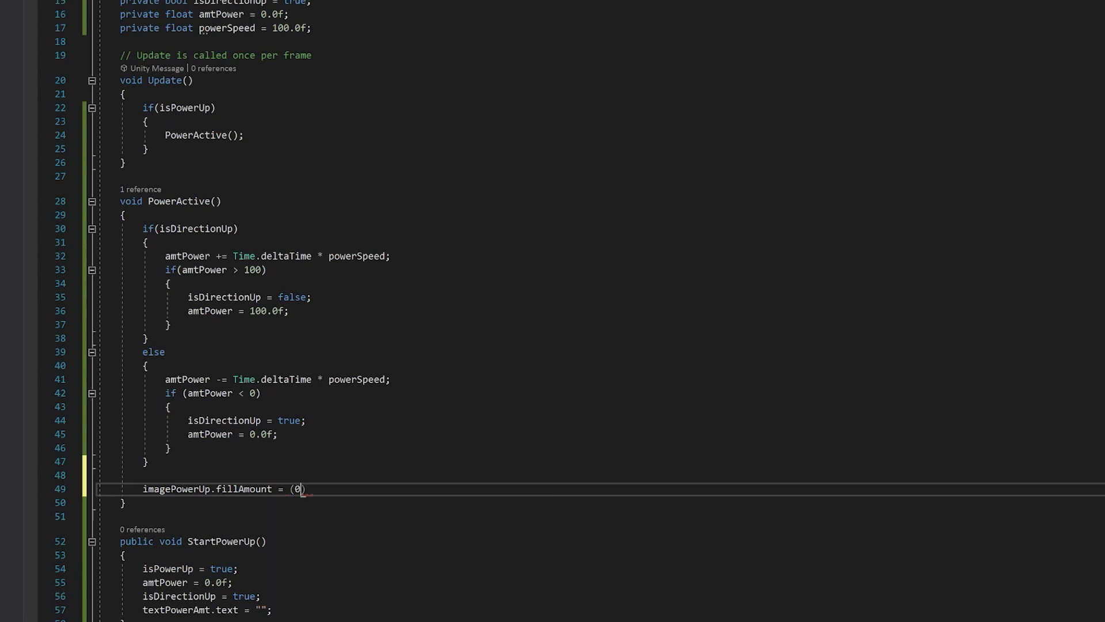
type(".48")
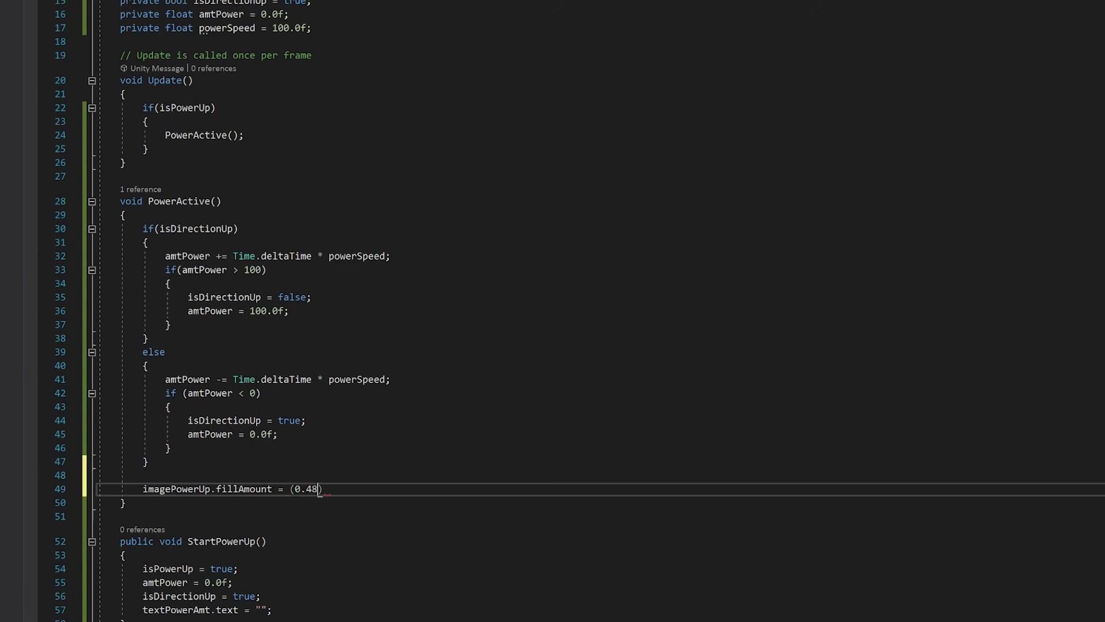
type("3f")
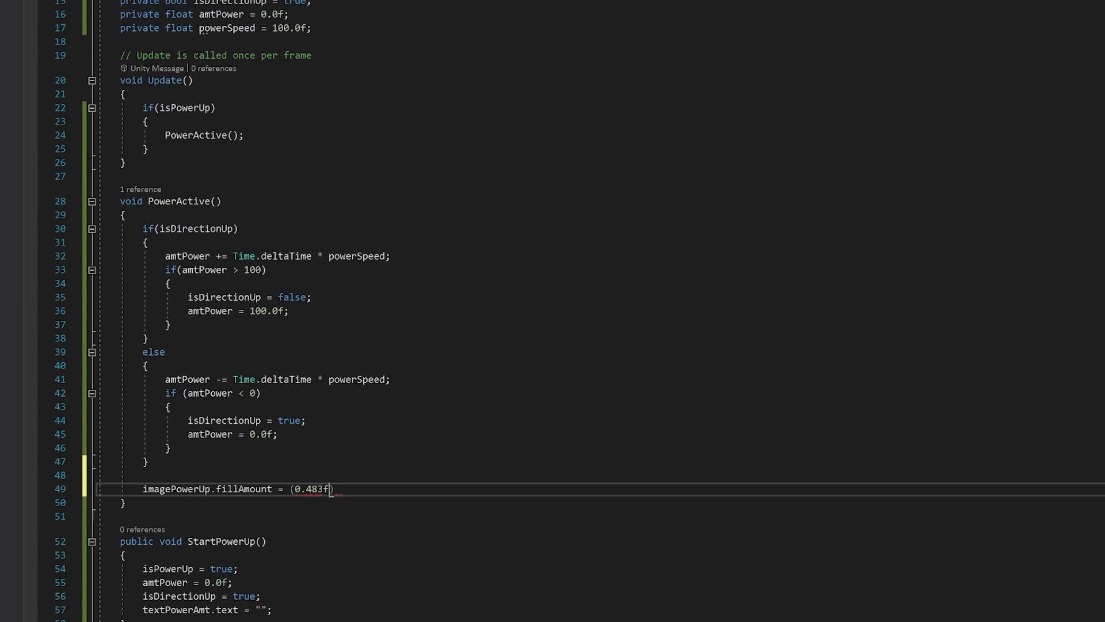
type("- 0.")
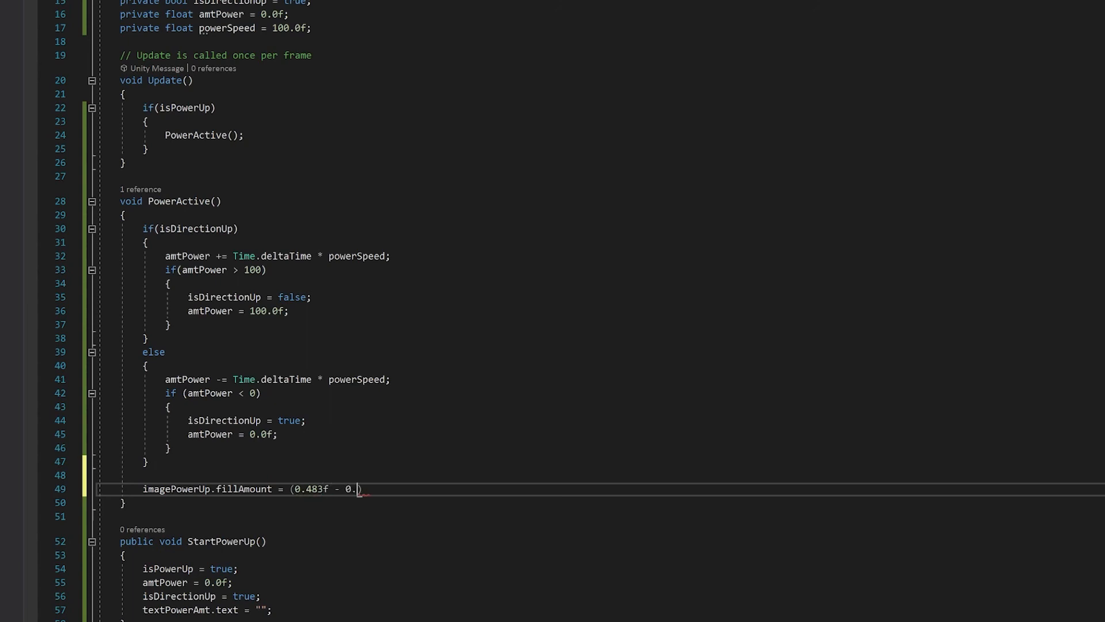
type("25f")
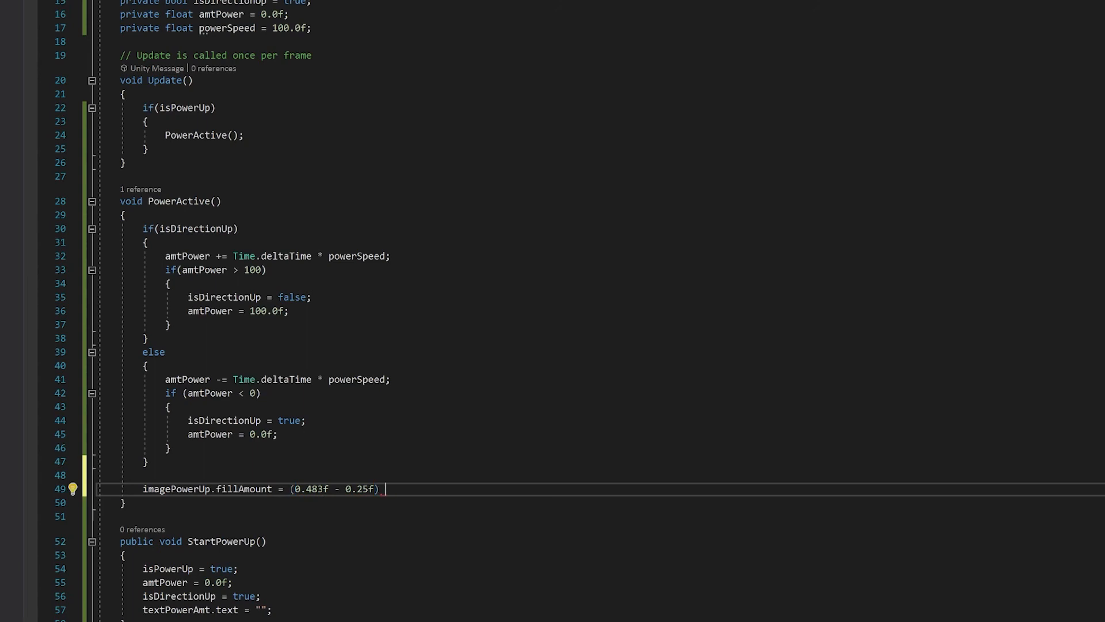
Complete the fill expression with * amtPower / 100.0f + 0.25;
type("*")
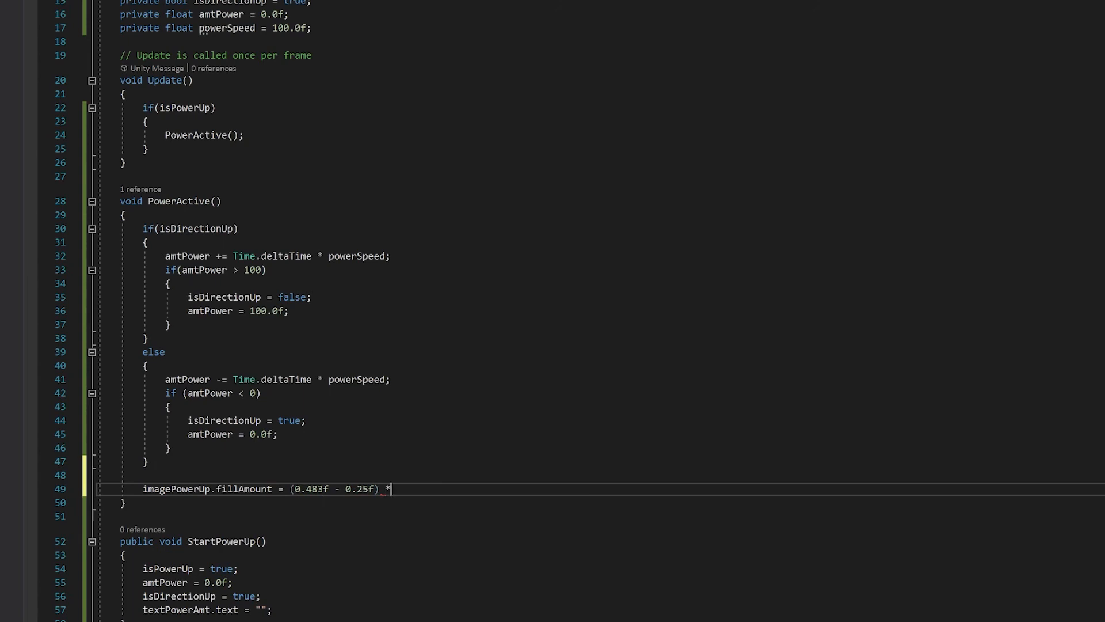
type("amtPower")
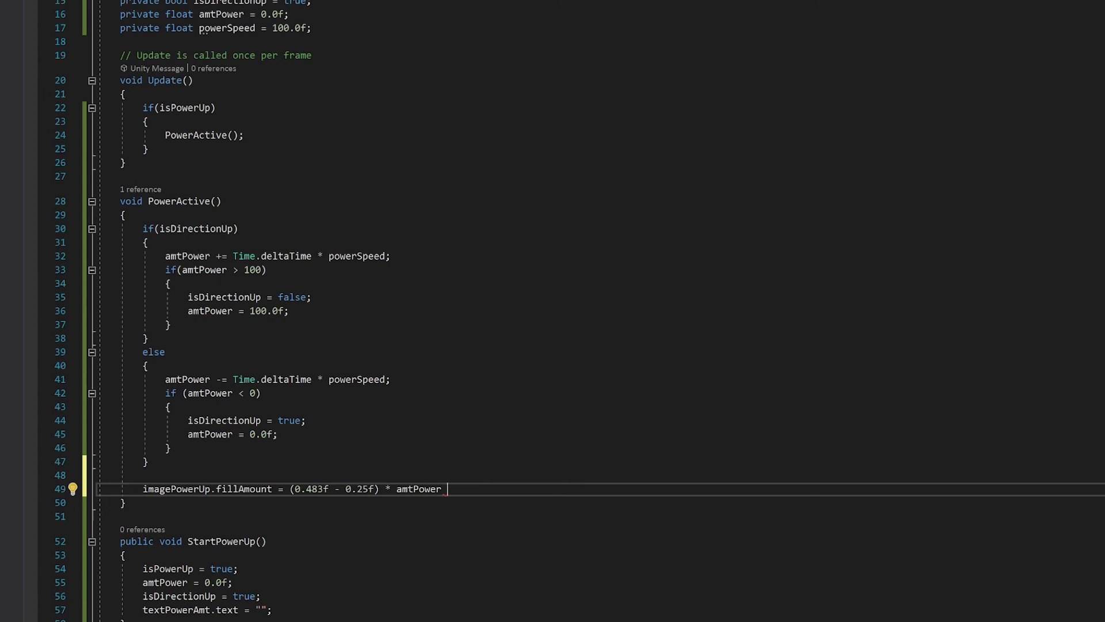
type("/100")
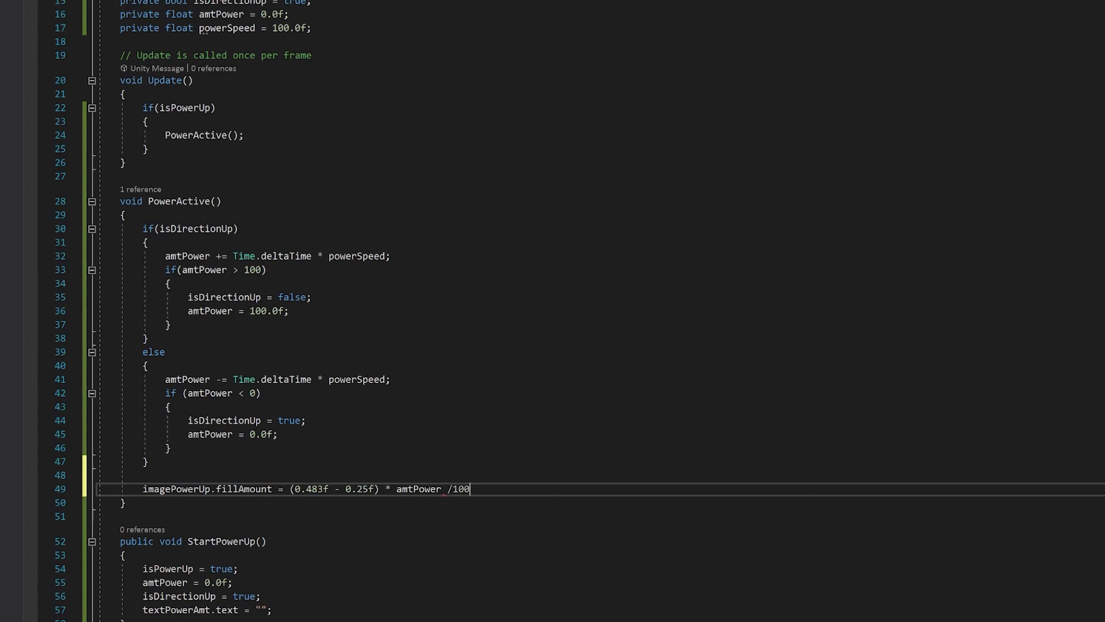
type(".0f")
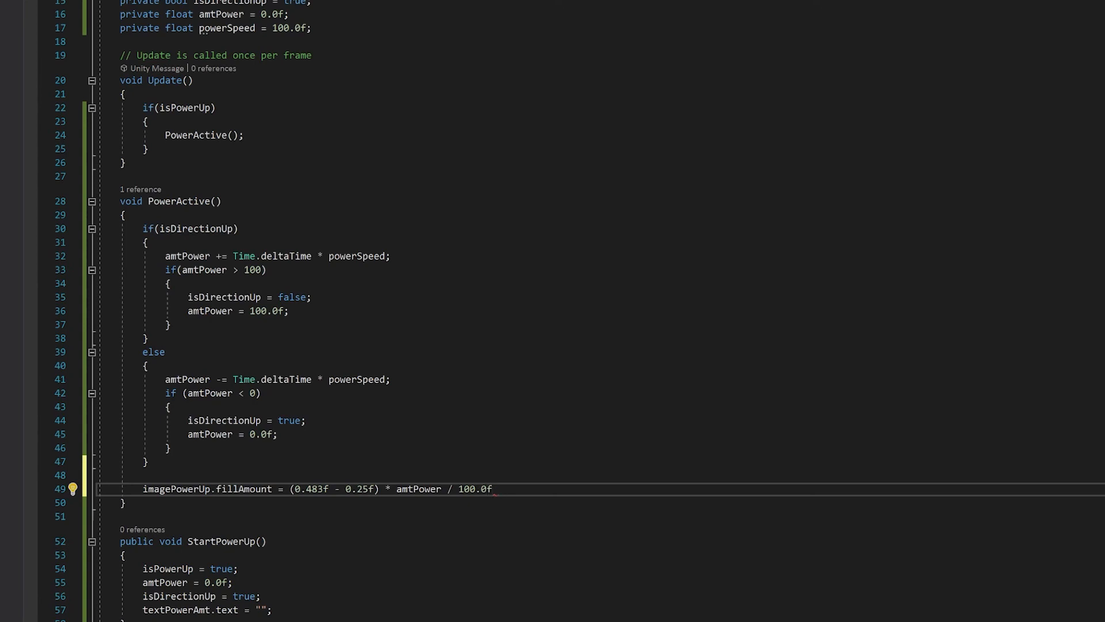
type("+")
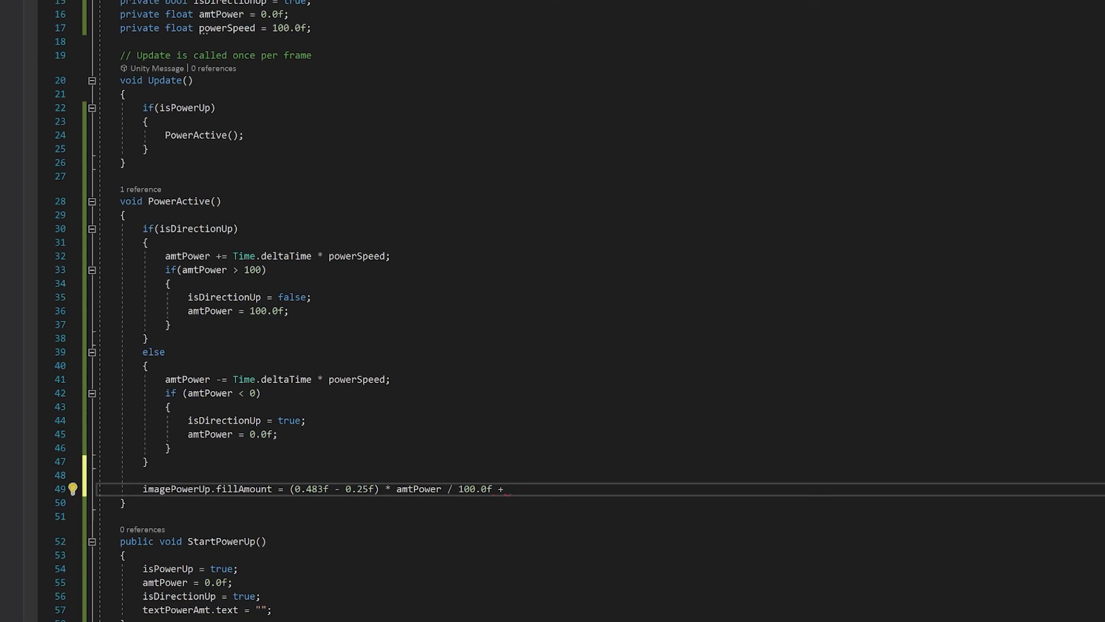
mouse_move(478, 489)
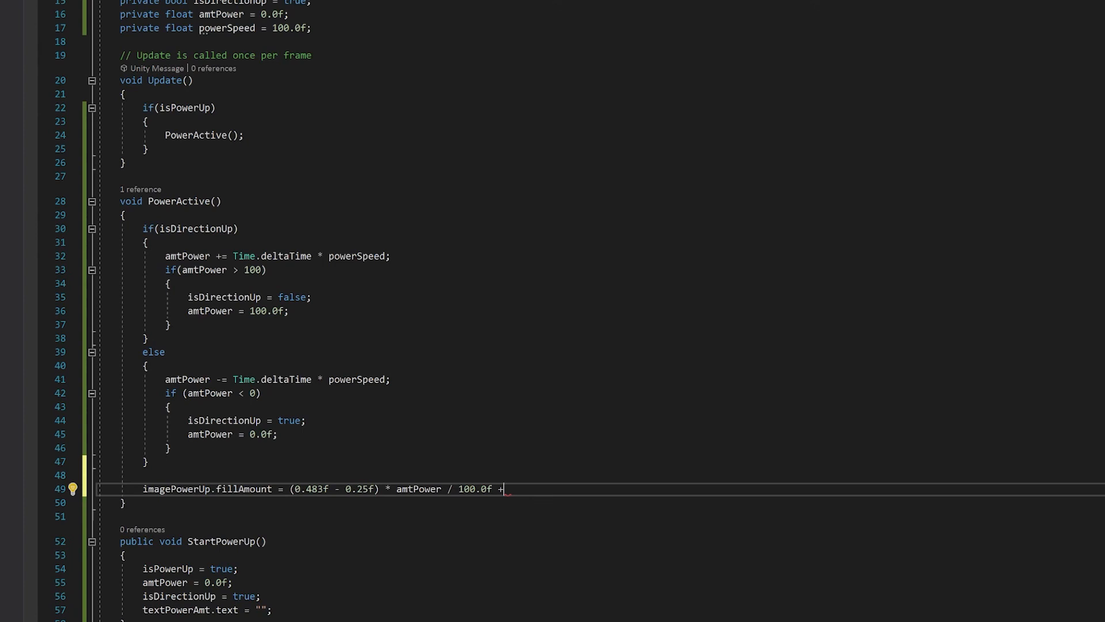
type("0.2")
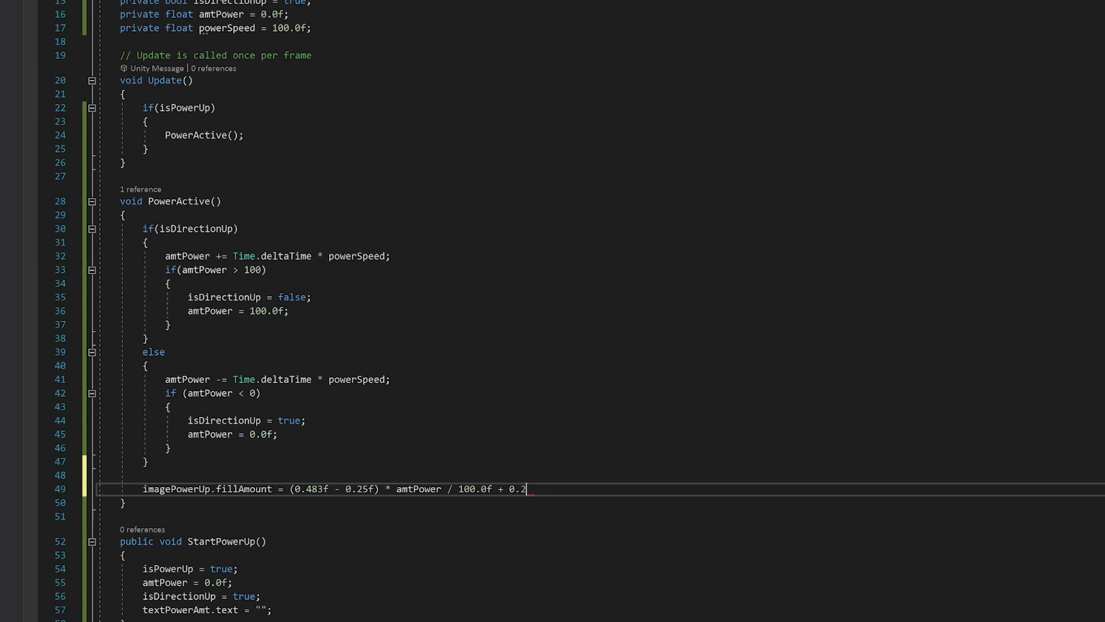
type("5")
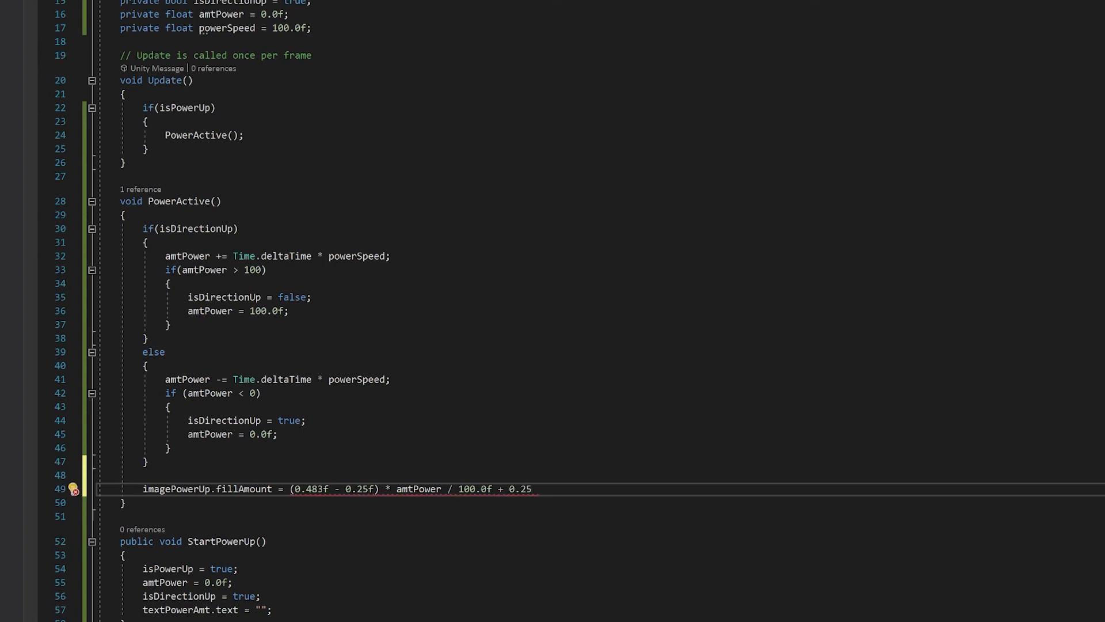
type(";")
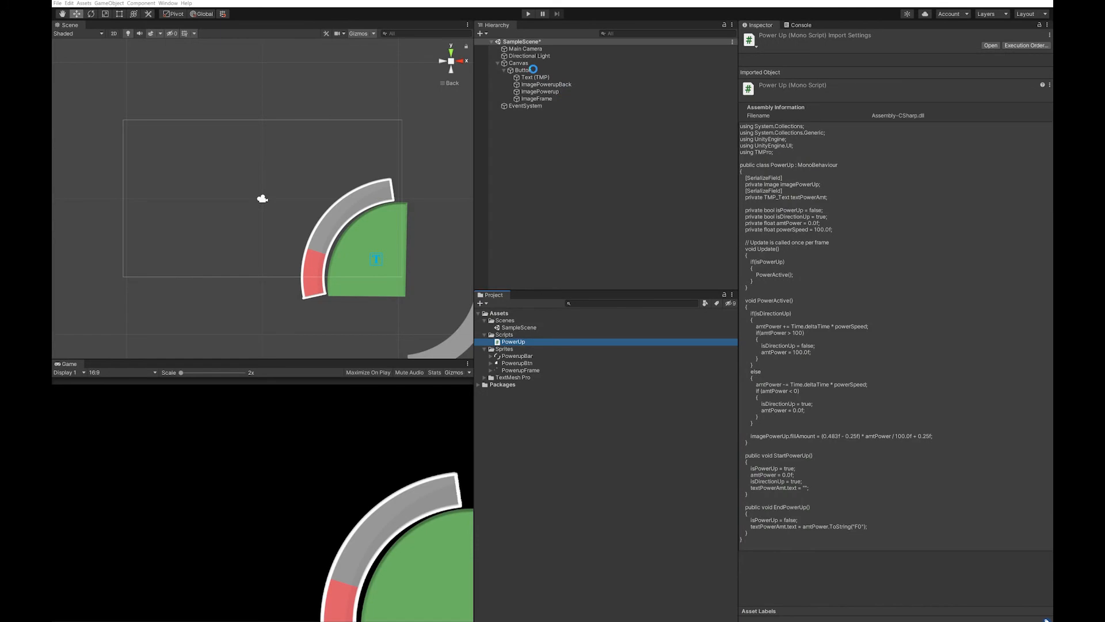
Link PowerUp on Button to ImagePowerup and Text (TMP), then drop ImagePowerup's Fill Amount to about 0.13
left_click(523, 69)
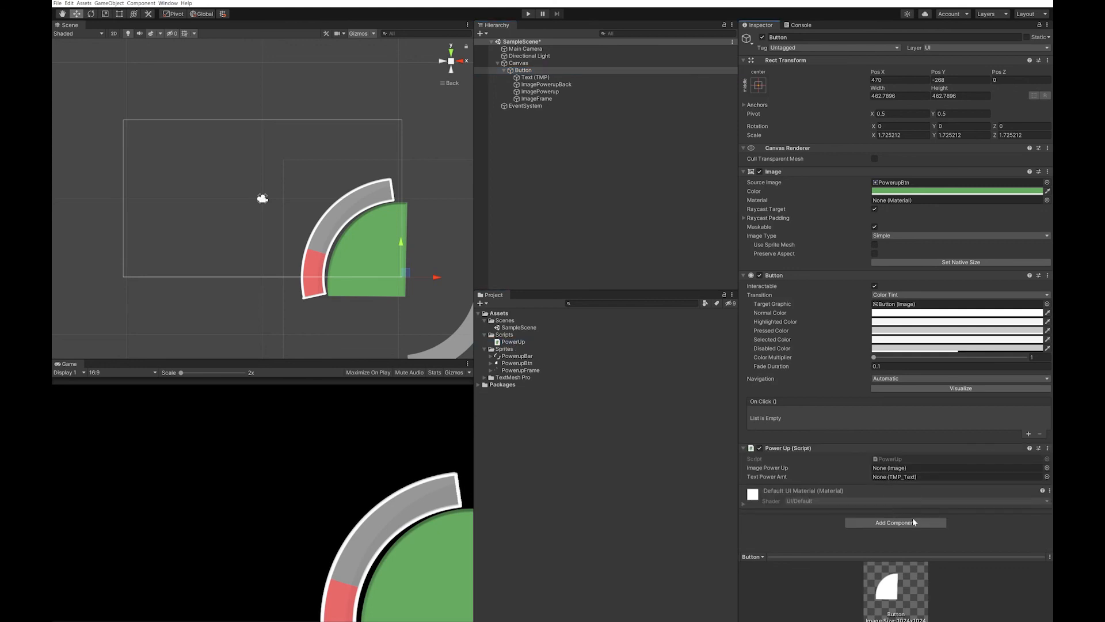
mouse_move(570, 113)
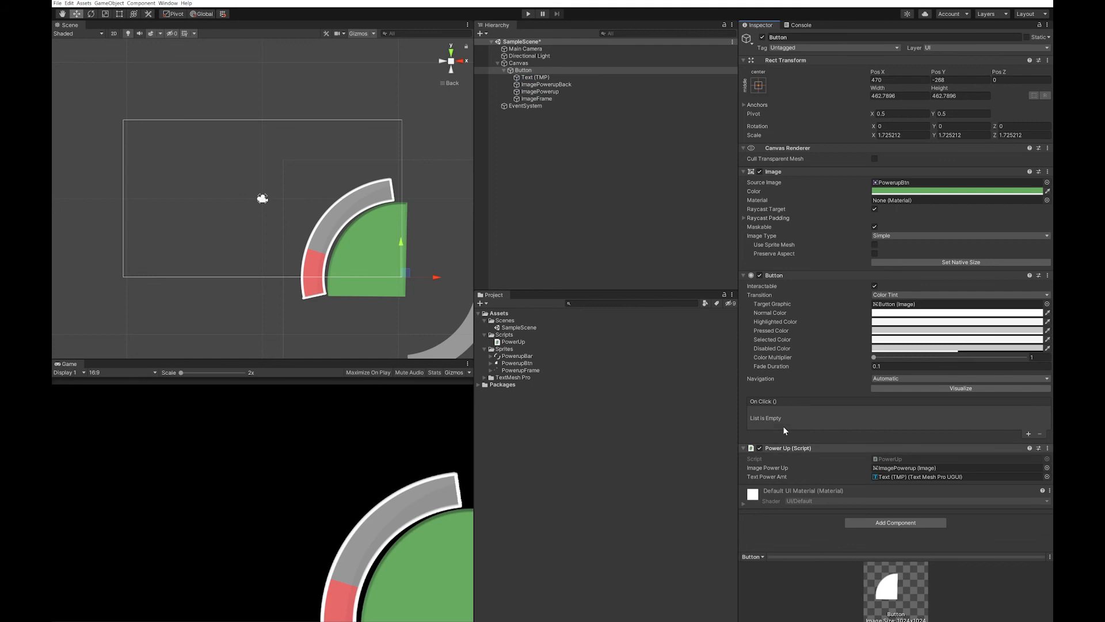
left_click(540, 92)
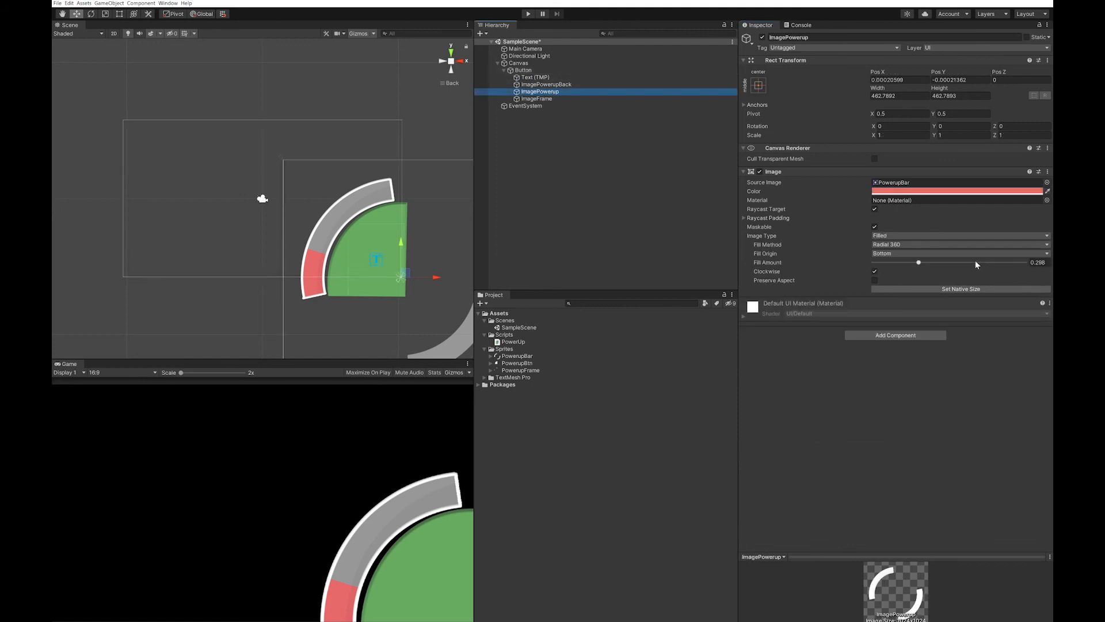
left_click(918, 262)
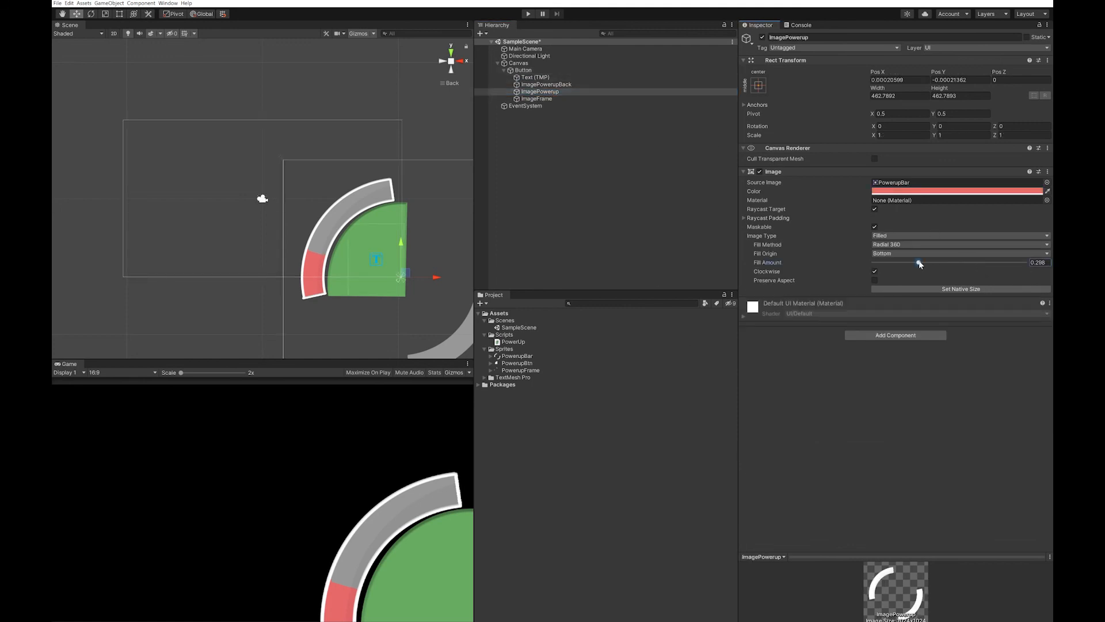
left_click_drag(918, 262, 893, 262)
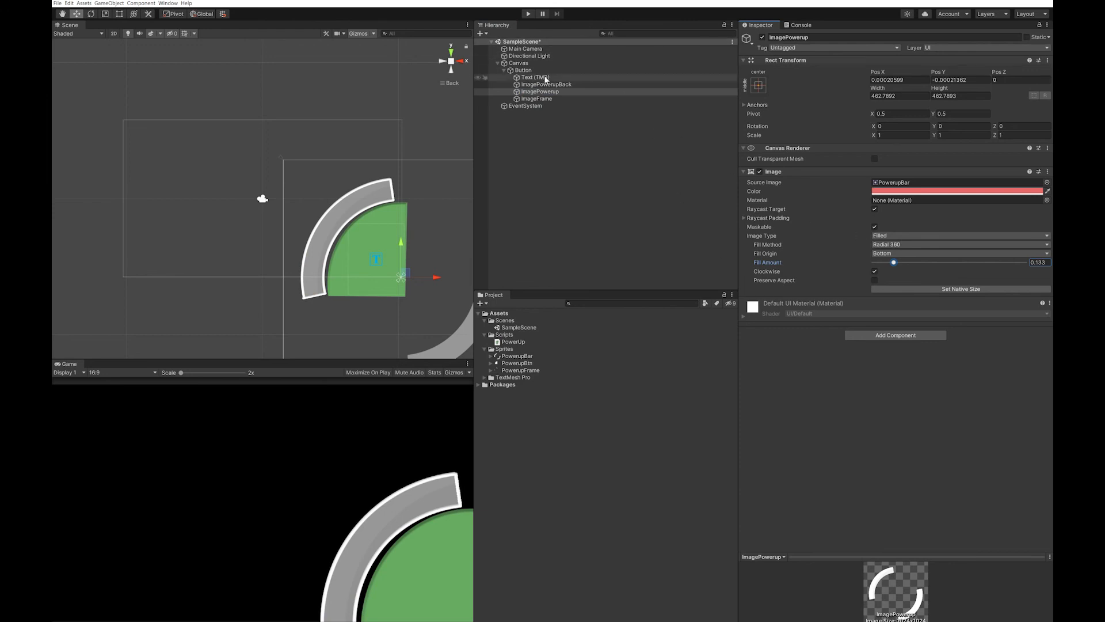
Add an Event Trigger to Button with Pointer Down and Pointer Up event entries
left_click(523, 70)
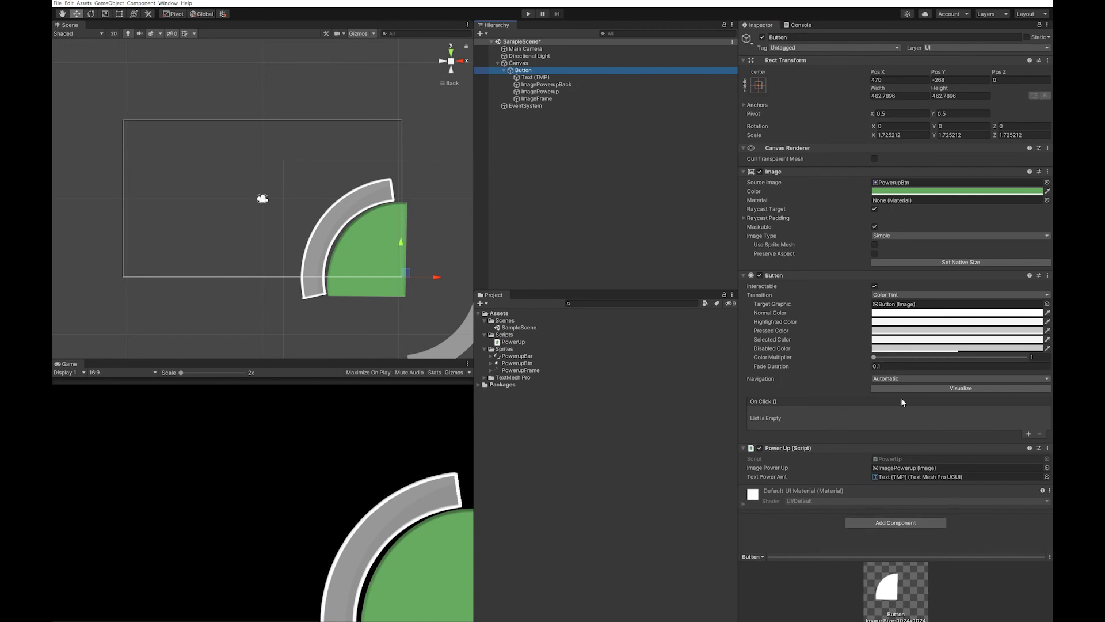
mouse_move(786, 423)
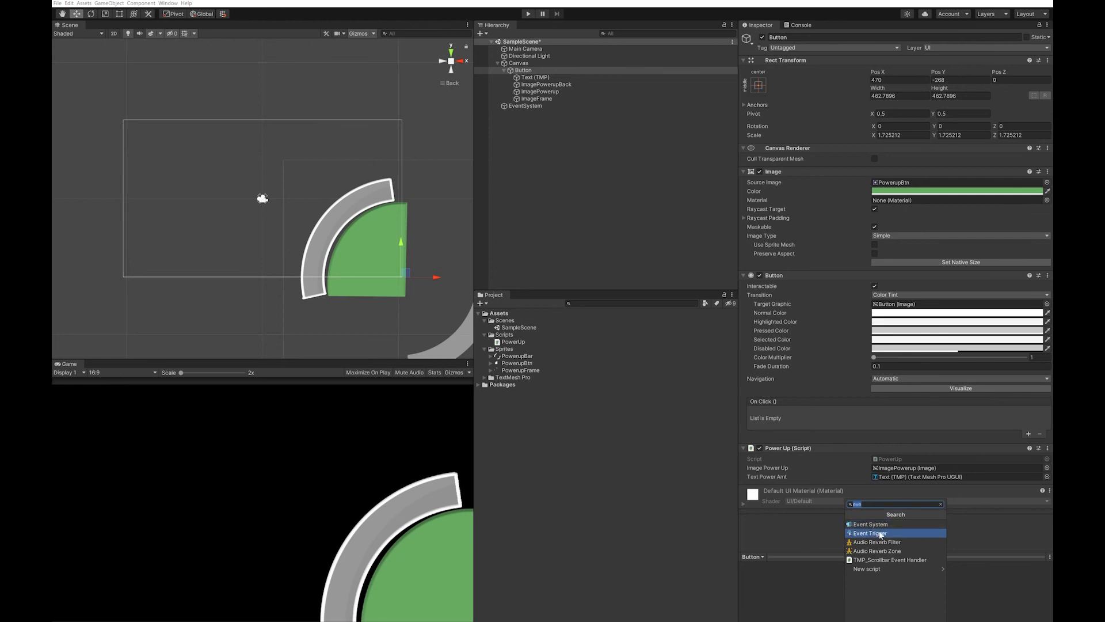
left_click(871, 532)
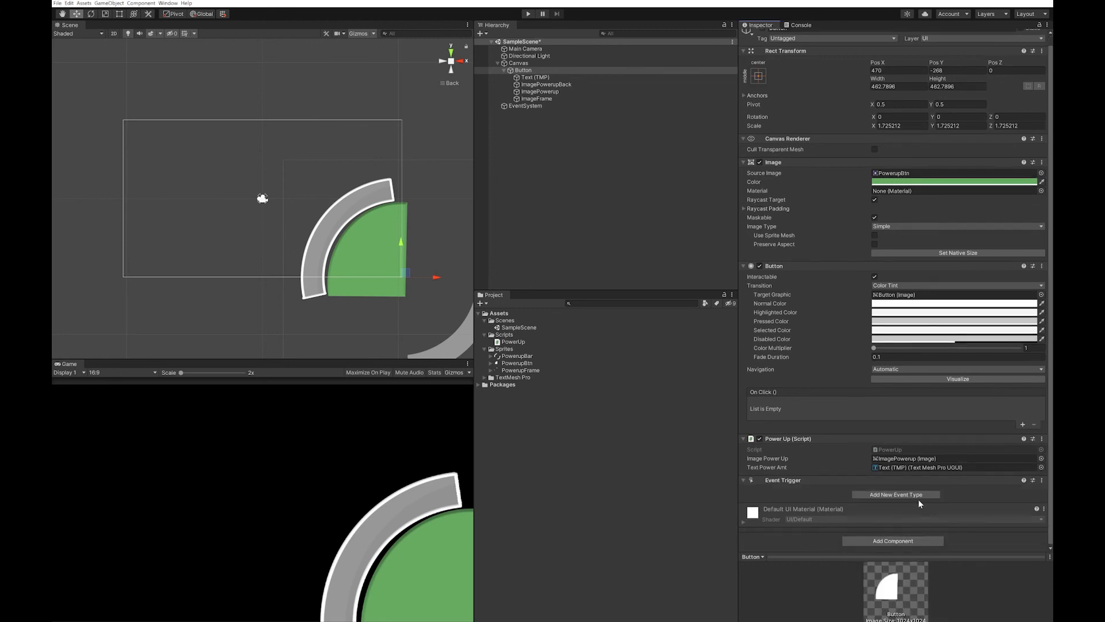
left_click(896, 494)
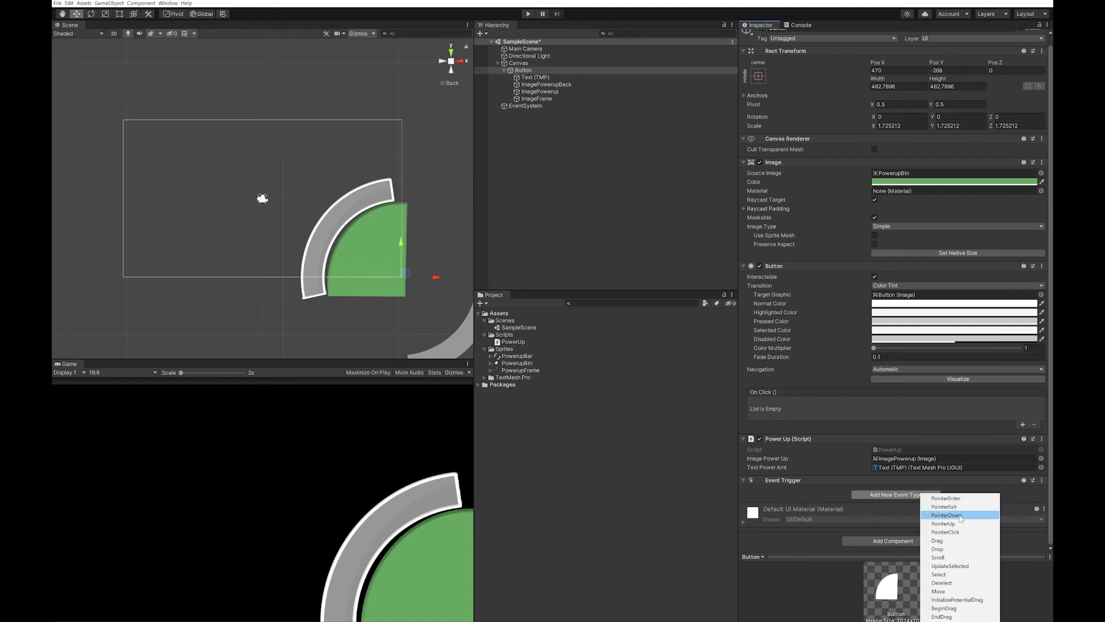
left_click(946, 514)
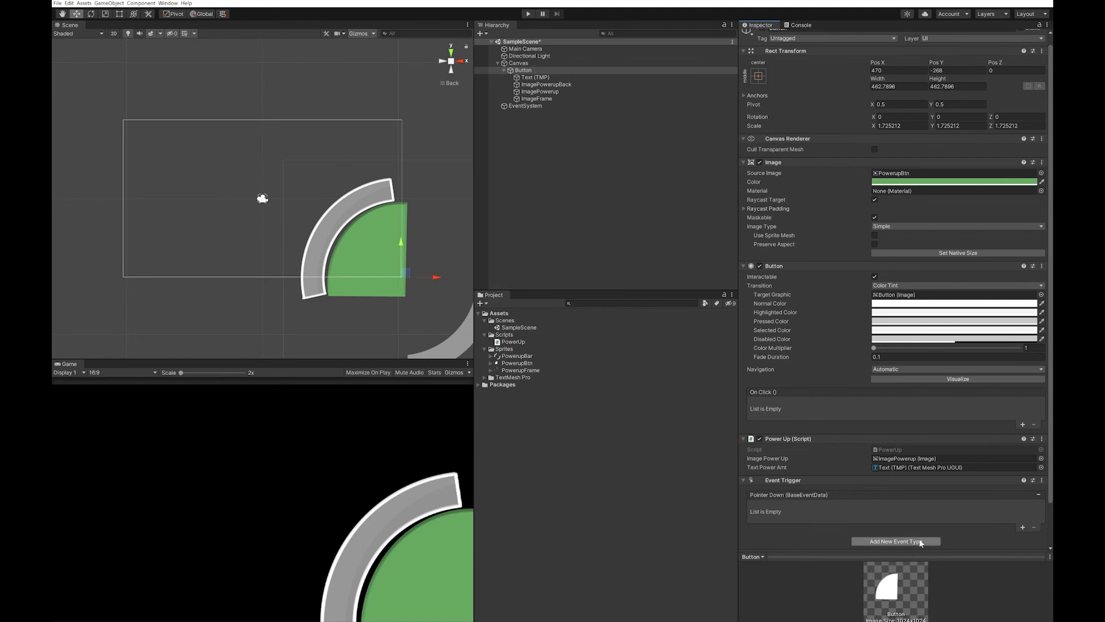
left_click(895, 541)
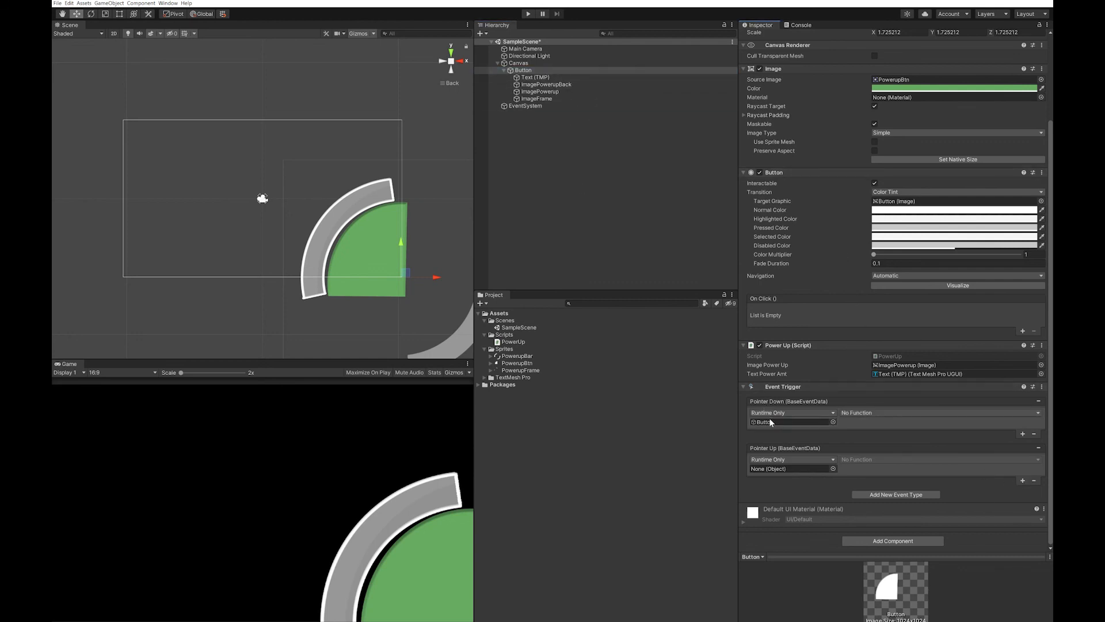
Assign PowerUp.StartPowerUp to Pointer Down and PowerUp.EndPowerUp to Pointer Up
left_click(789, 468)
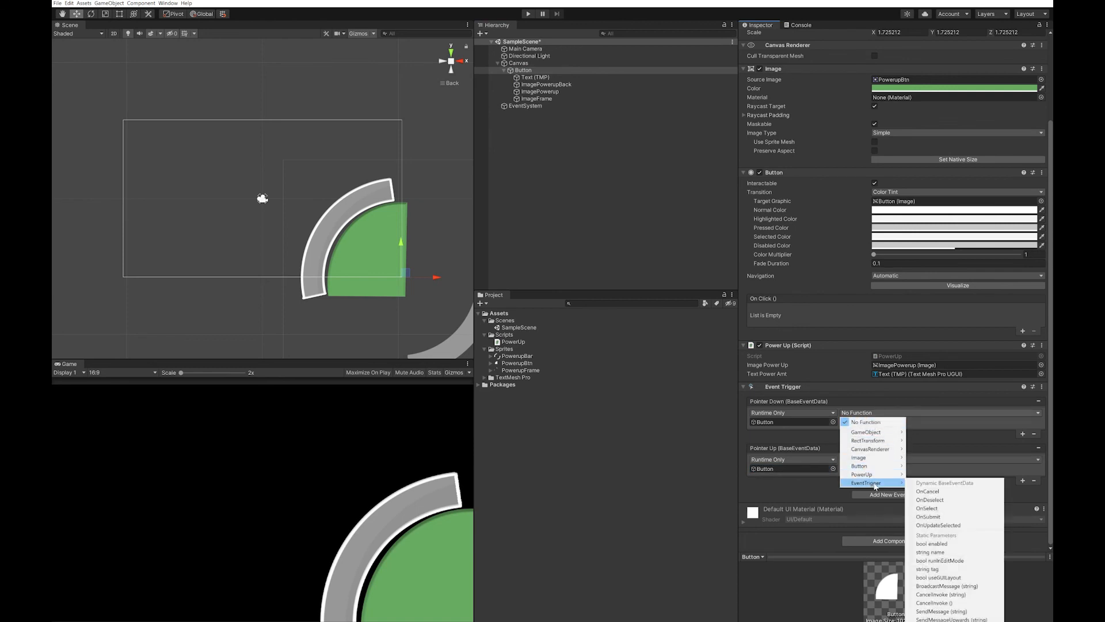
mouse_move(861, 474)
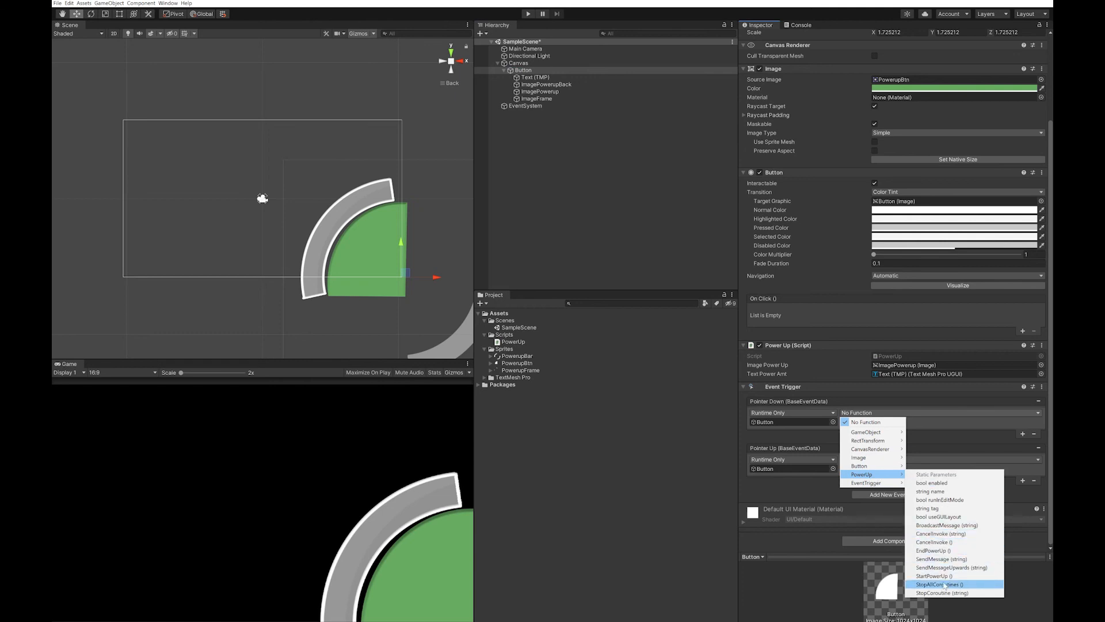
left_click(932, 575)
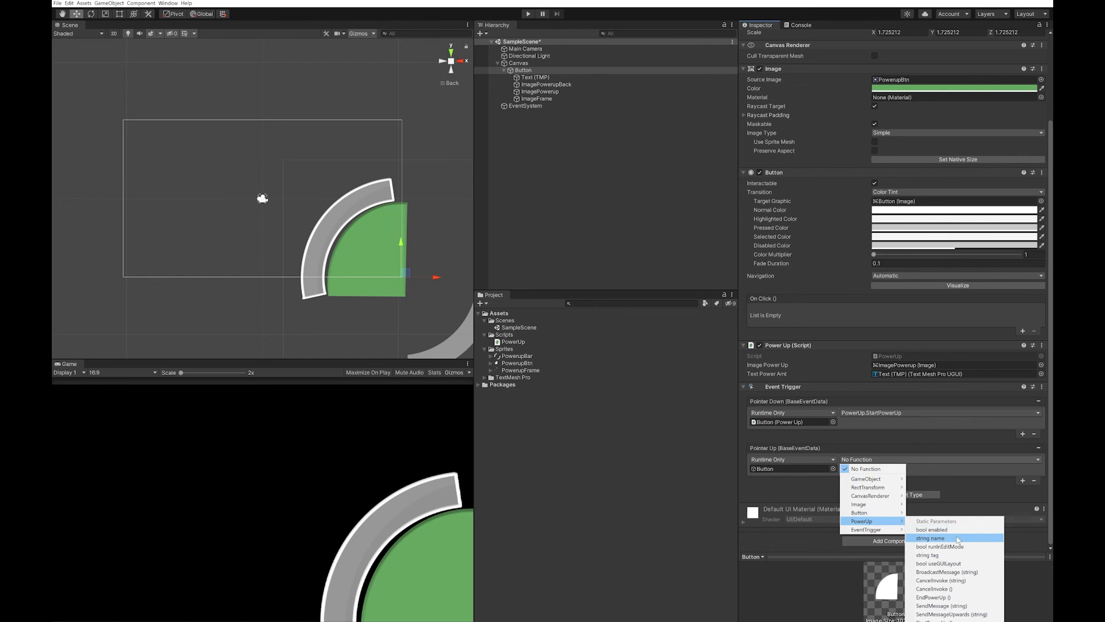
mouse_move(934, 597)
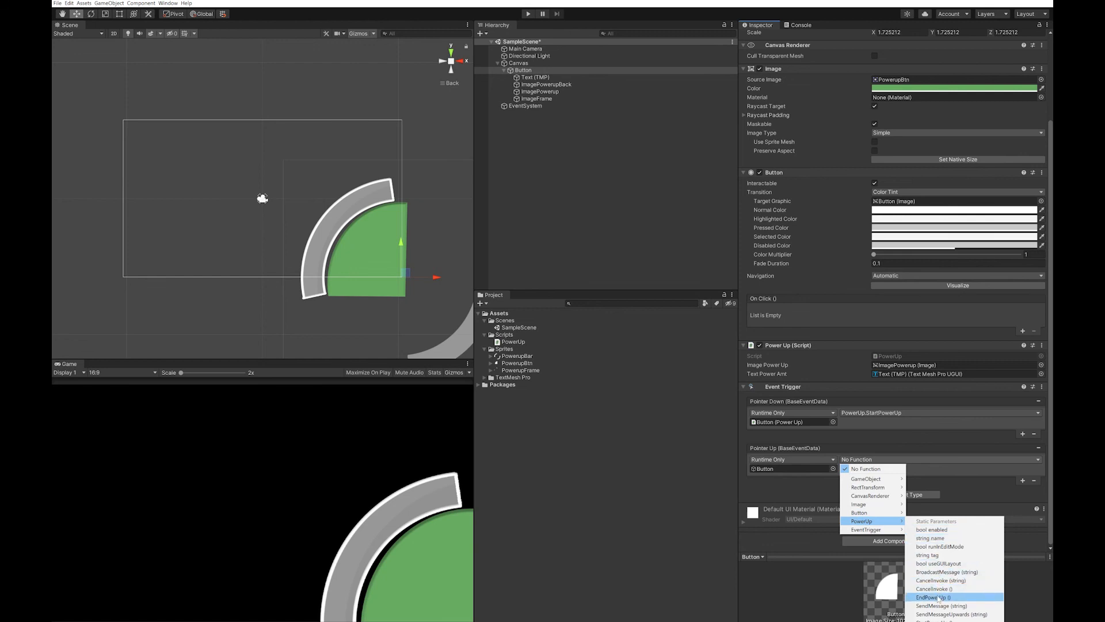
left_click(929, 597)
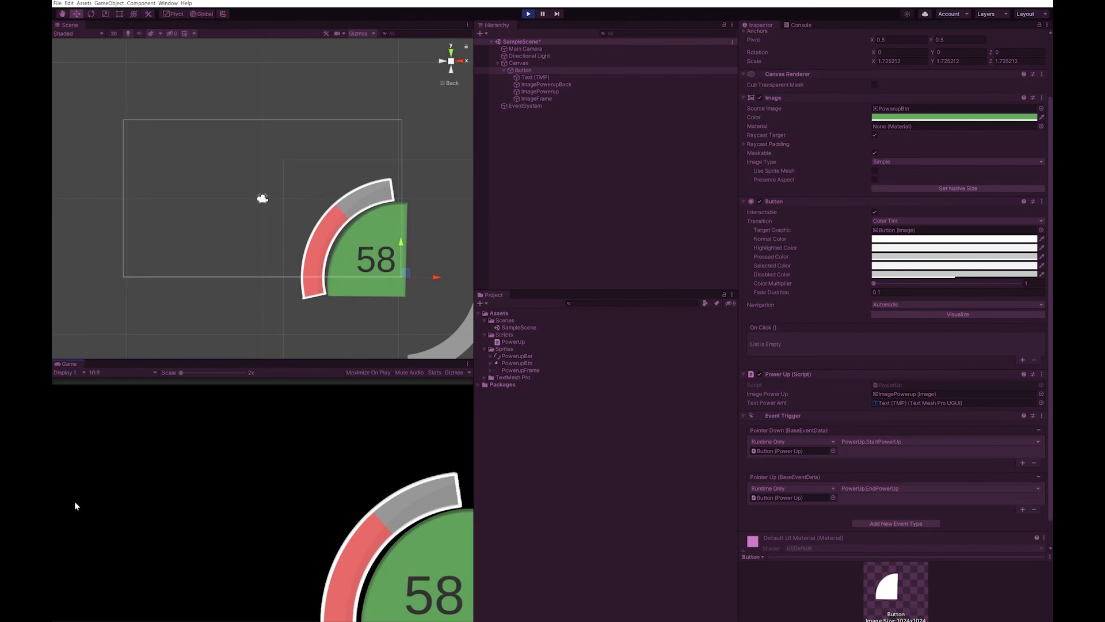
mouse_move(443, 572)
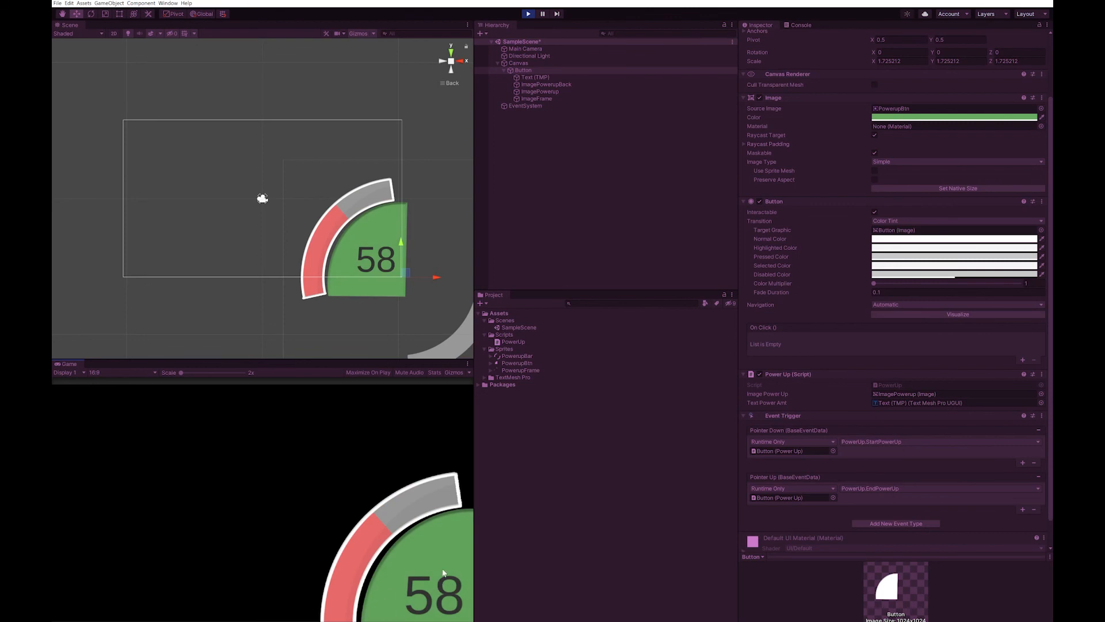
mouse_move(434, 549)
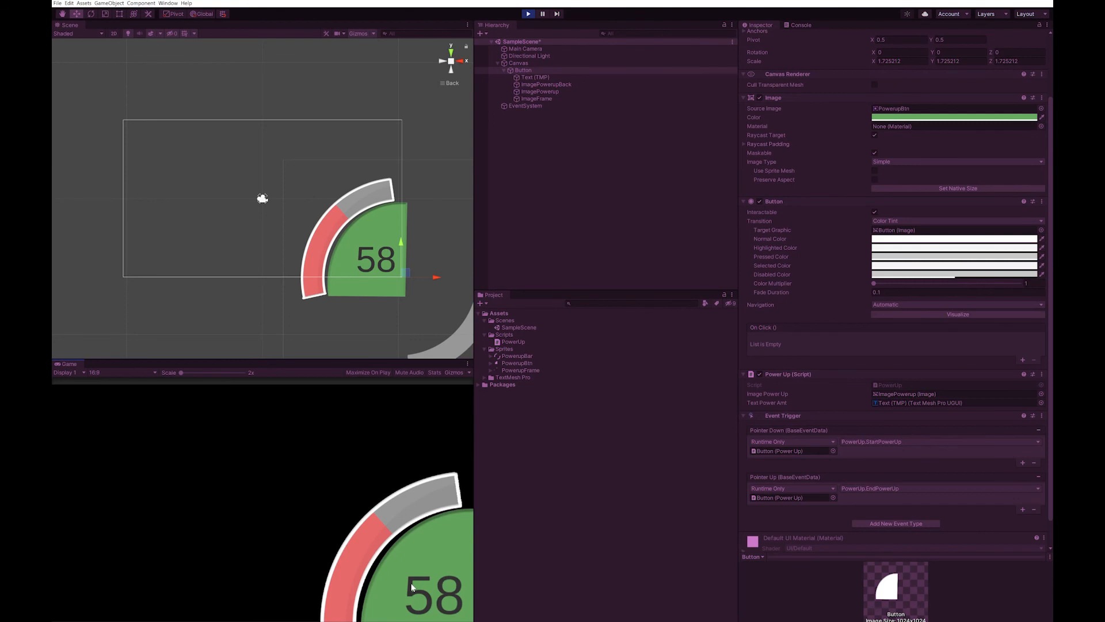
mouse_move(449, 571)
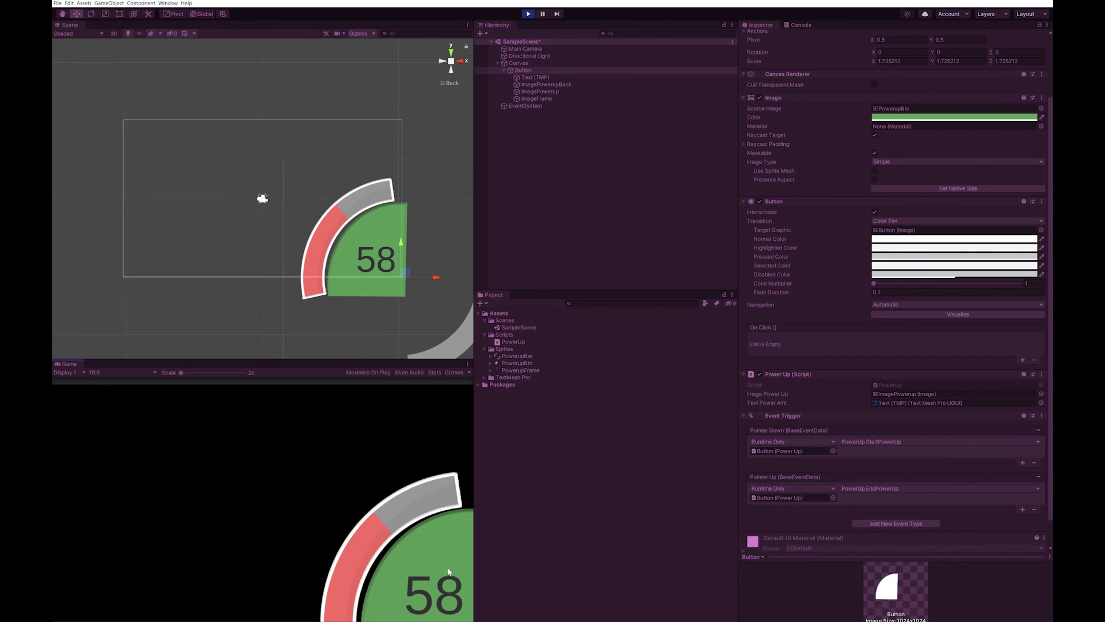
mouse_move(407, 527)
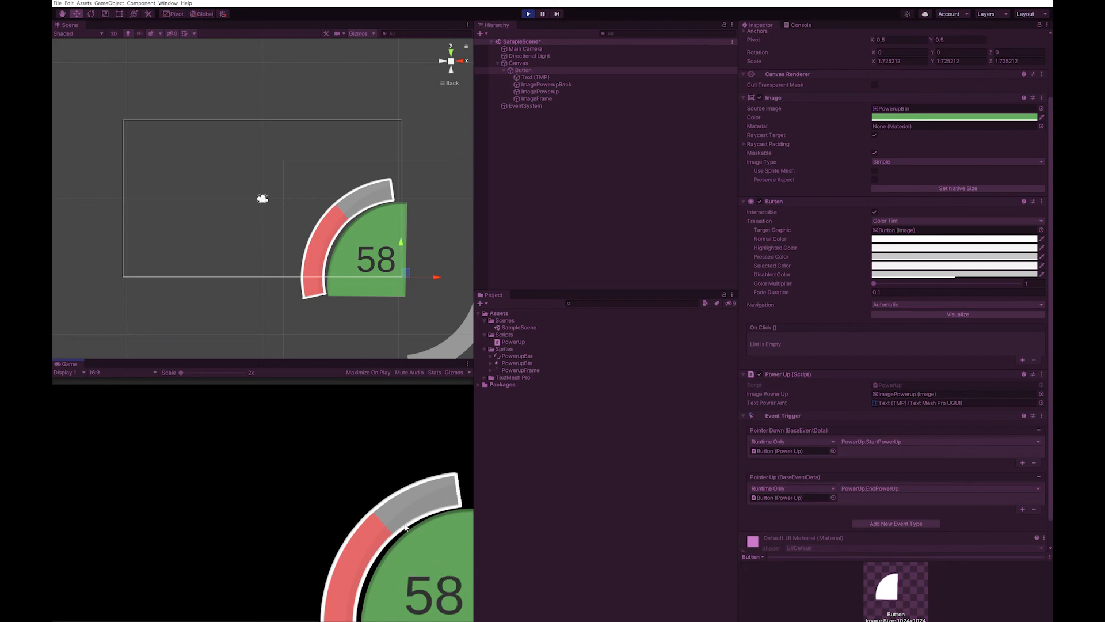
mouse_move(445, 512)
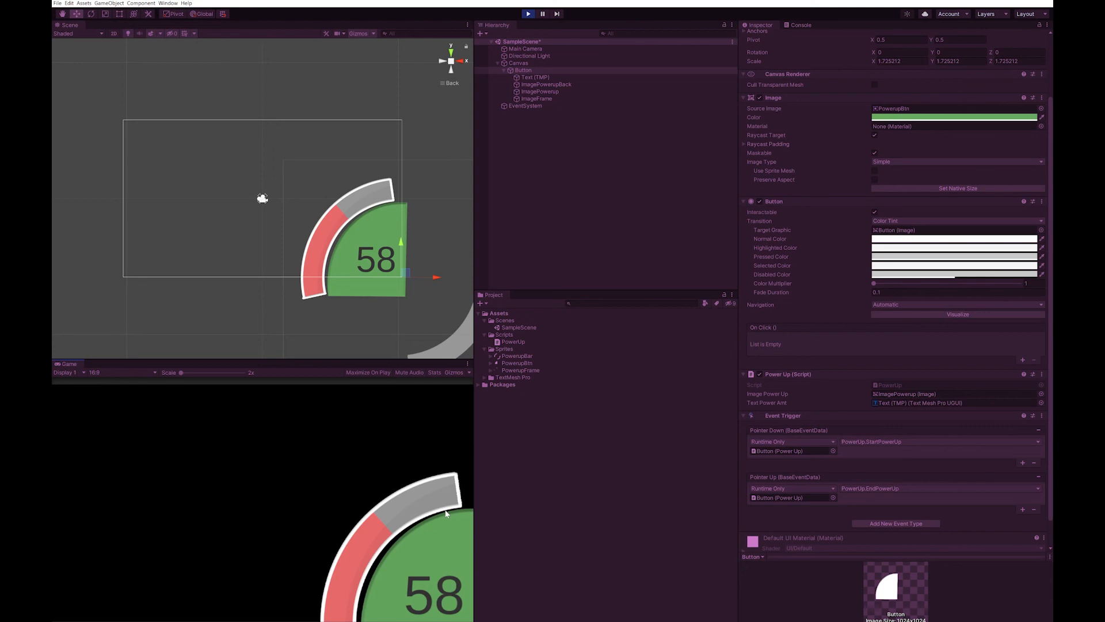